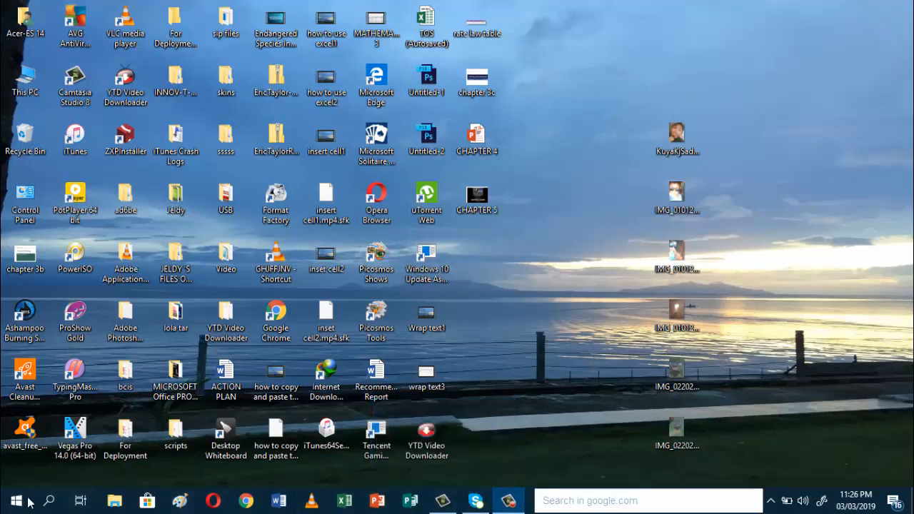
# - Launch Adobe Photoshop from the Windows Start menu
pyautogui.click(16, 500)
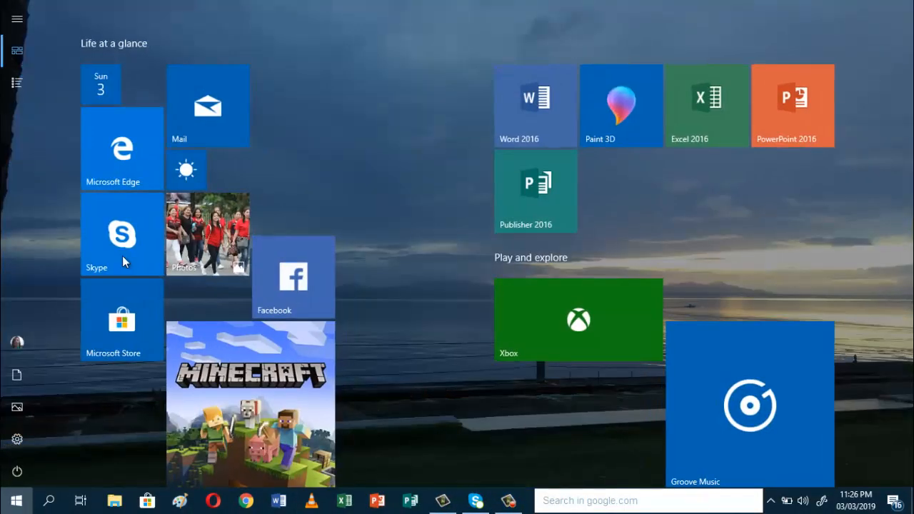
pyautogui.click(17, 83)
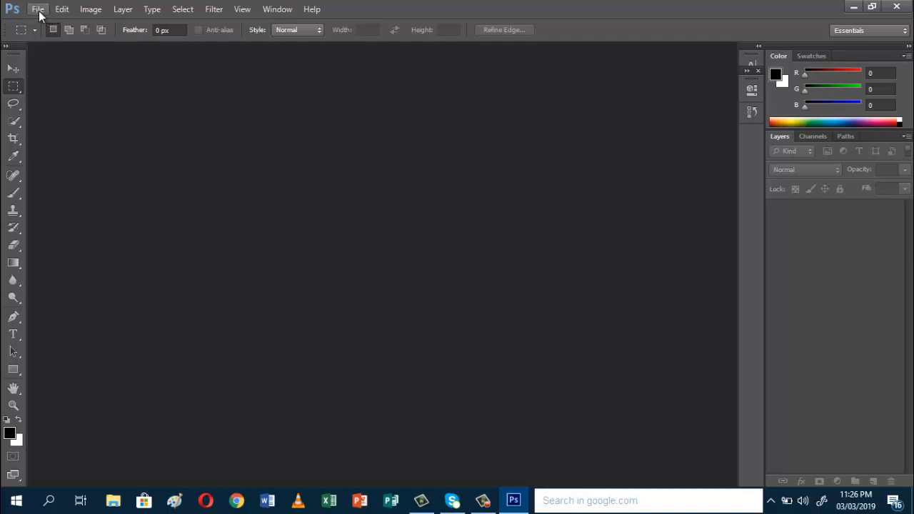
# - Create a new document from the Photo preset, Landscape 5 x 7 inches at 300 ppi
pyautogui.click(38, 8)
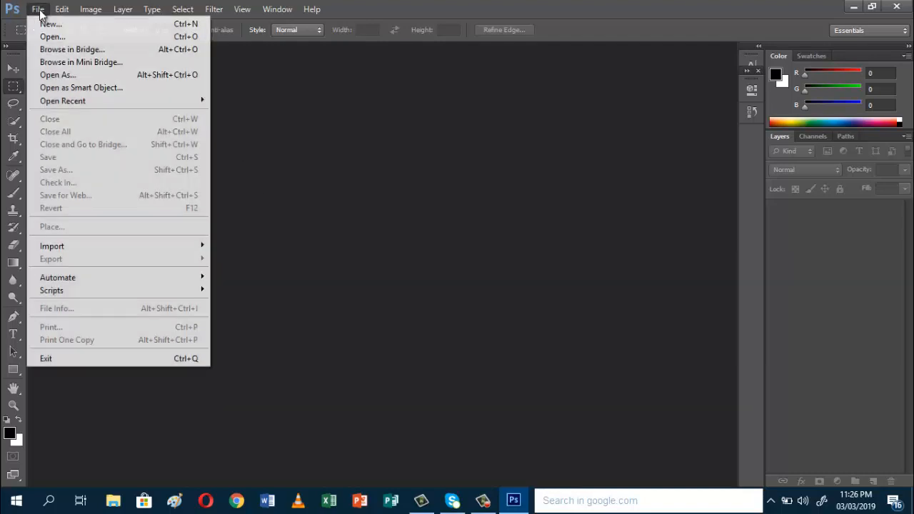
pyautogui.click(37, 9)
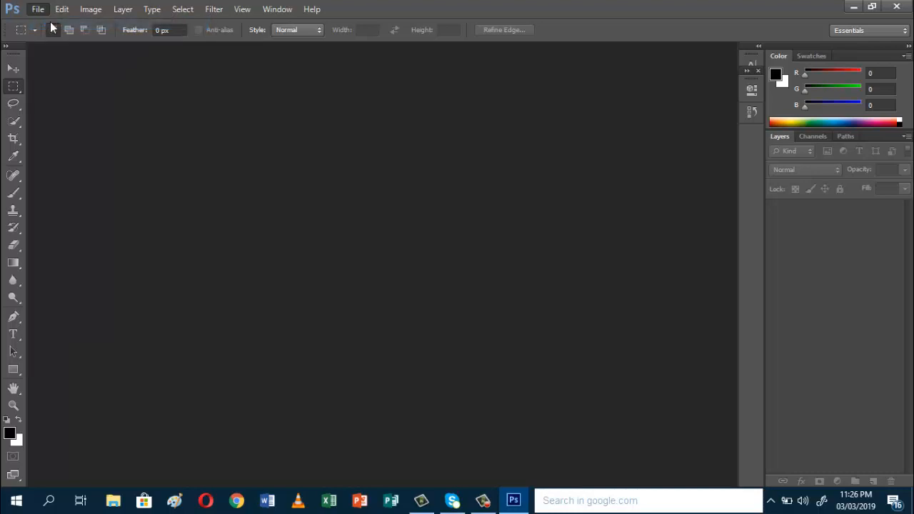
pyautogui.click(37, 9)
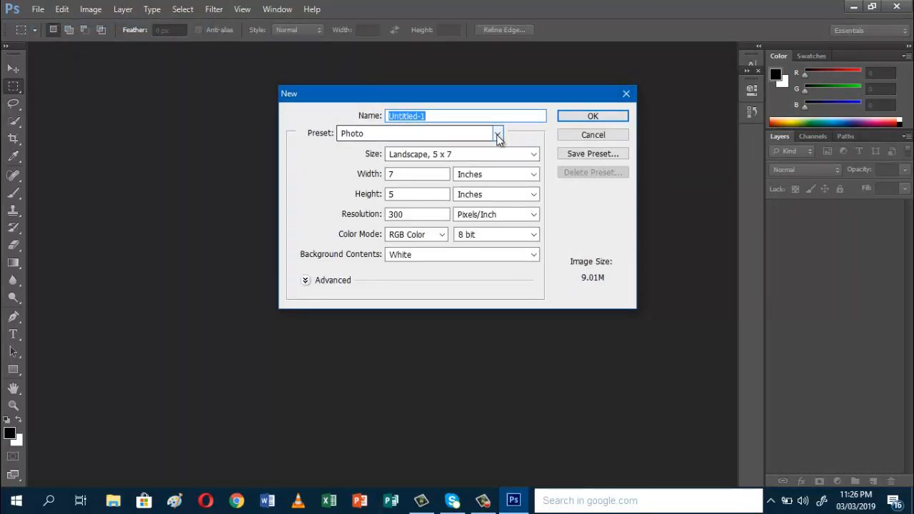
pyautogui.moveTo(497, 134)
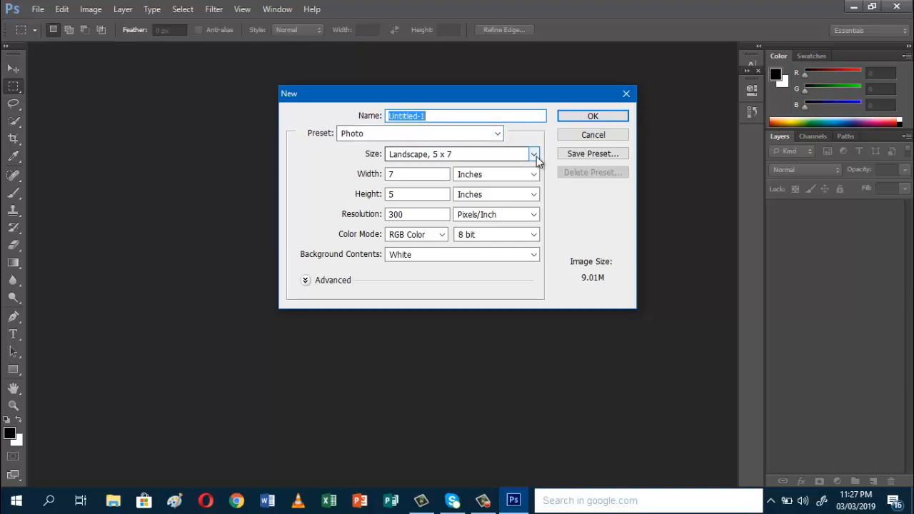
pyautogui.click(534, 155)
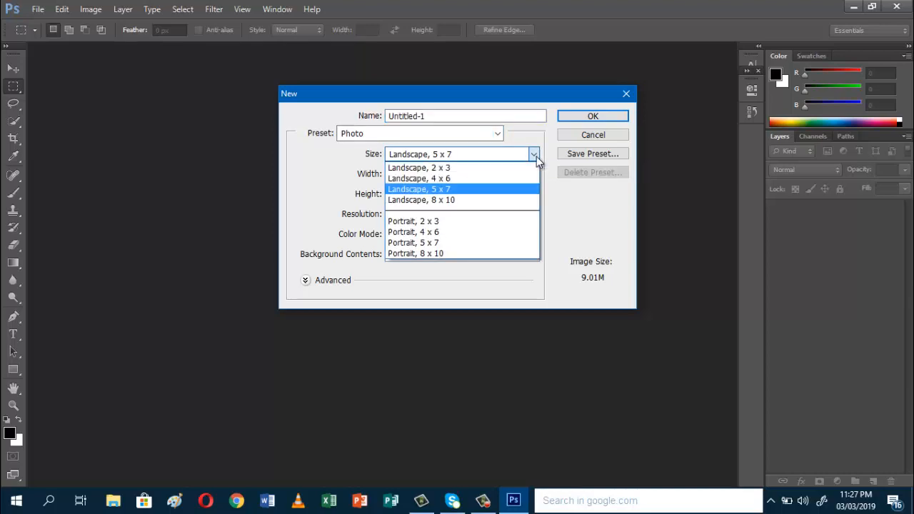
pyautogui.moveTo(420, 167)
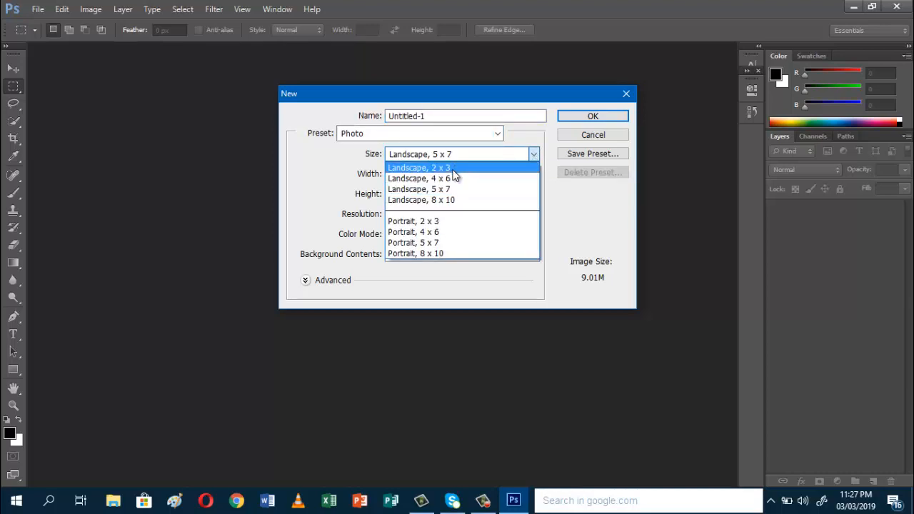
pyautogui.moveTo(462, 170)
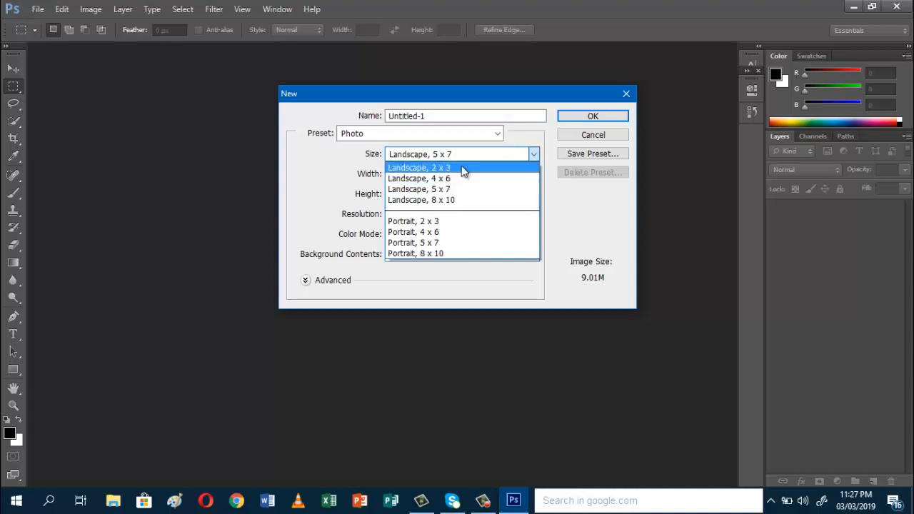
pyautogui.moveTo(441, 232)
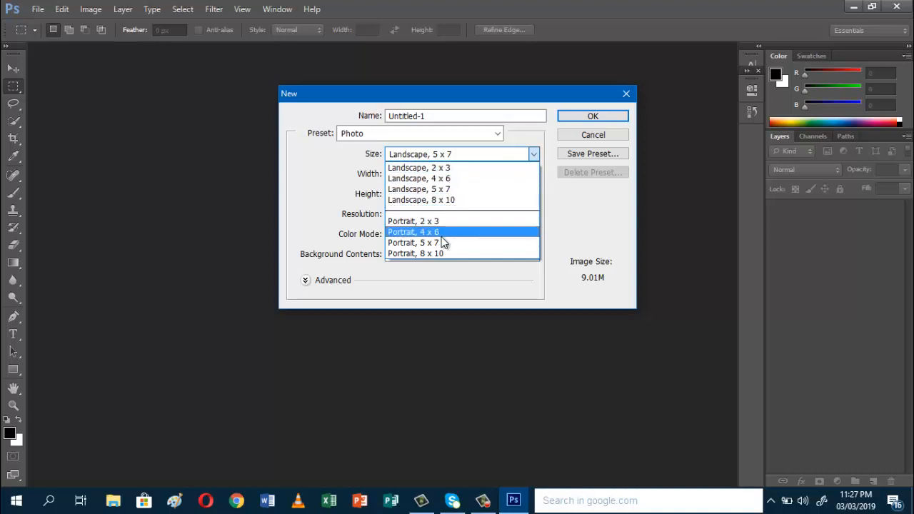
pyautogui.moveTo(486, 214)
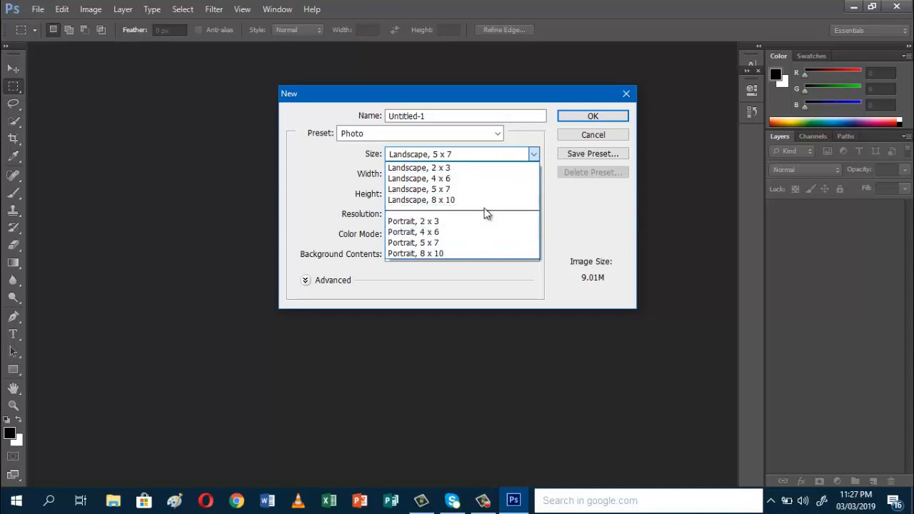
pyautogui.click(420, 188)
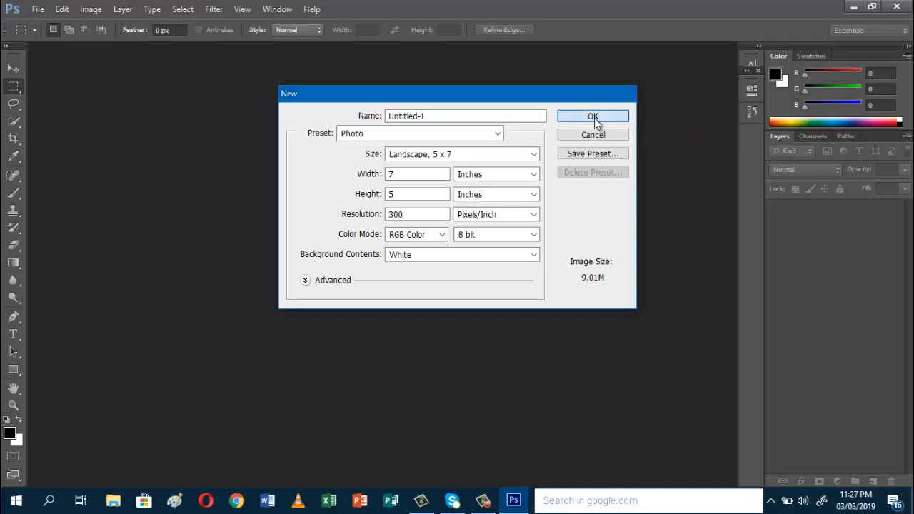
pyautogui.click(592, 115)
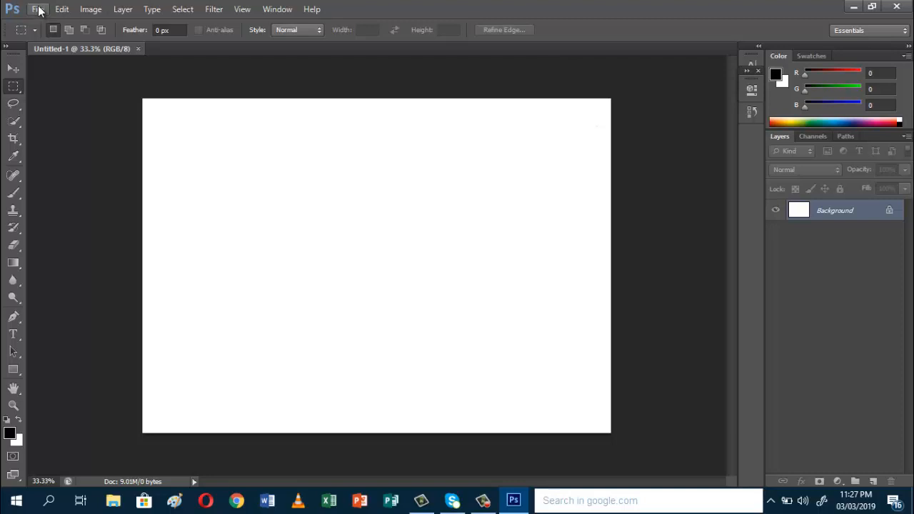
# - Start opening a file and browse to the Pictures > 2019-03 folder
pyautogui.click(40, 8)
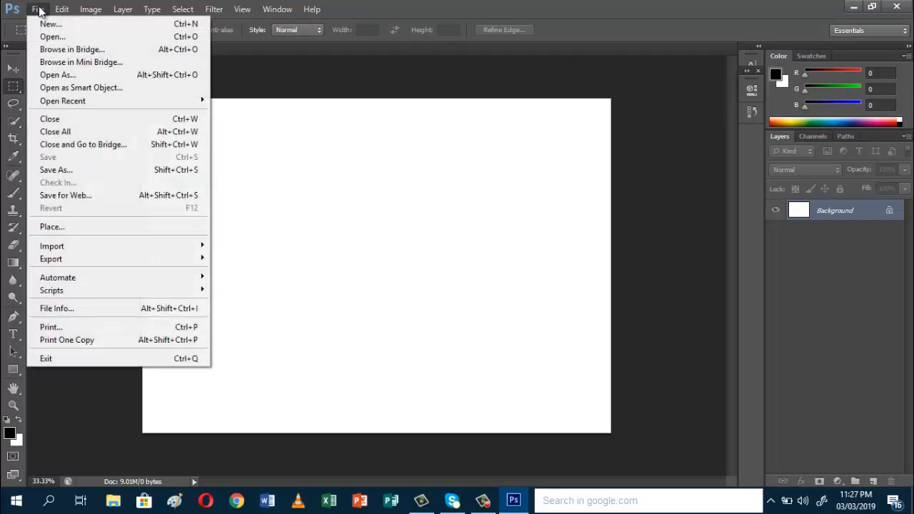
pyautogui.moveTo(50, 23)
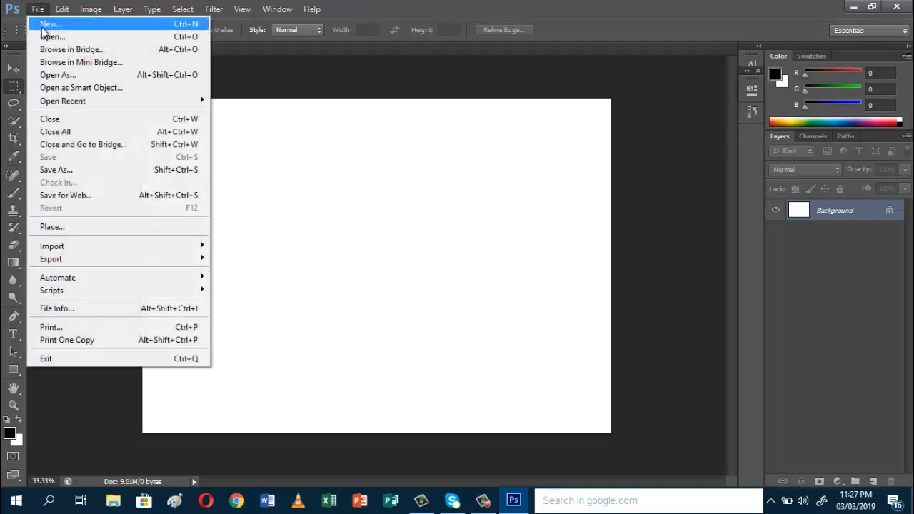
pyautogui.click(51, 37)
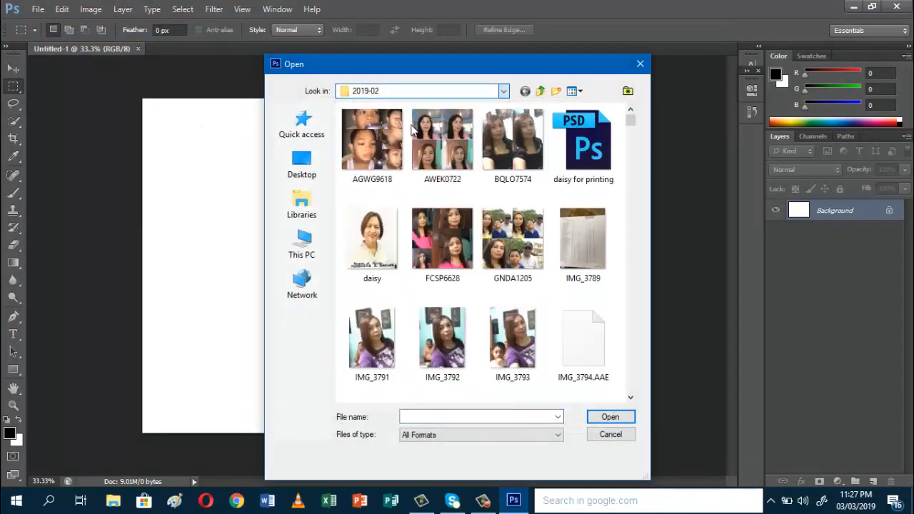
pyautogui.click(502, 91)
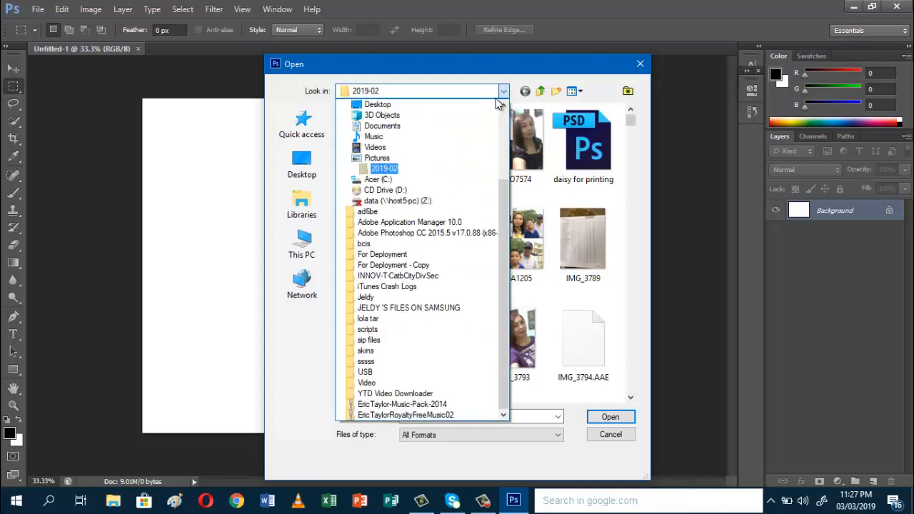
pyautogui.click(377, 157)
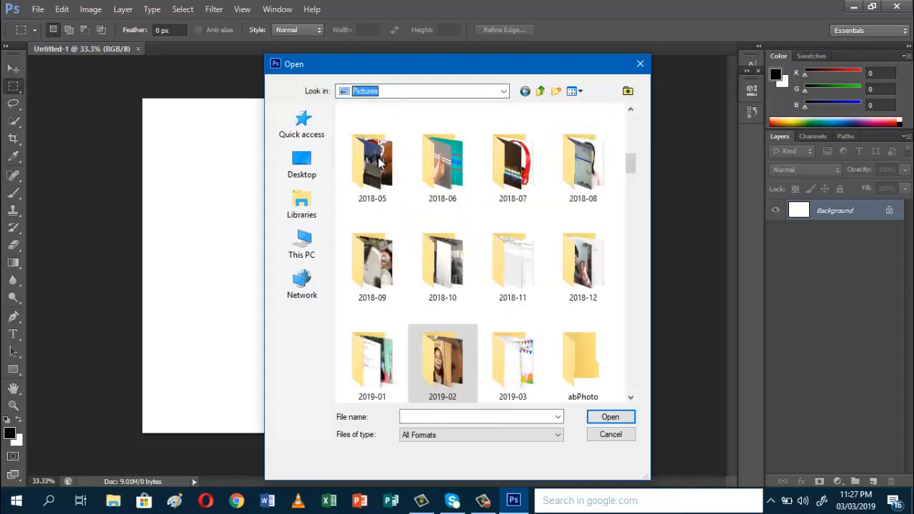
pyautogui.moveTo(629, 268)
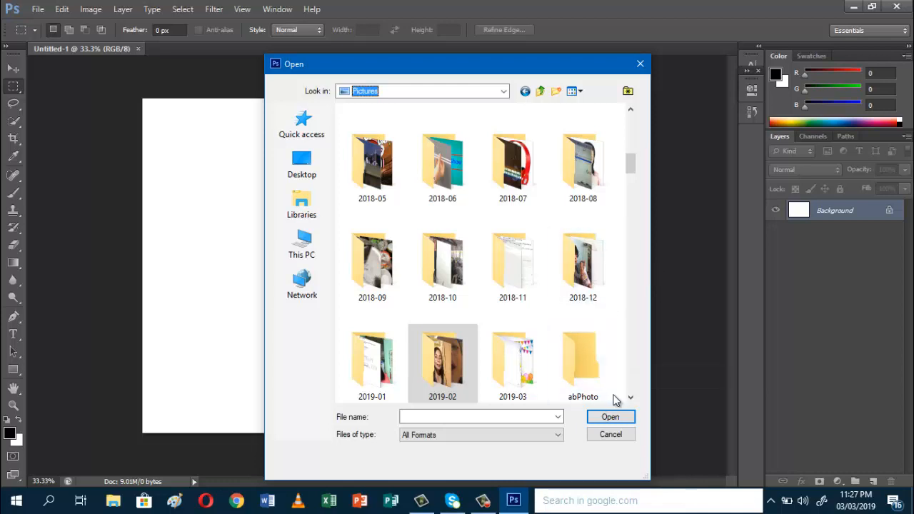
pyautogui.doubleClick(443, 363)
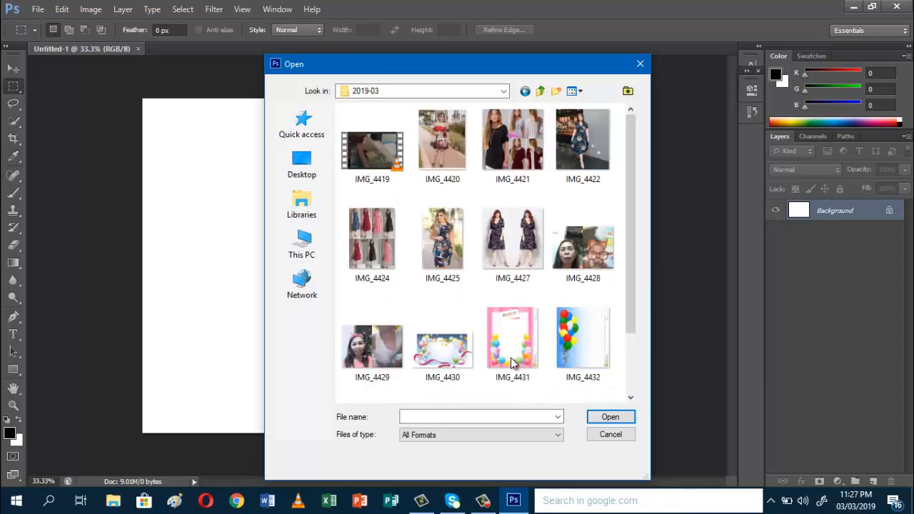
# - Select the balloon border image IMG_4430 and open it as a second document
pyautogui.click(511, 337)
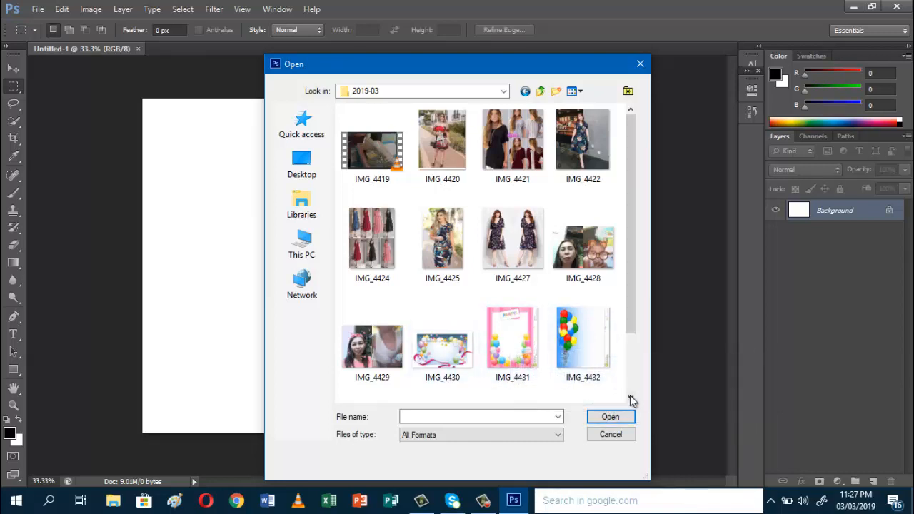
pyautogui.scroll(-3)
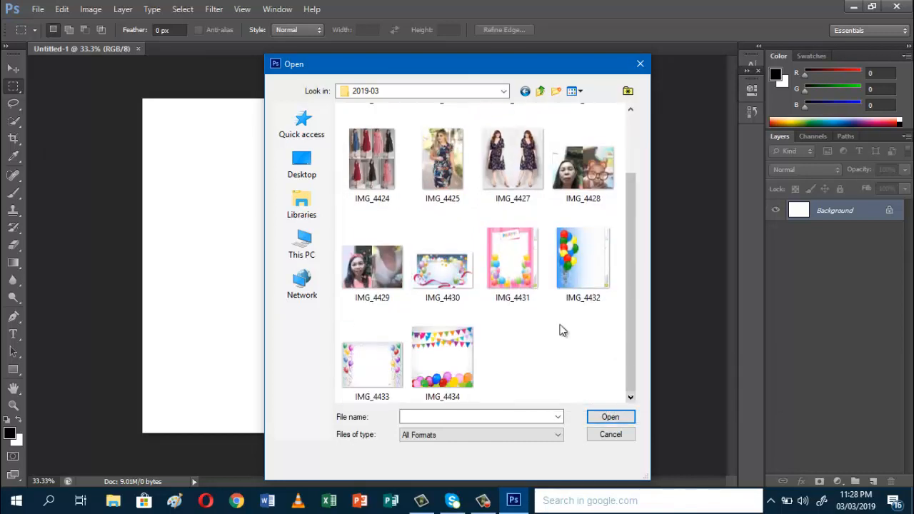
pyautogui.click(511, 259)
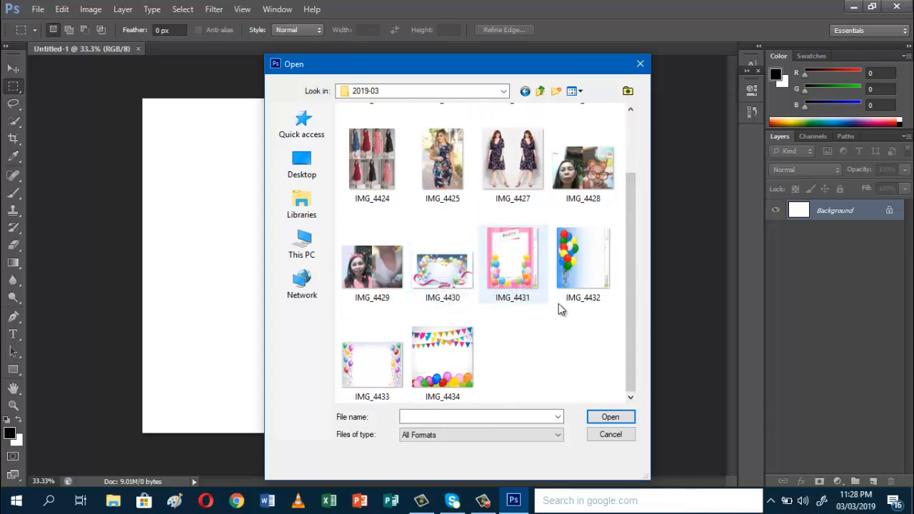
pyautogui.moveTo(445, 278)
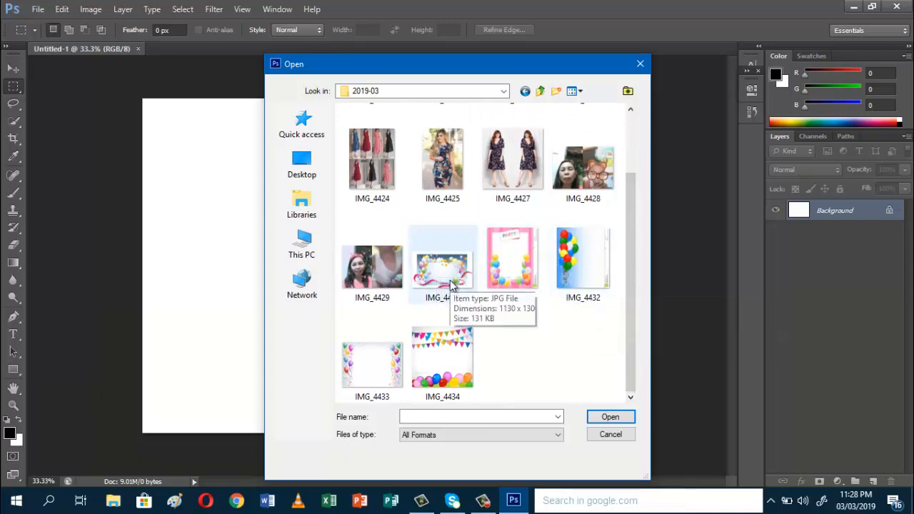
pyautogui.click(443, 264)
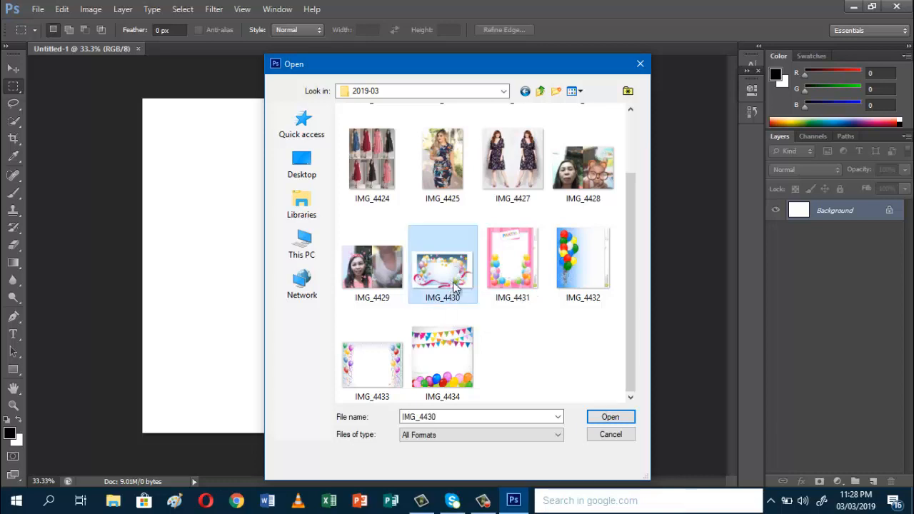
pyautogui.click(610, 417)
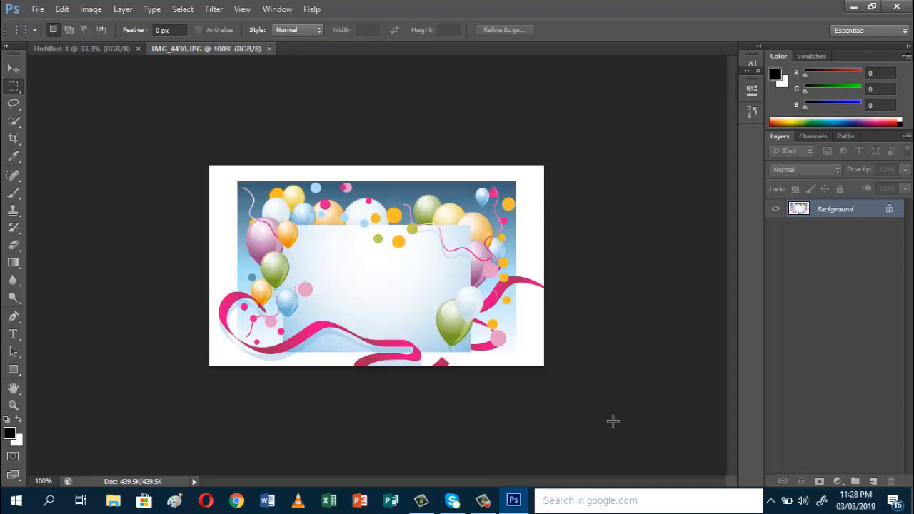
pyautogui.moveTo(337, 66)
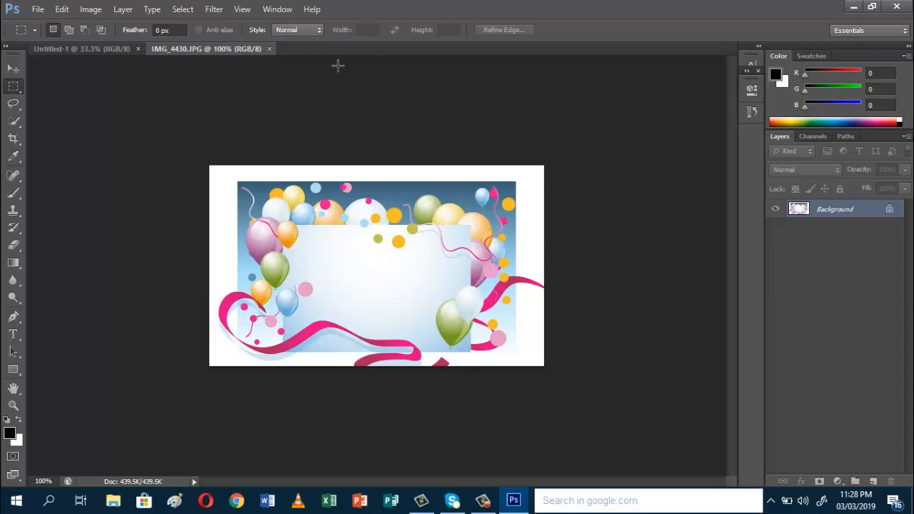
# - Tile both documents and drag the balloon picture onto the blank card as Layer 1 near the centre
pyautogui.click(277, 9)
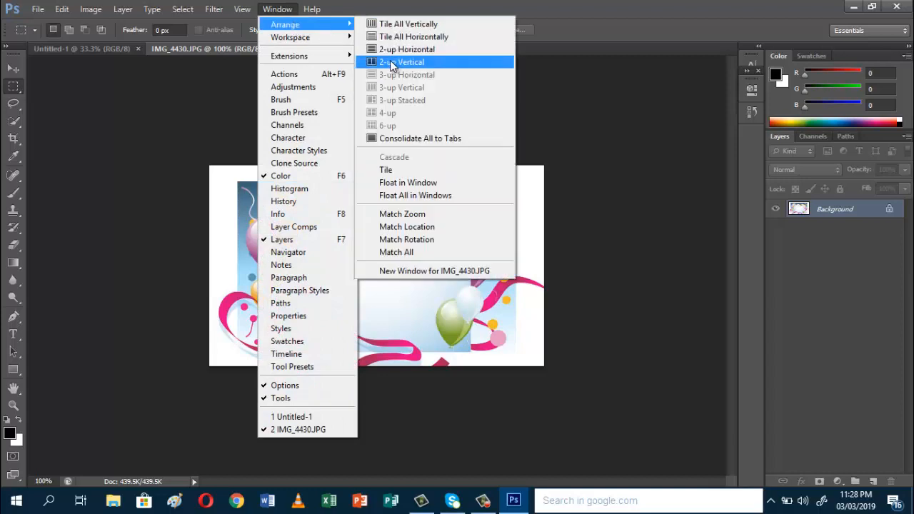
pyautogui.click(401, 63)
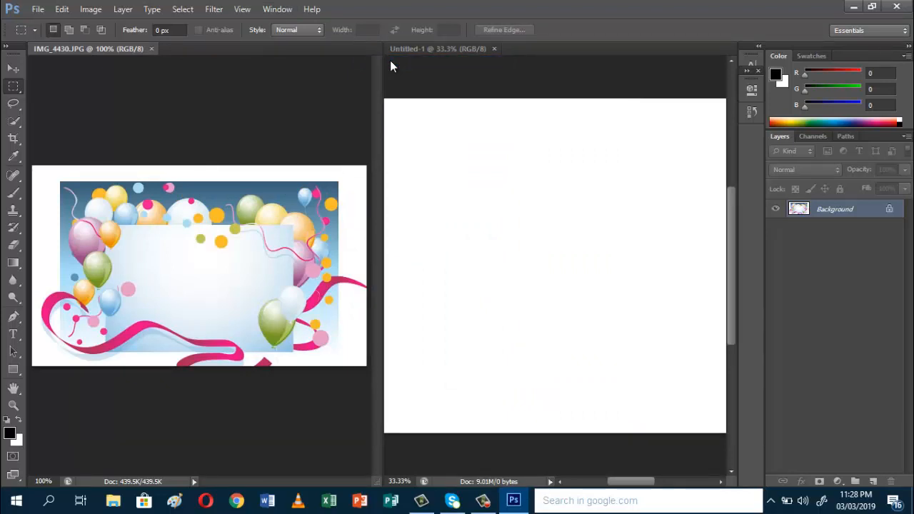
pyautogui.moveTo(274, 111)
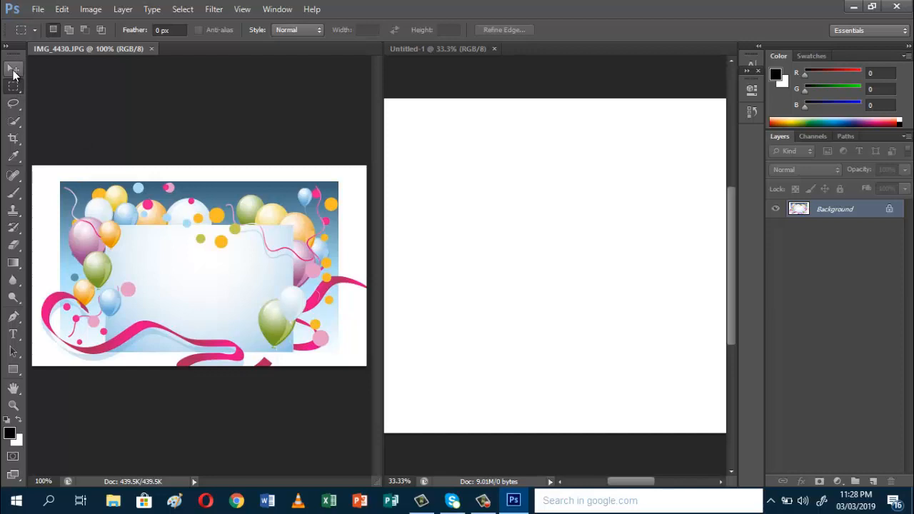
pyautogui.click(13, 68)
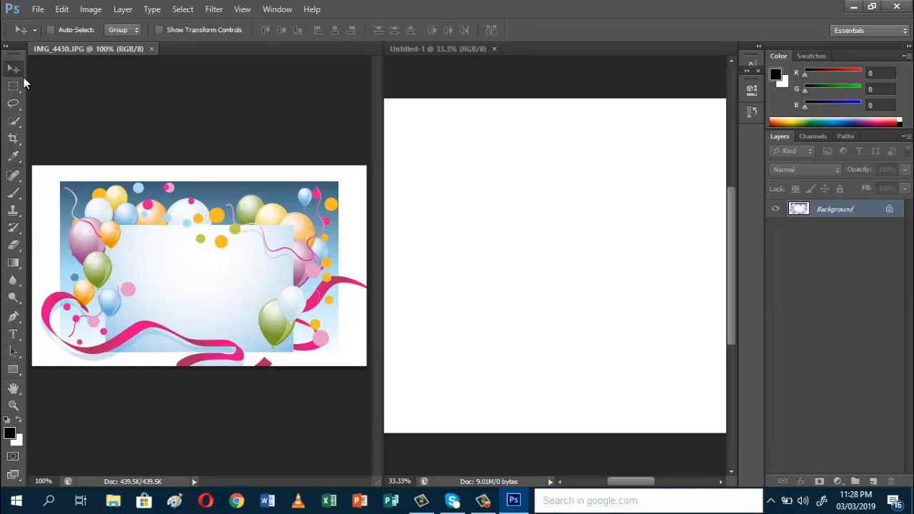
pyautogui.moveTo(134, 211)
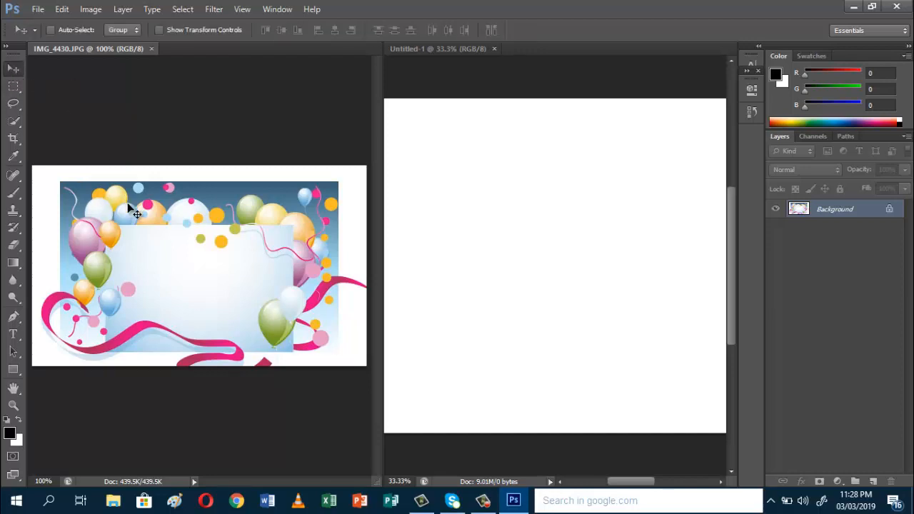
pyautogui.moveTo(151, 220)
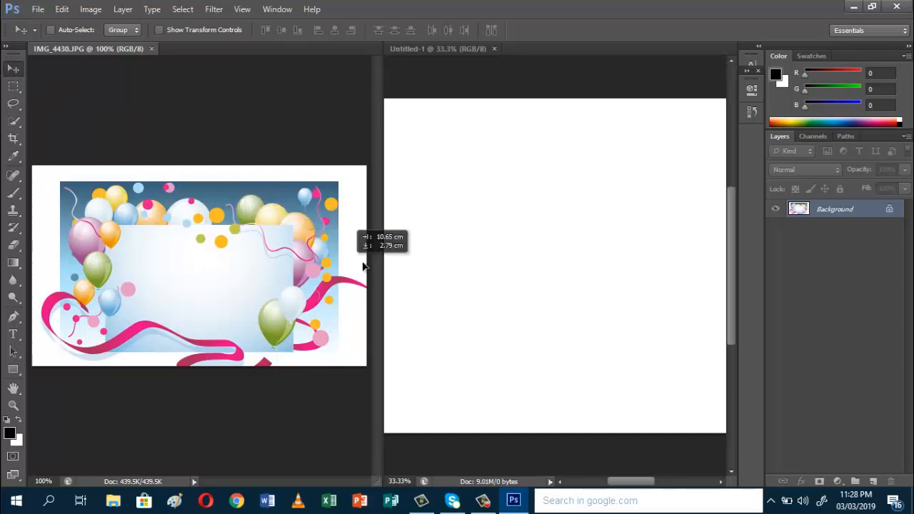
pyautogui.moveTo(200, 268); pyautogui.dragTo(585, 286)
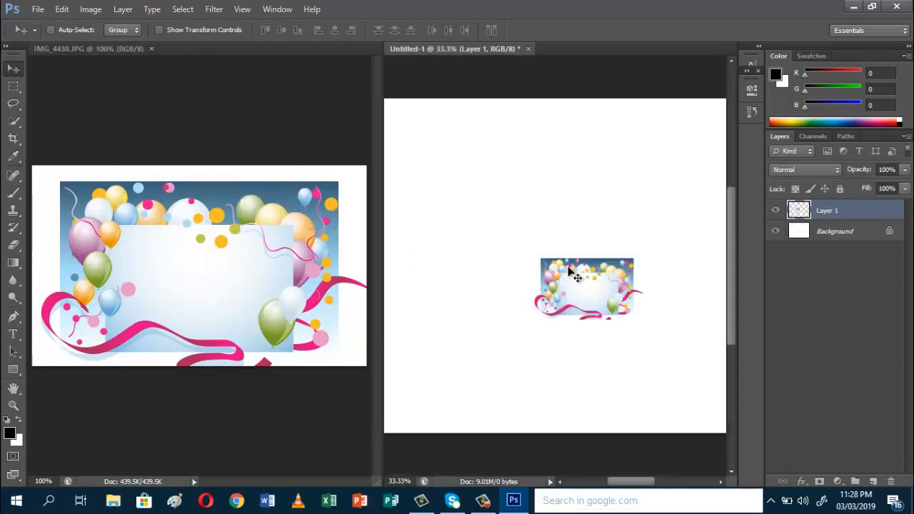
pyautogui.moveTo(586, 285); pyautogui.dragTo(697, 286)
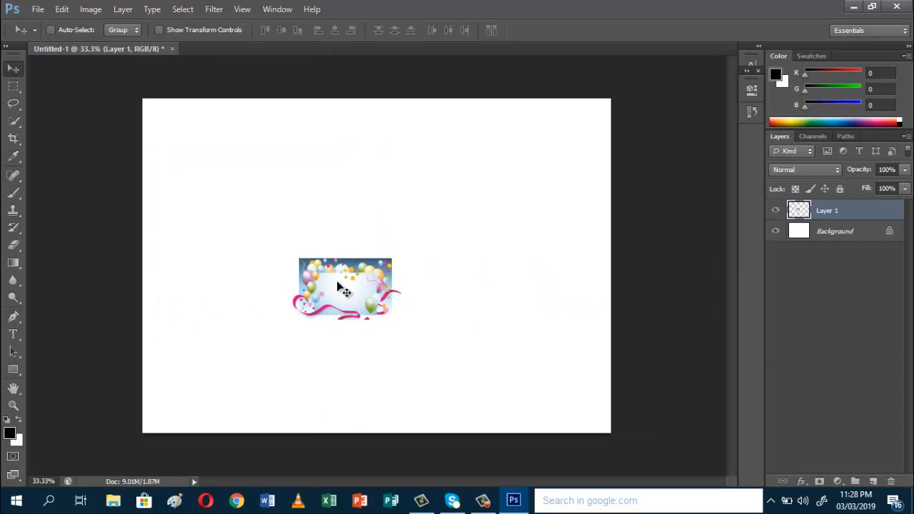
pyautogui.moveTo(440, 428)
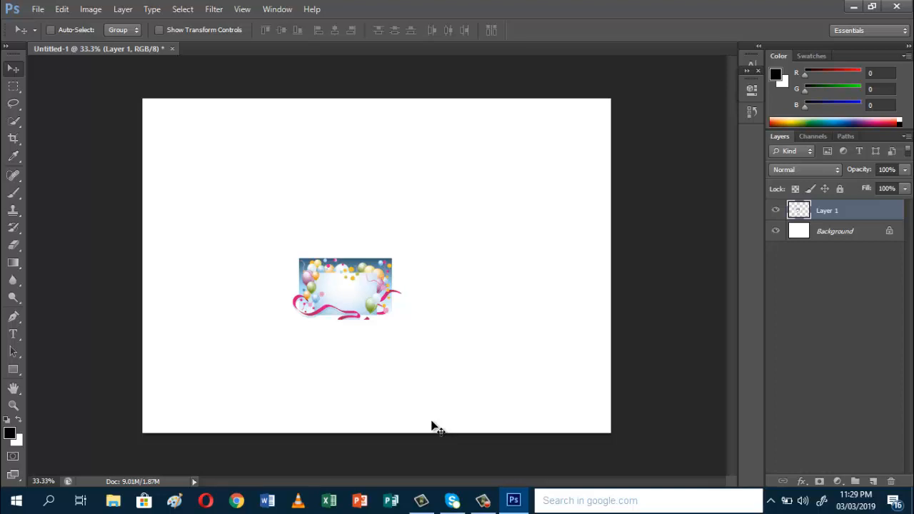
pyautogui.moveTo(270, 242)
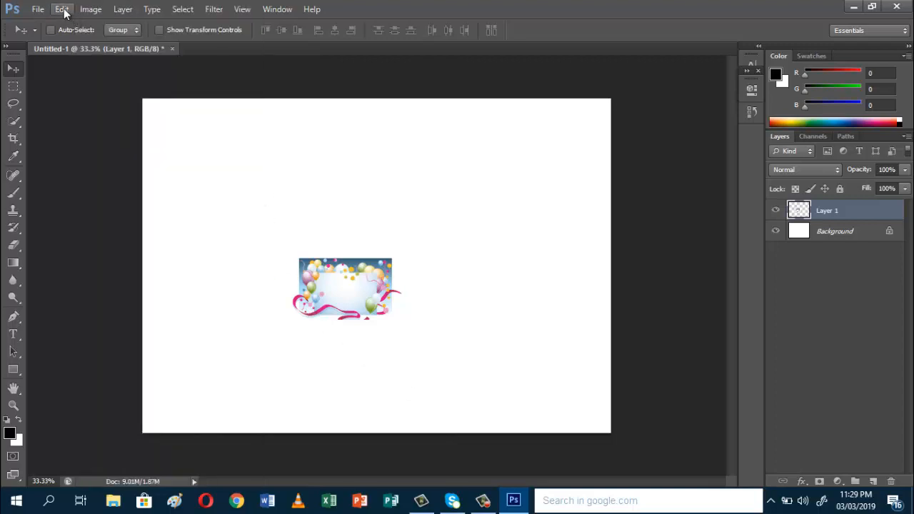
# - Free Transform the balloon layer, stretching it left, right, top and bottom to fill the page
pyautogui.click(63, 8)
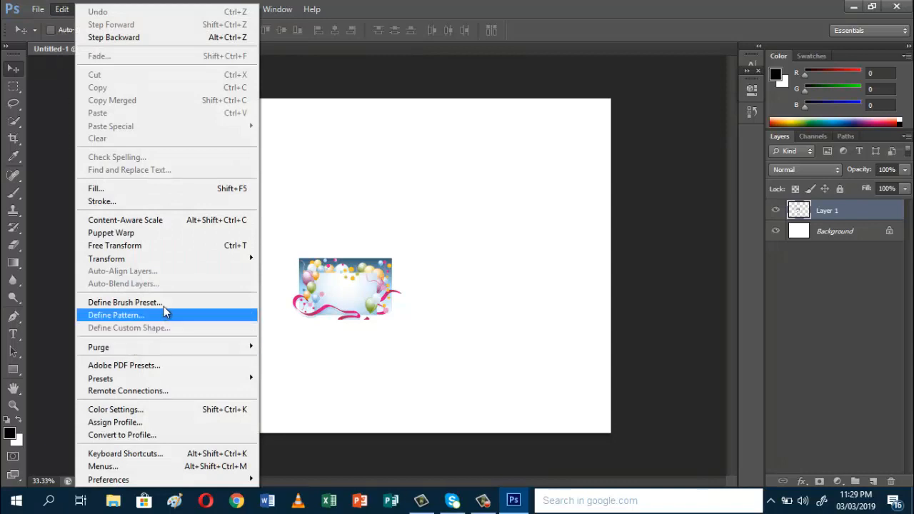
pyautogui.moveTo(146, 246)
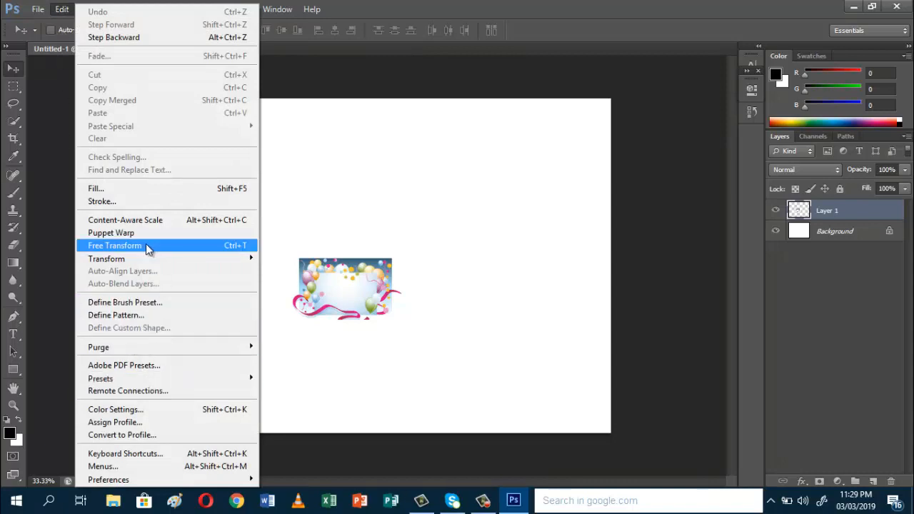
pyautogui.click(115, 245)
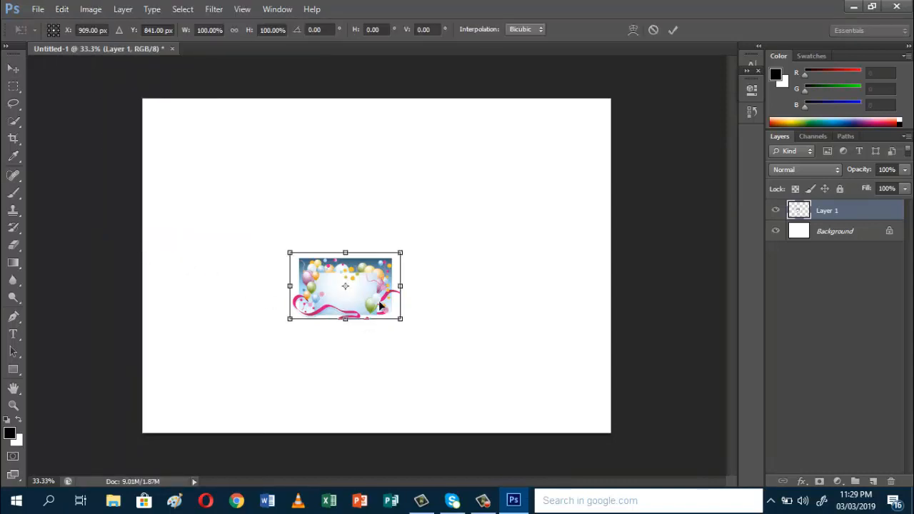
pyautogui.moveTo(399, 285); pyautogui.dragTo(506, 285)
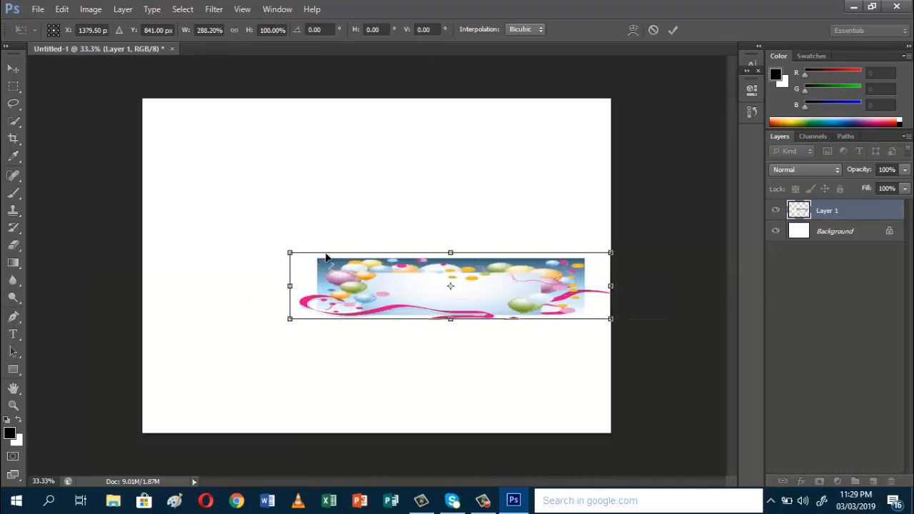
pyautogui.moveTo(288, 286); pyautogui.dragTo(129, 286)
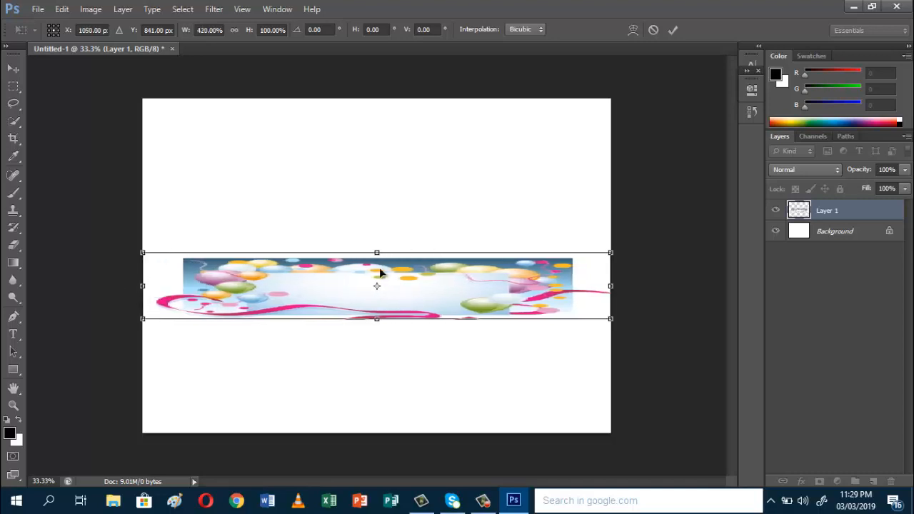
pyautogui.moveTo(376, 251); pyautogui.dragTo(377, 158)
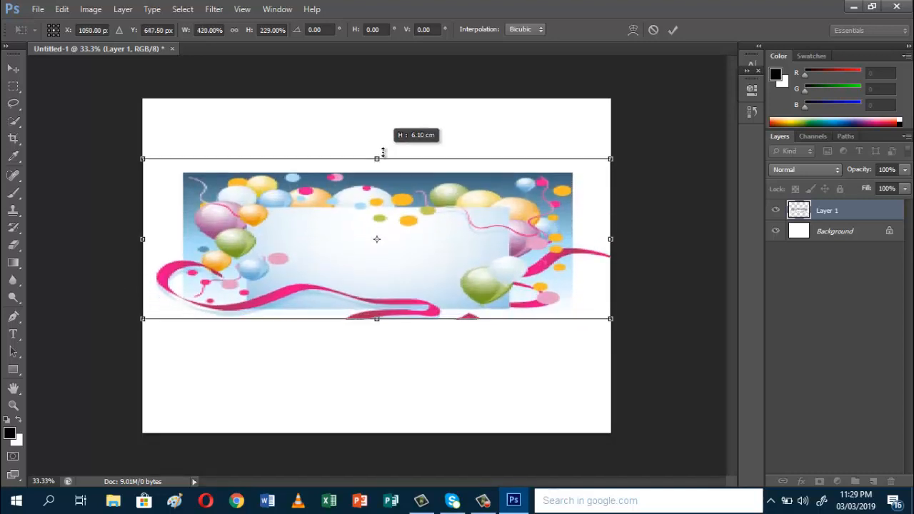
pyautogui.moveTo(377, 158); pyautogui.dragTo(377, 100)
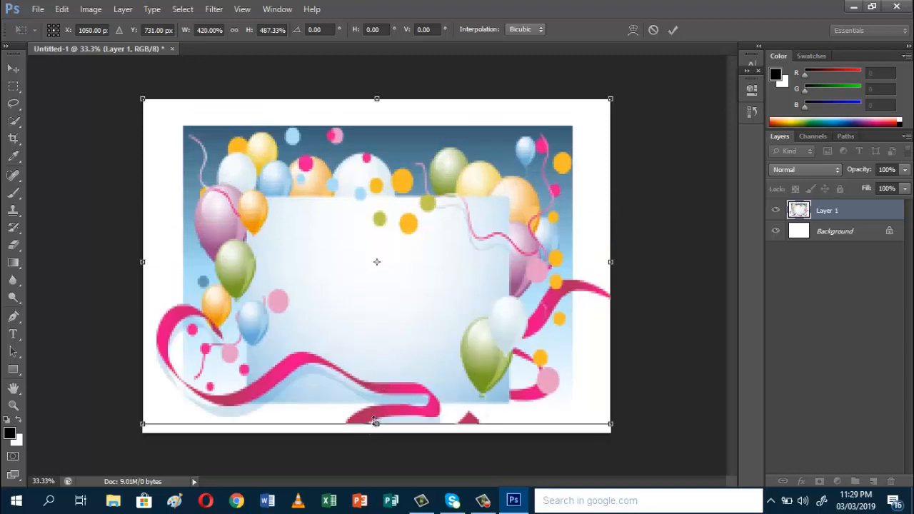
pyautogui.moveTo(377, 424); pyautogui.dragTo(377, 408)
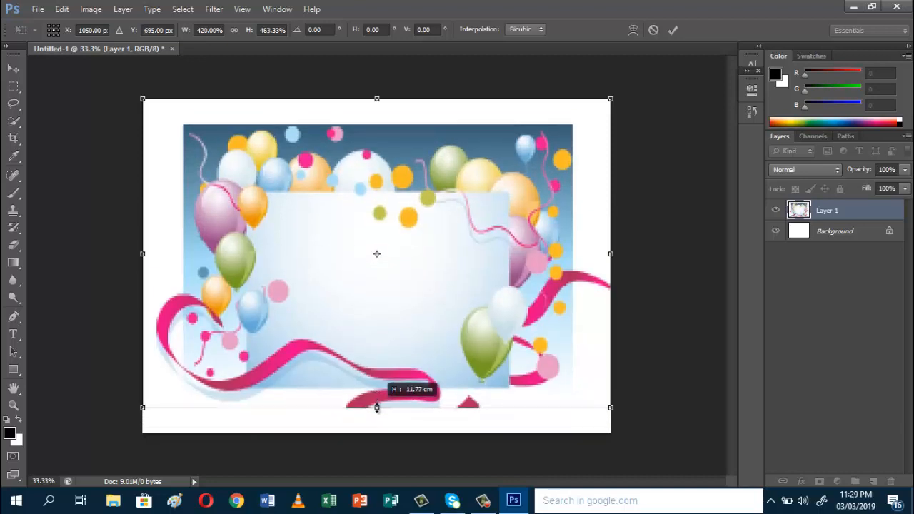
pyautogui.moveTo(377, 409); pyautogui.dragTo(377, 433)
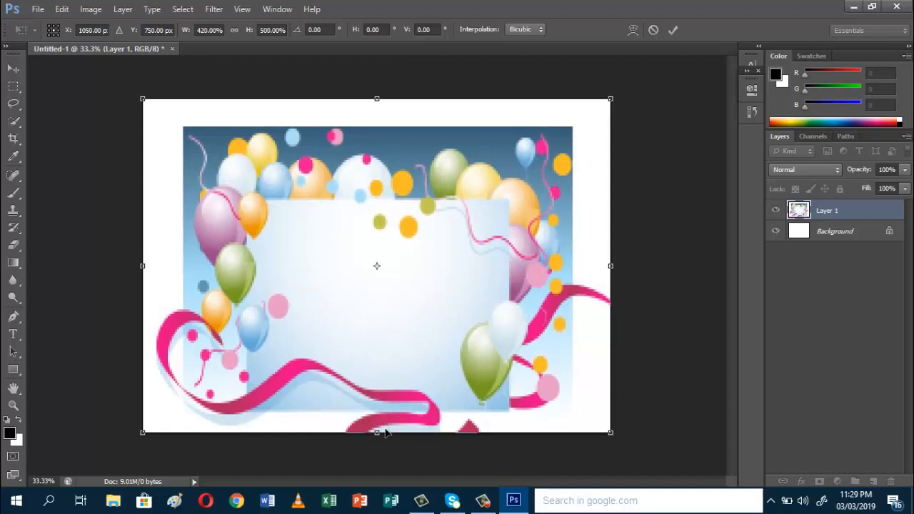
pyautogui.moveTo(763, 72)
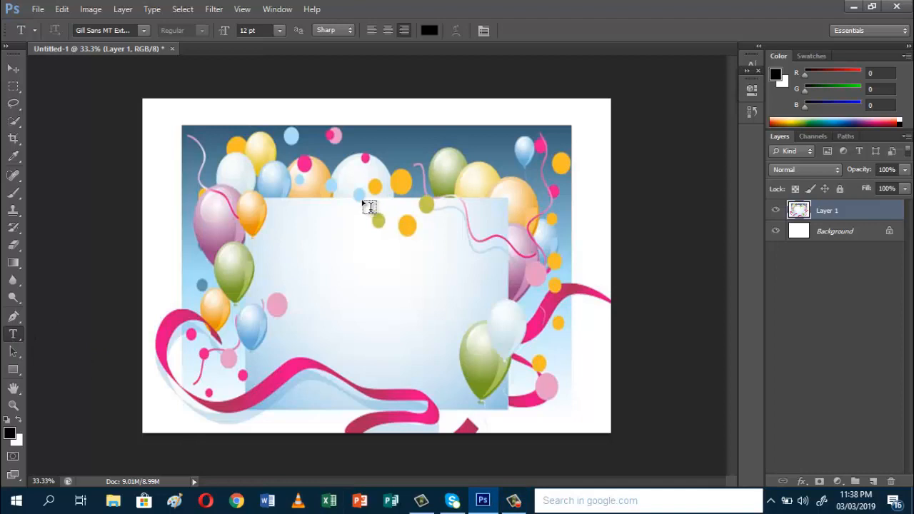
pyautogui.moveTo(142, 39)
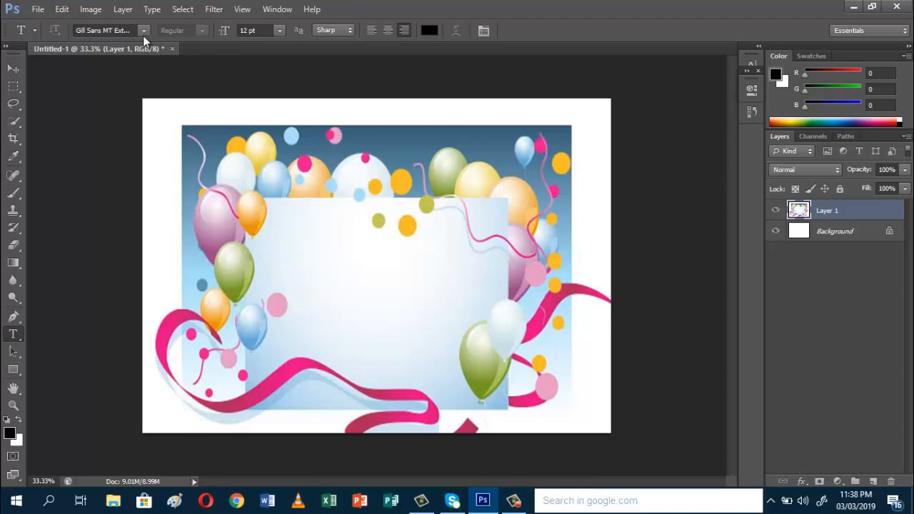
# - Set the Type tool to King Basil Lite, 14 pt, with red text colour #eb1111
pyautogui.click(143, 30)
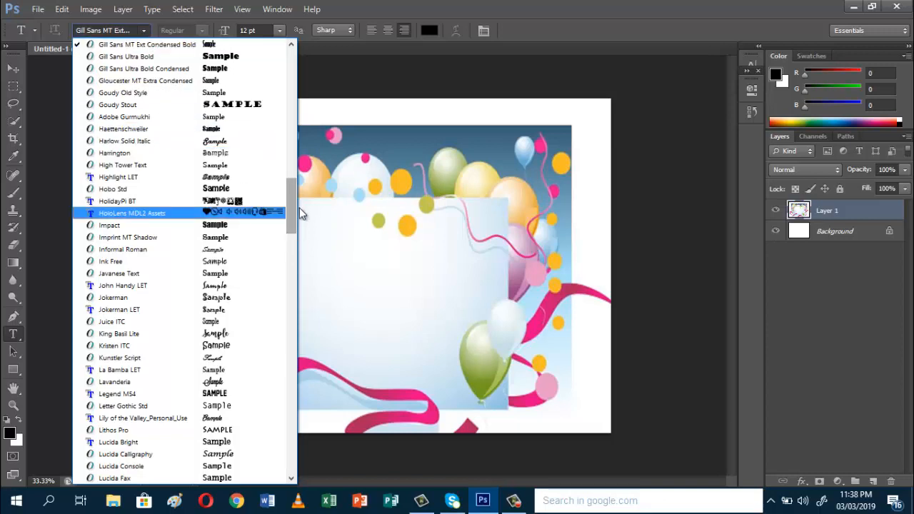
pyautogui.scroll(-3)
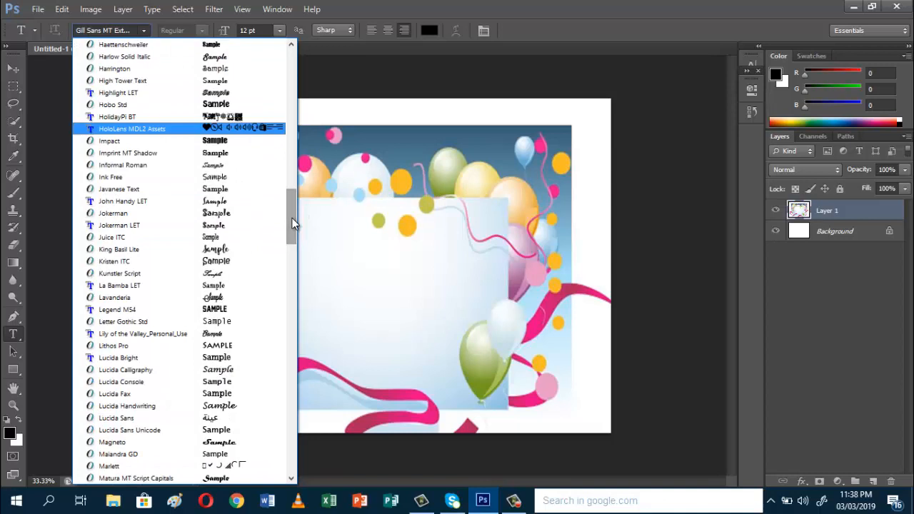
pyautogui.click(143, 248)
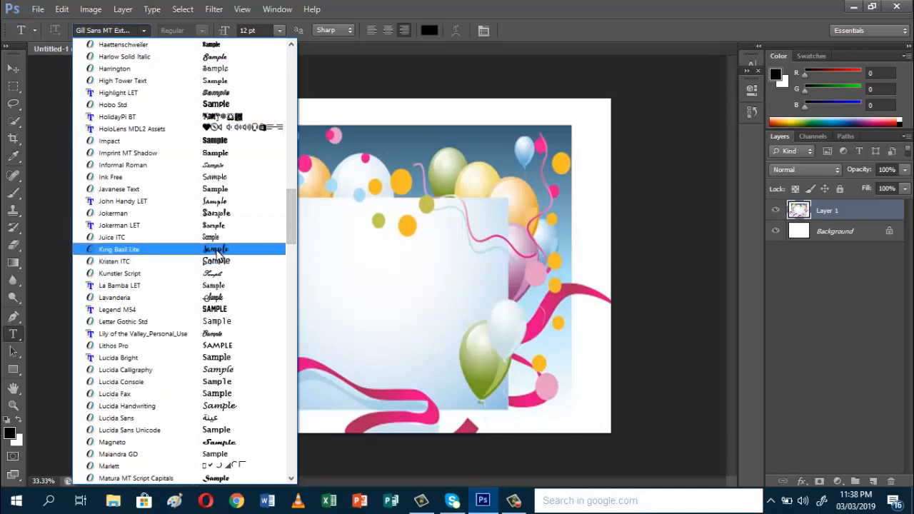
pyautogui.click(120, 249)
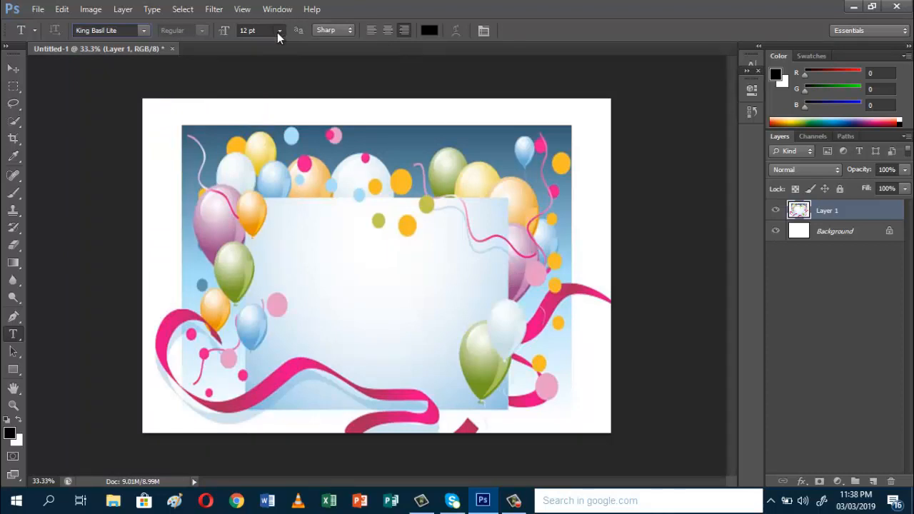
pyautogui.click(280, 30)
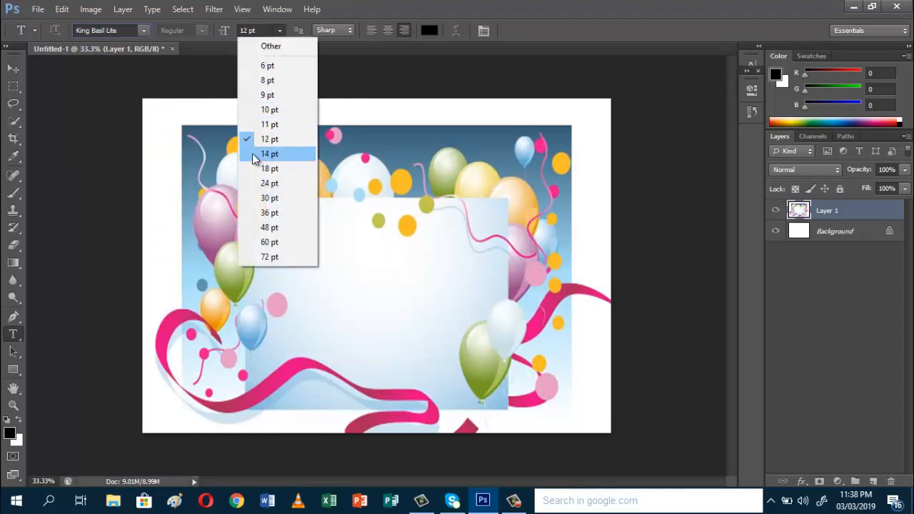
pyautogui.click(268, 154)
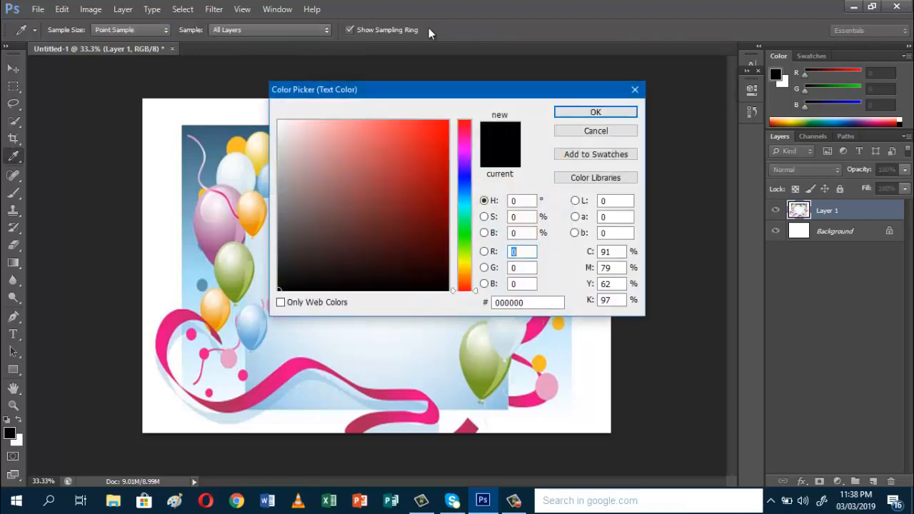
pyautogui.click(437, 134)
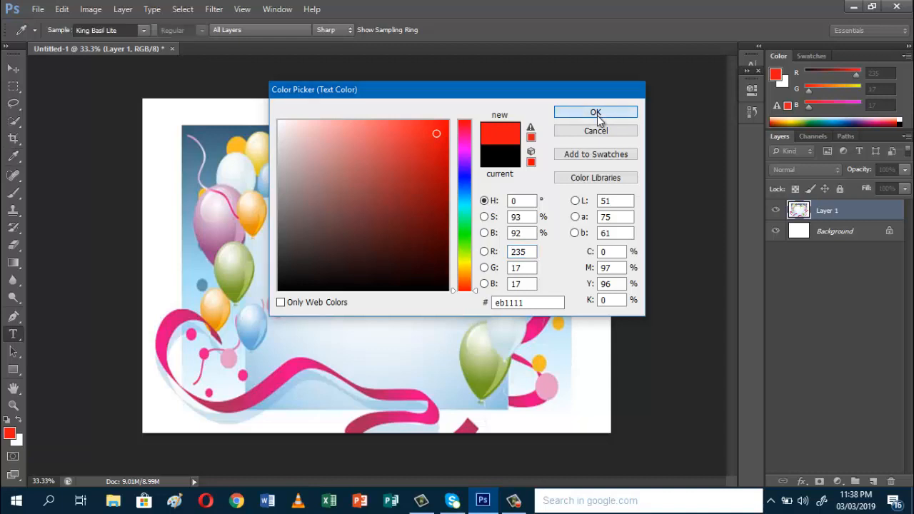
pyautogui.click(595, 111)
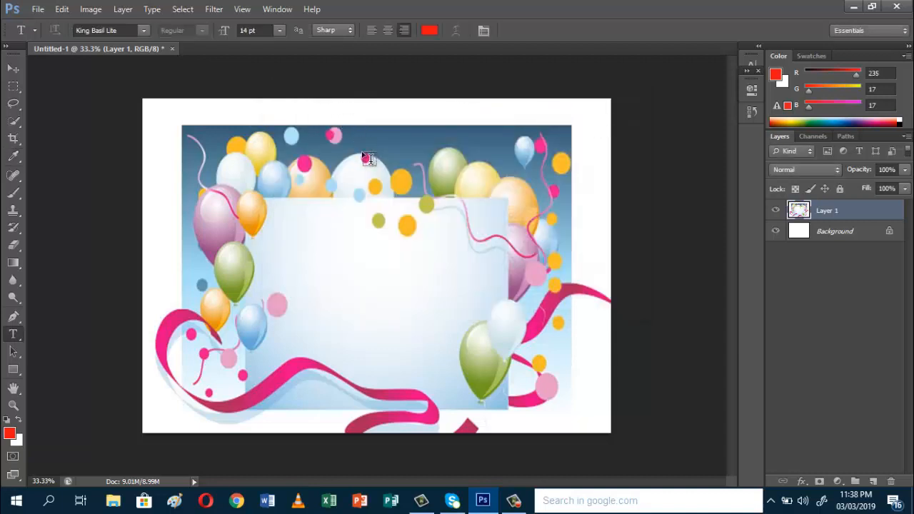
# - Add the red line 'Come join us in celebrating' near the card top and discard the extra empty text layer
pyautogui.click(364, 154)
pyautogui.write('Come join us in celebrating')
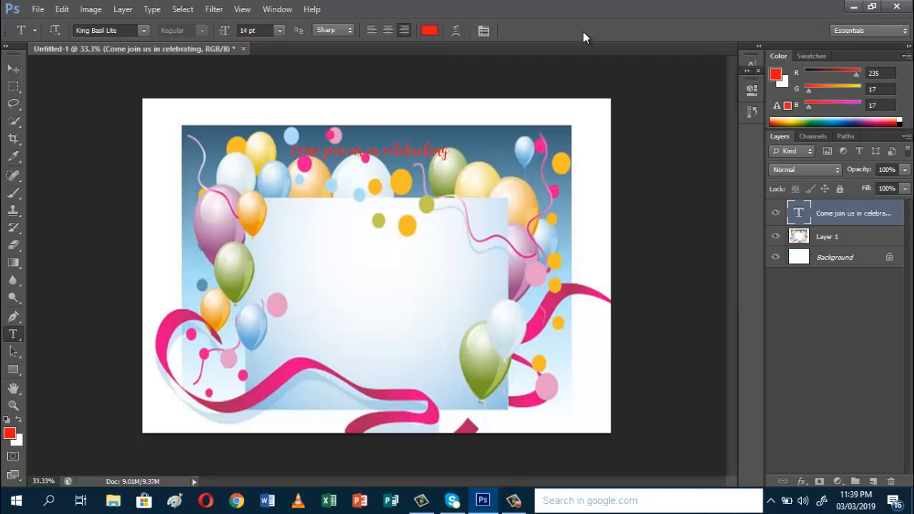
pyautogui.moveTo(398, 79)
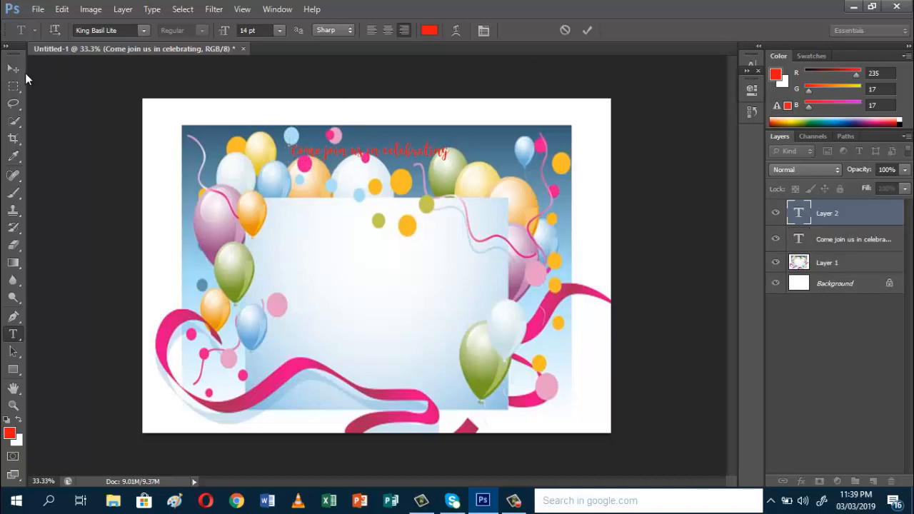
pyautogui.moveTo(131, 302)
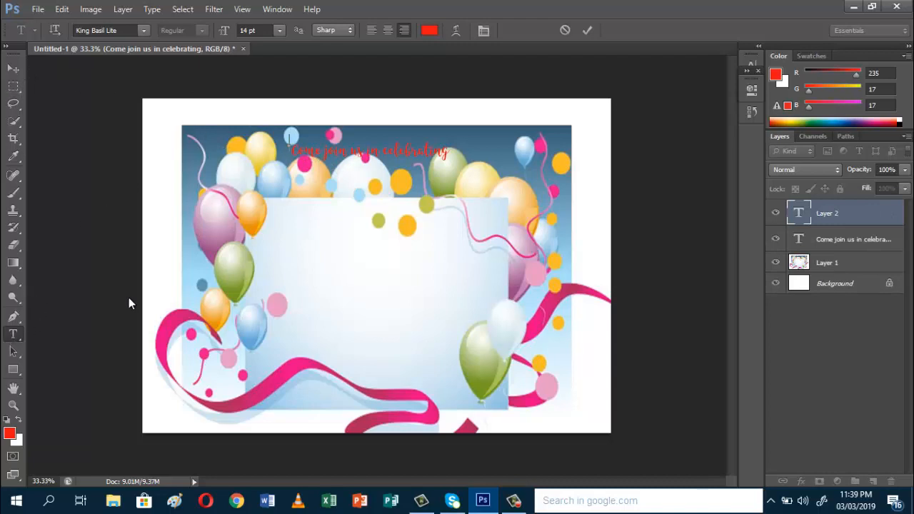
pyautogui.rightClick(13, 334)
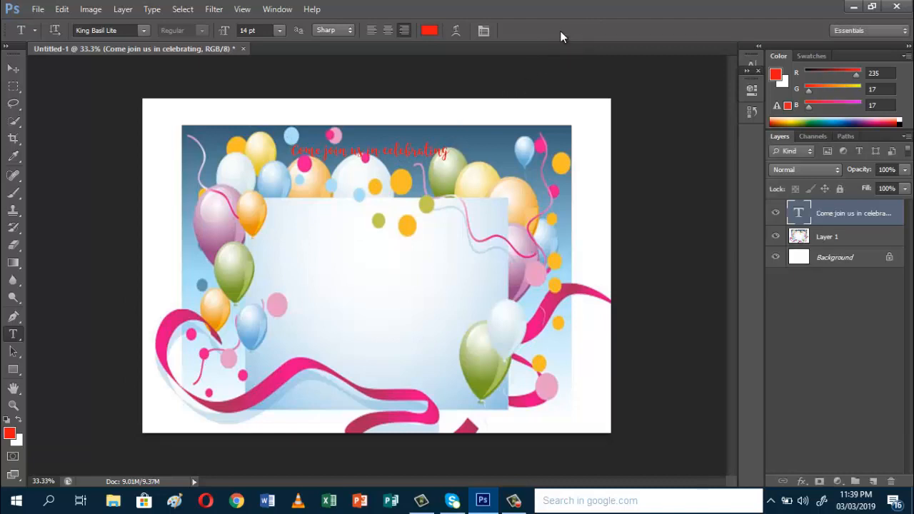
# - Select the celebration title text, enlarge it from 14 pt to 18 pt and commit
pyautogui.click(374, 151)
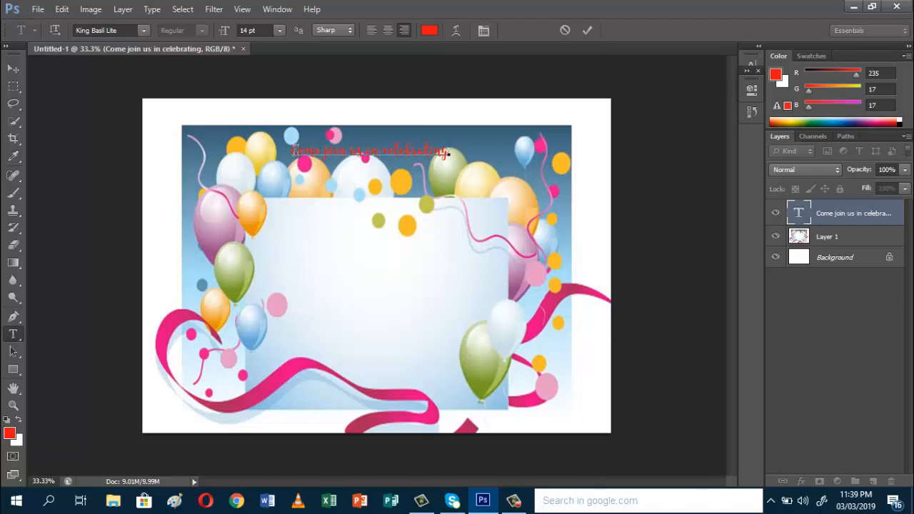
pyautogui.moveTo(293, 151); pyautogui.dragTo(449, 151)
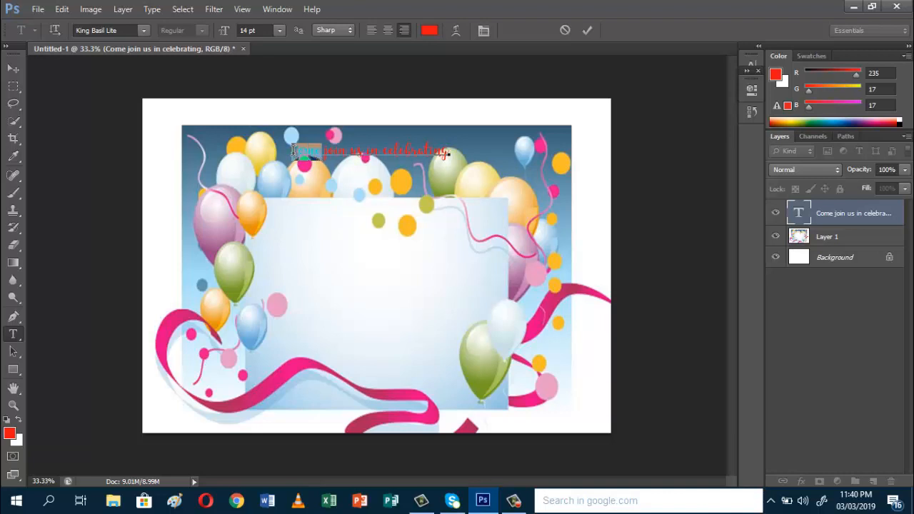
pyautogui.moveTo(294, 152); pyautogui.dragTo(380, 151)
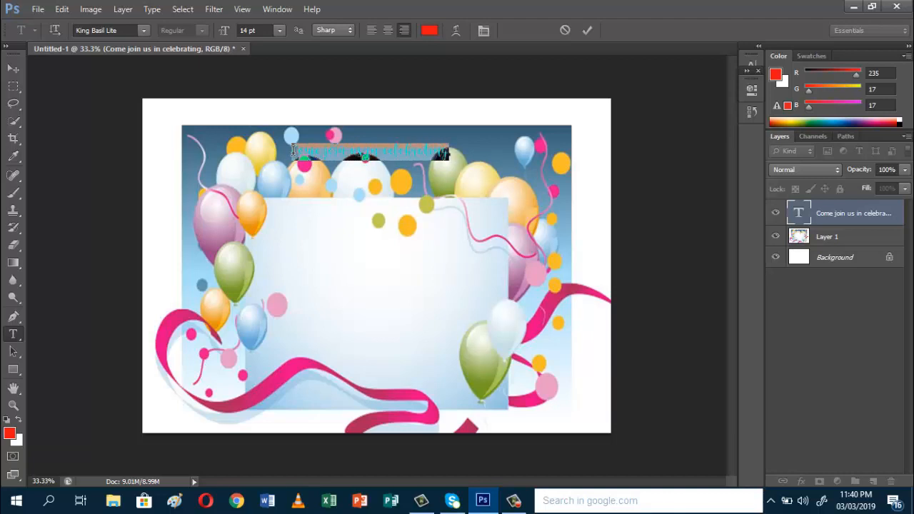
pyautogui.click(279, 30)
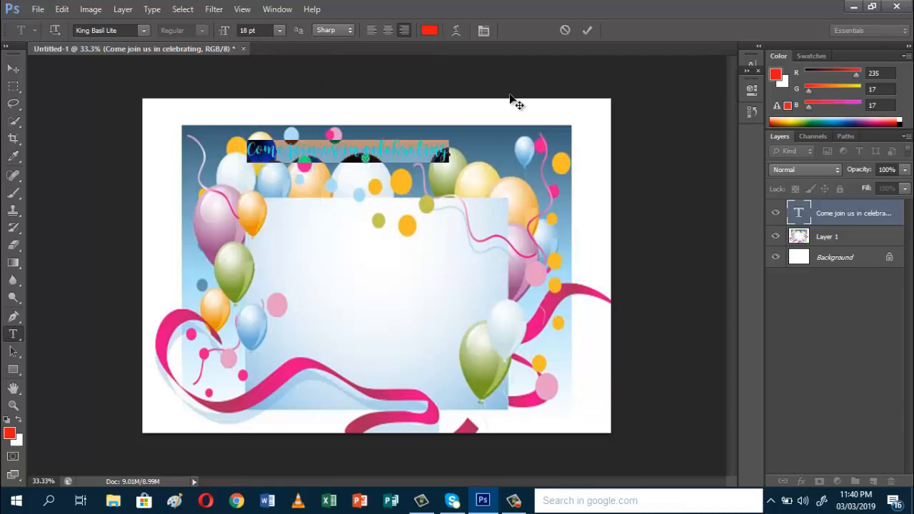
pyautogui.click(587, 30)
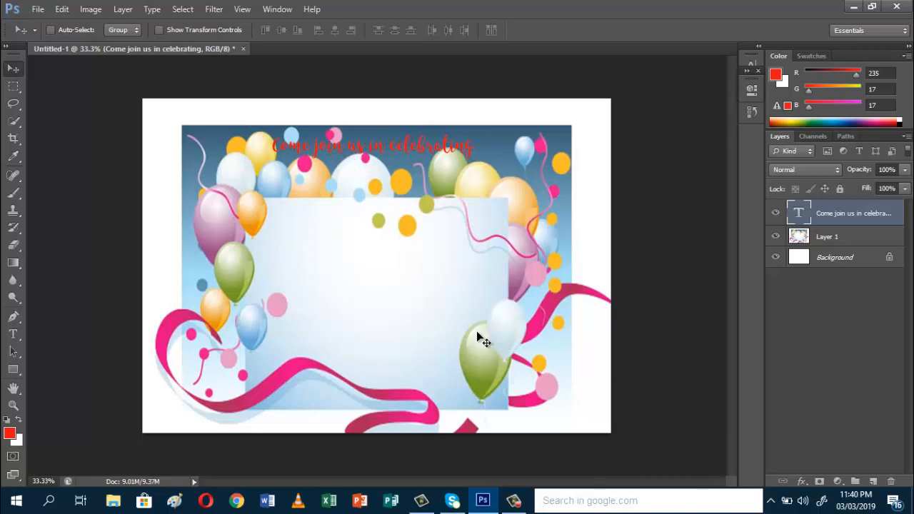
pyautogui.moveTo(397, 134)
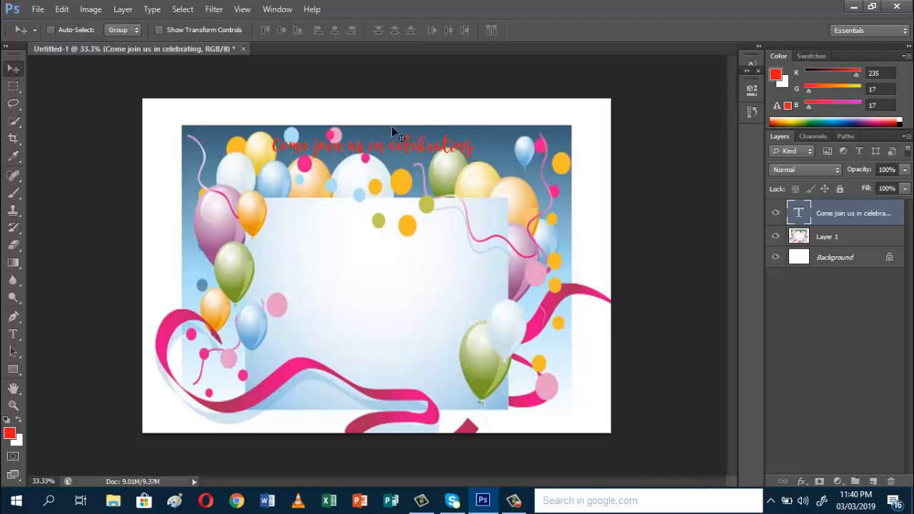
pyautogui.moveTo(441, 288)
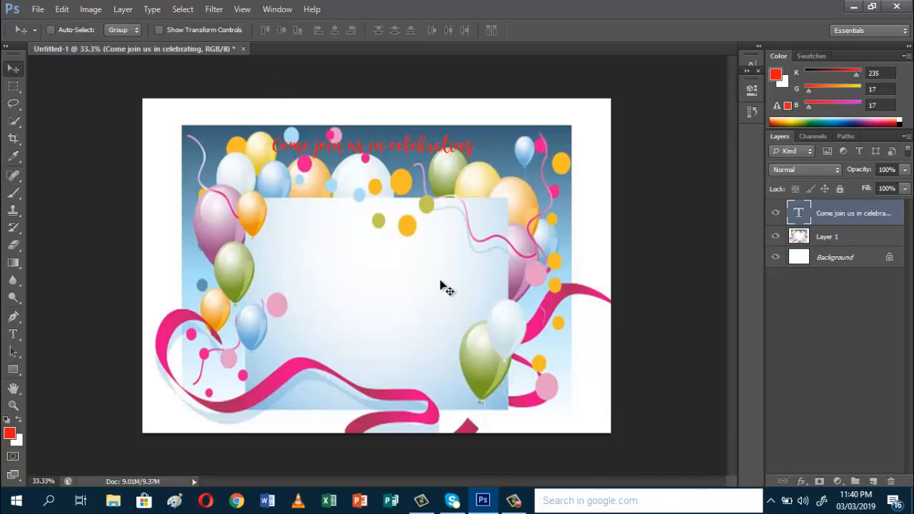
pyautogui.moveTo(103, 234)
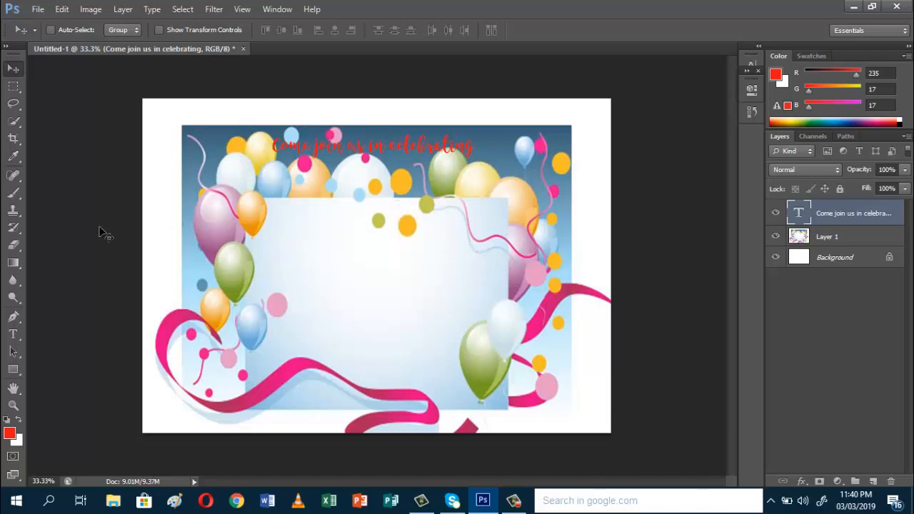
# - Try Kristen ITC on the title, then undo so it stays in King Basil Lite script
pyautogui.click(13, 334)
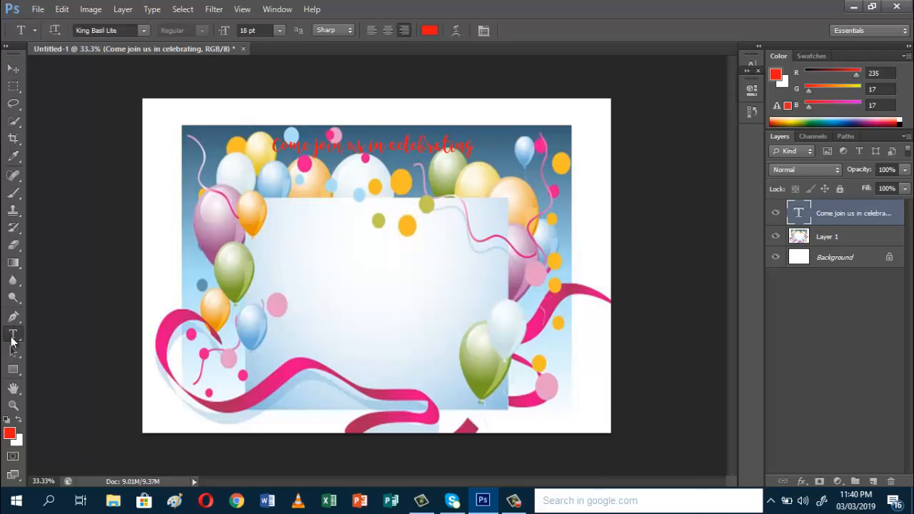
pyautogui.moveTo(11, 337)
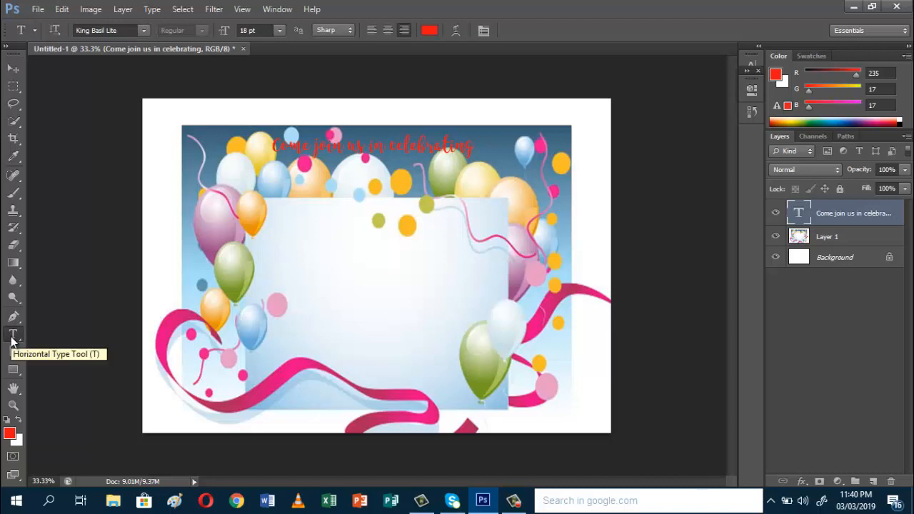
pyautogui.moveTo(152, 35)
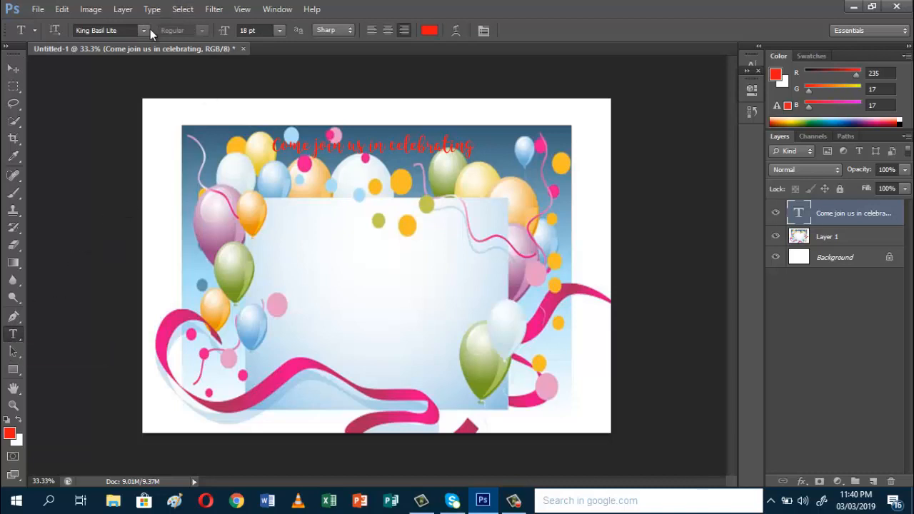
pyautogui.click(144, 30)
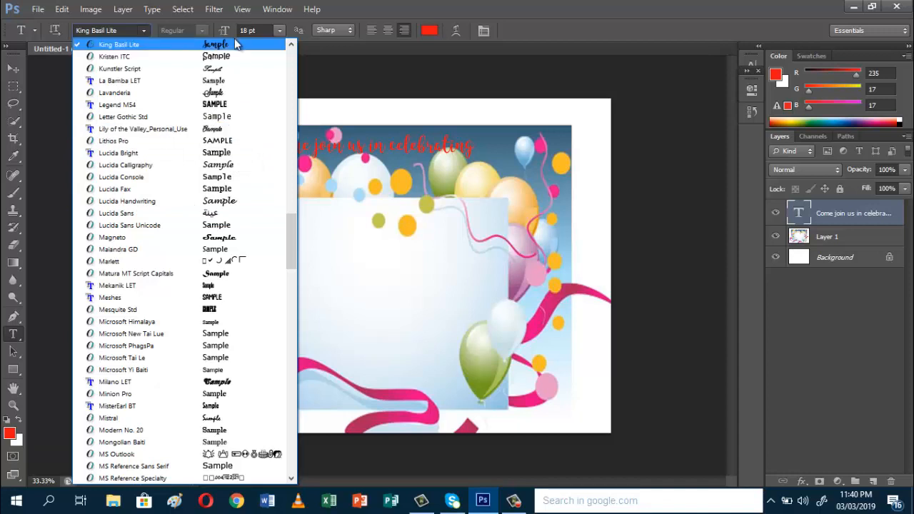
pyautogui.click(115, 57)
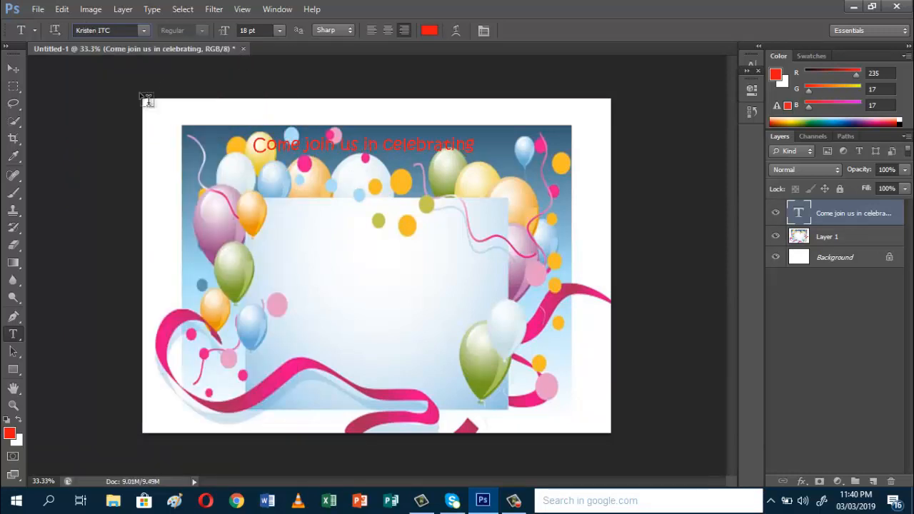
pyautogui.click(62, 9)
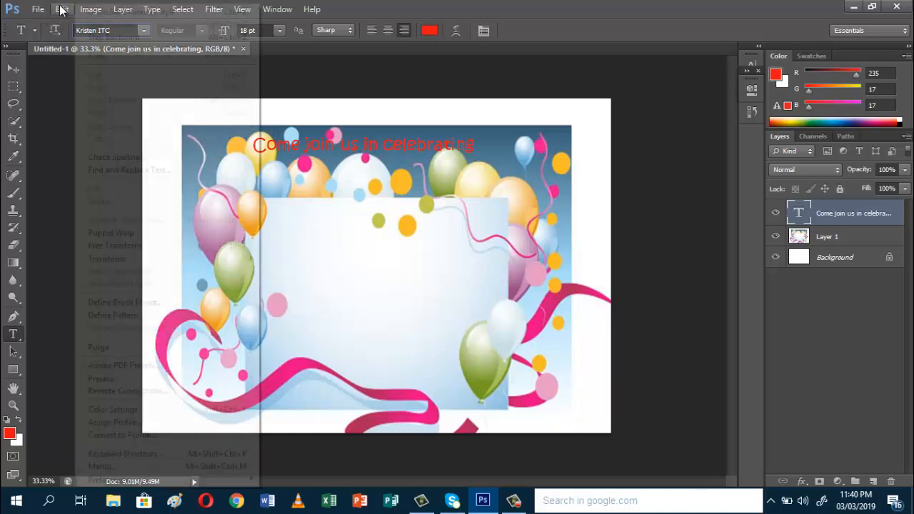
pyautogui.click(63, 8)
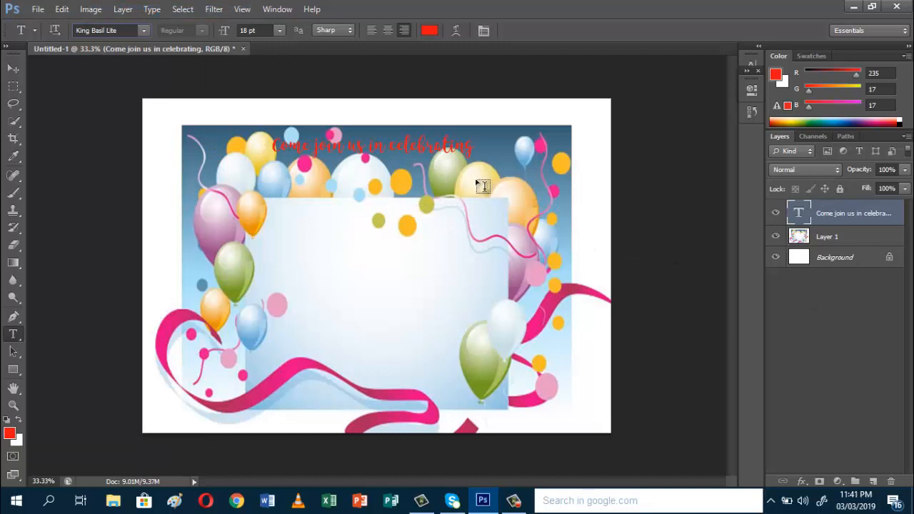
pyautogui.moveTo(378, 184)
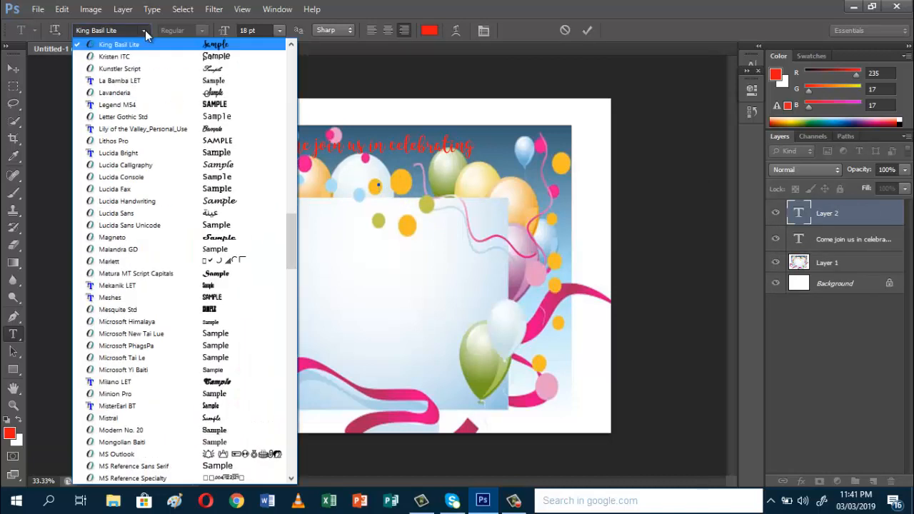
# - Set the new text layer to Kristen ITC at 24 pt for the heading
pyautogui.click(114, 57)
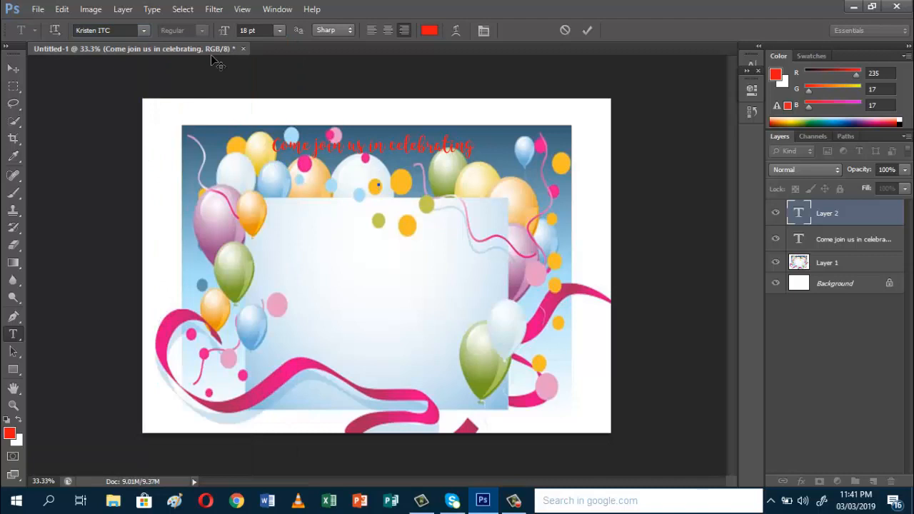
pyautogui.click(379, 183)
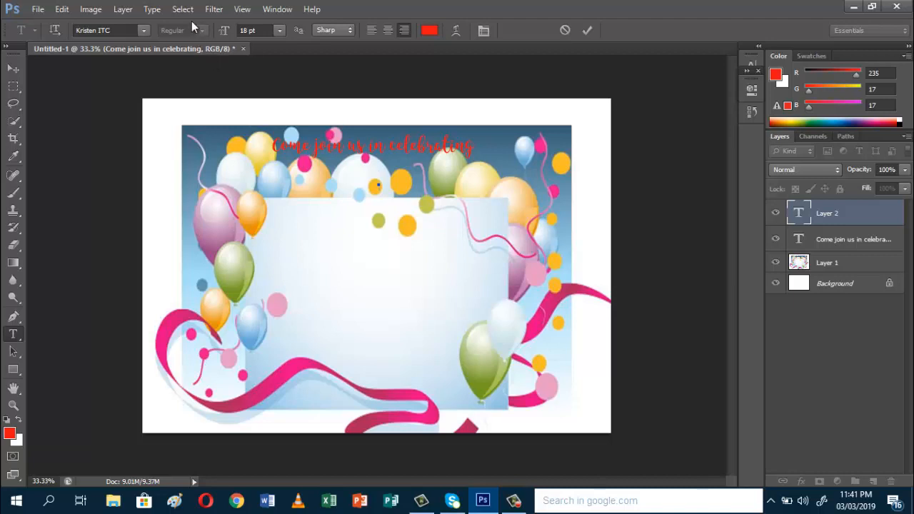
pyautogui.moveTo(270, 43)
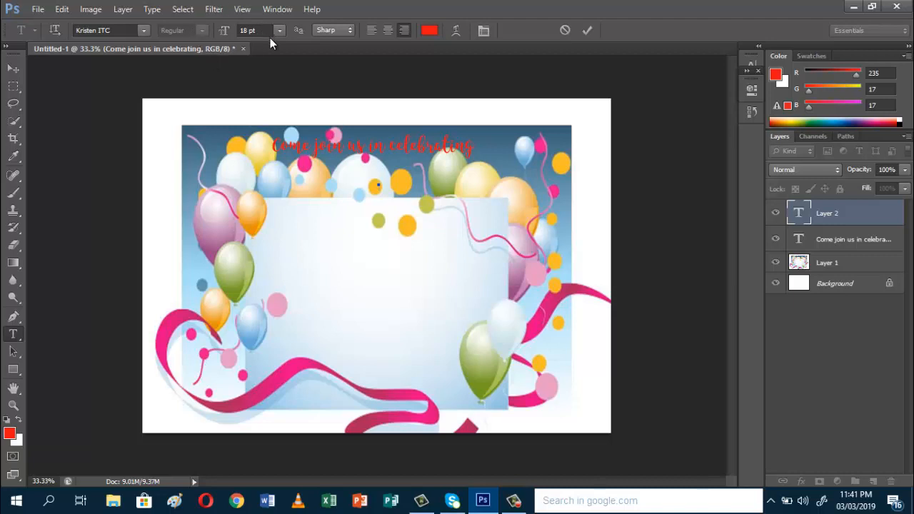
pyautogui.moveTo(279, 36)
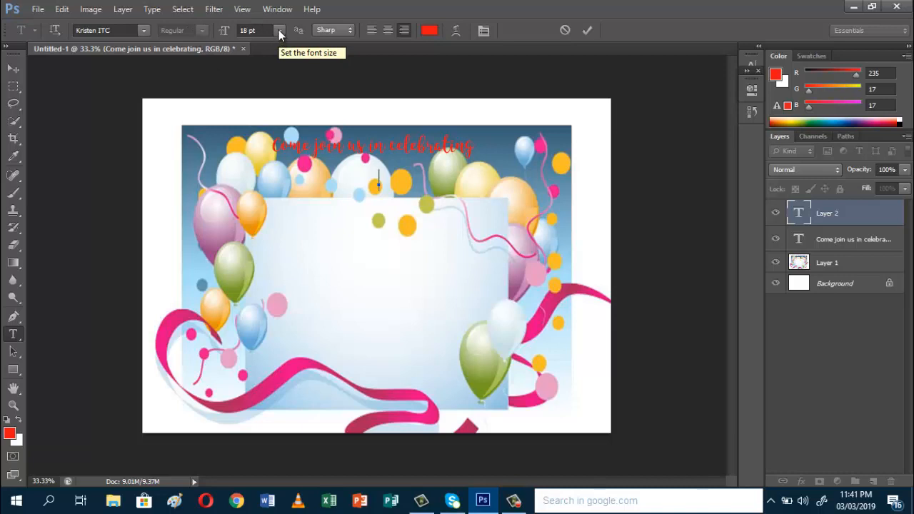
pyautogui.click(280, 30)
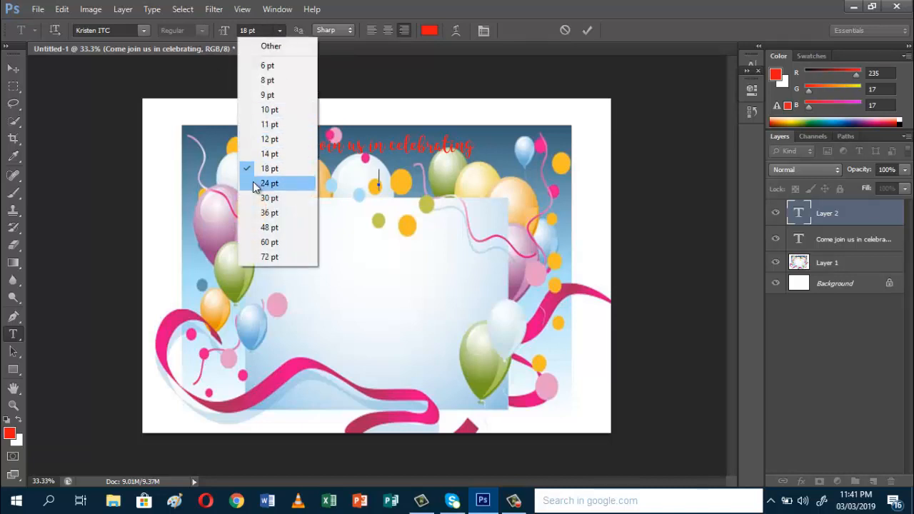
pyautogui.click(269, 183)
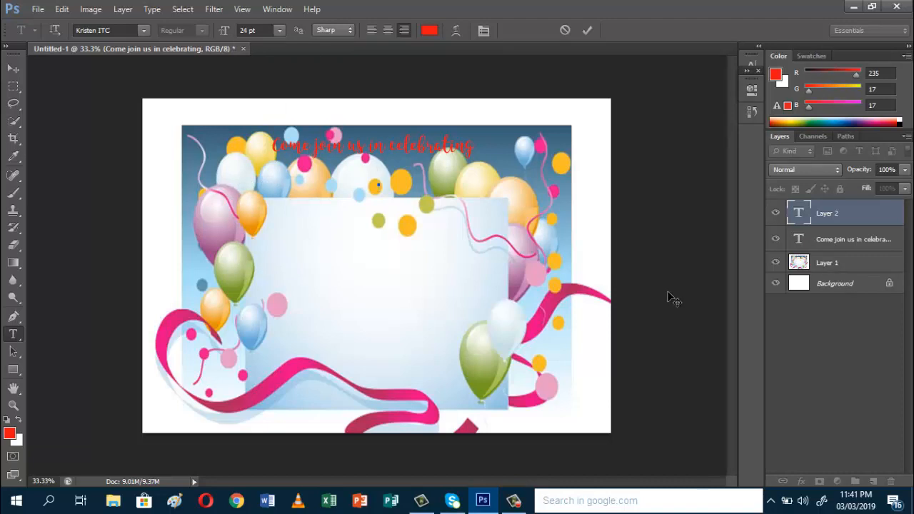
# - Enter red two-line text "KIMP JELDY'S" / "10TH BIRTHDAY" beneath the title and commit it
pyautogui.write('KI')
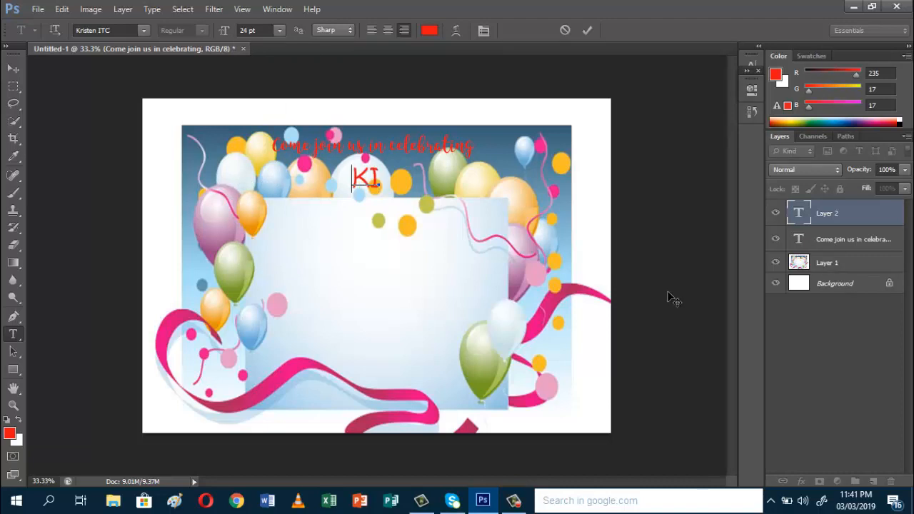
pyautogui.write('MP')
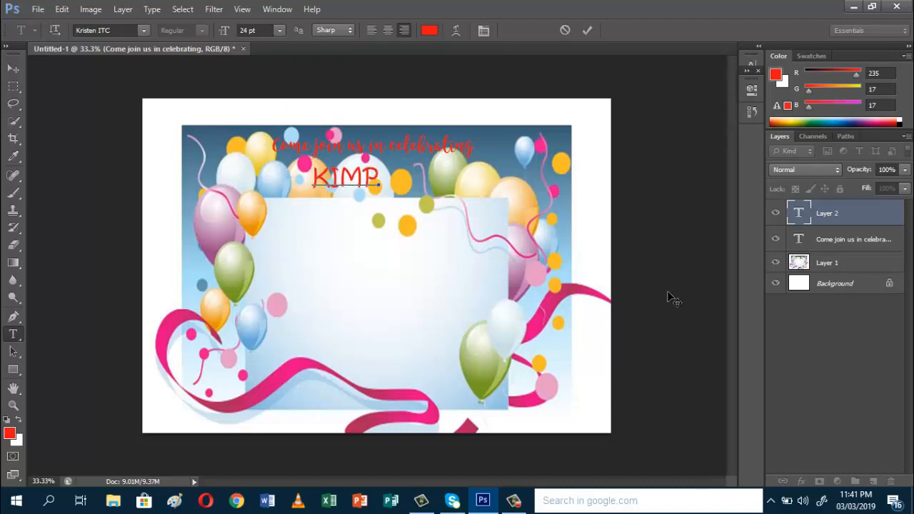
pyautogui.write('JEL')
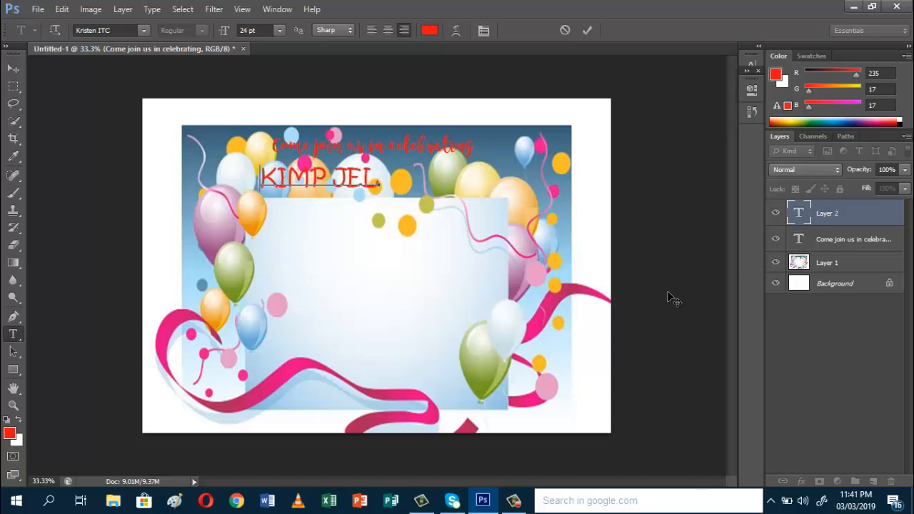
pyautogui.write("DY'S")
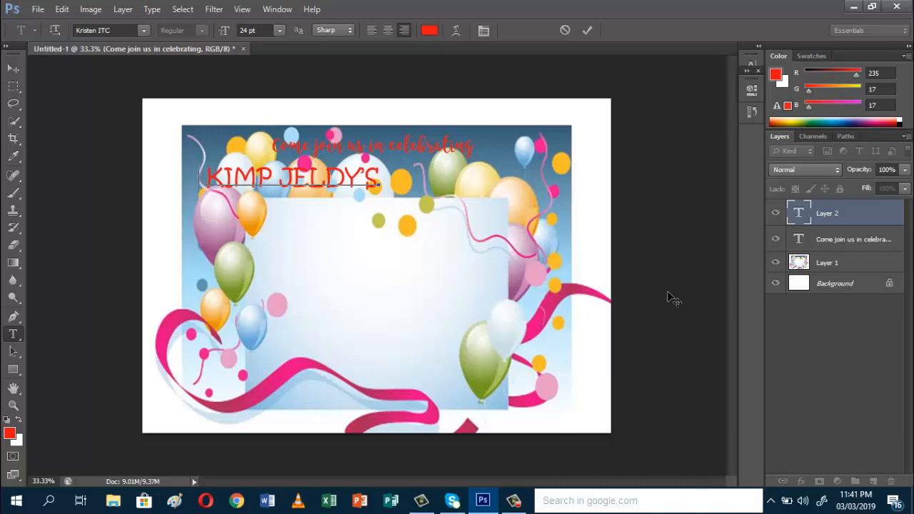
pyautogui.write('10TH BIT')
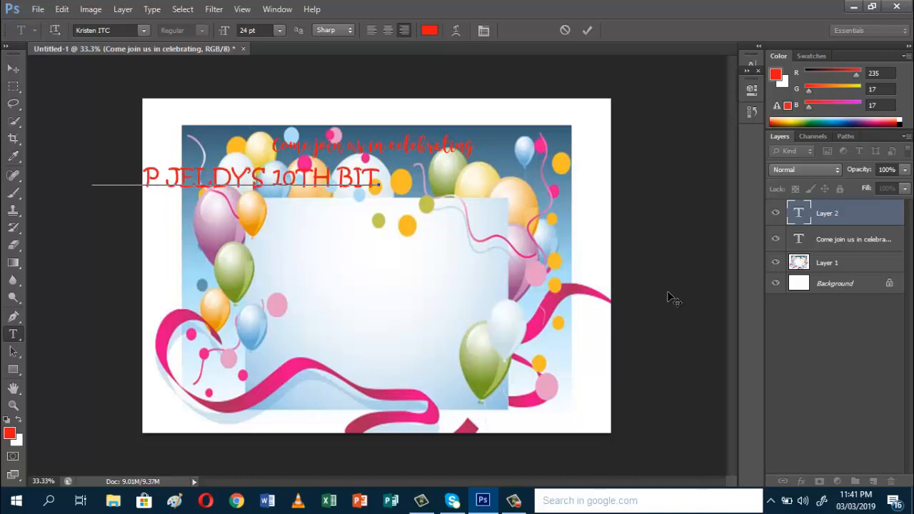
pyautogui.write('RTHDAY')
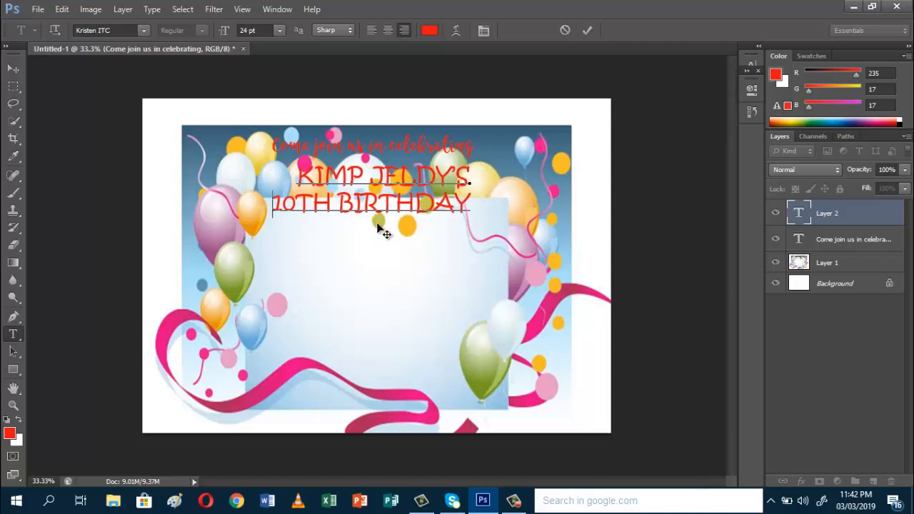
pyautogui.moveTo(185, 72)
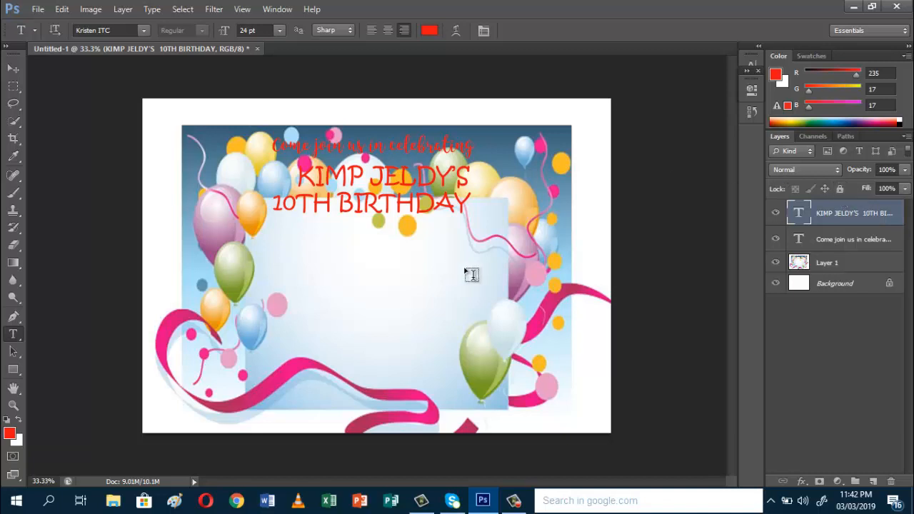
pyautogui.moveTo(400, 286)
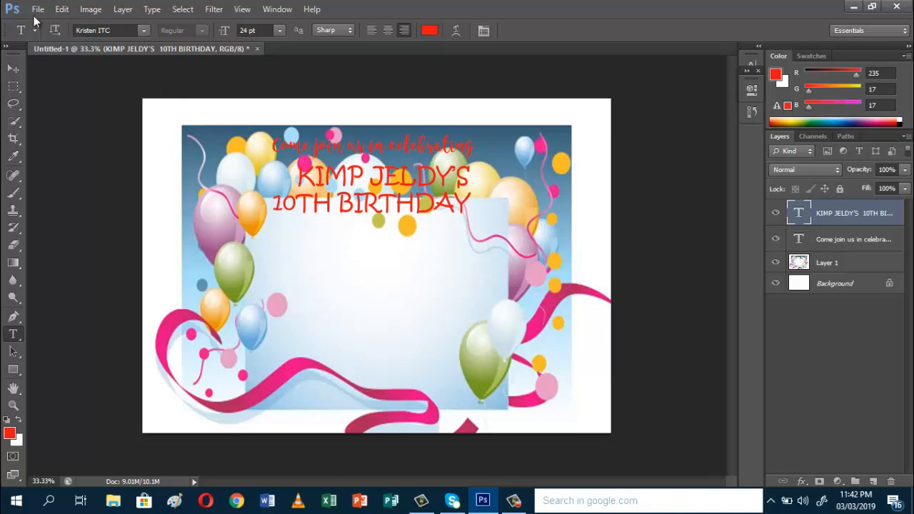
# - Start opening an image and browse to the Pictures folder
pyautogui.click(37, 9)
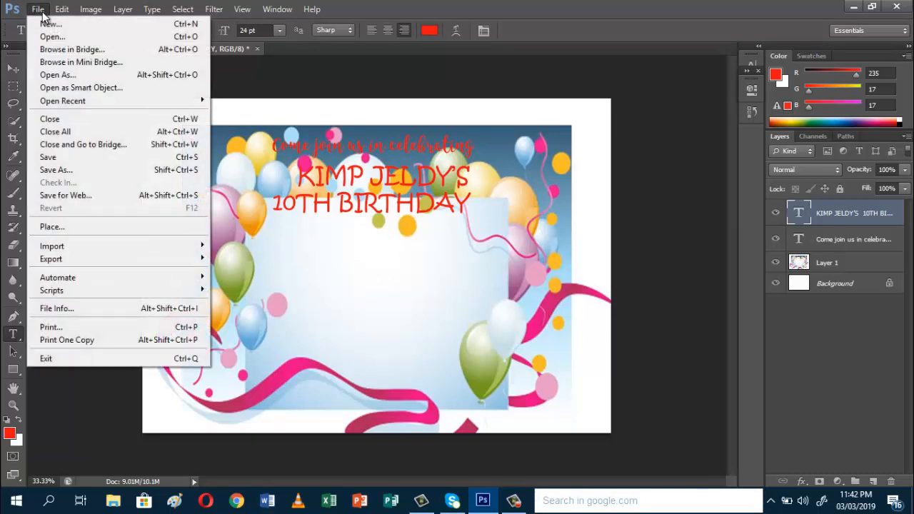
pyautogui.moveTo(51, 37)
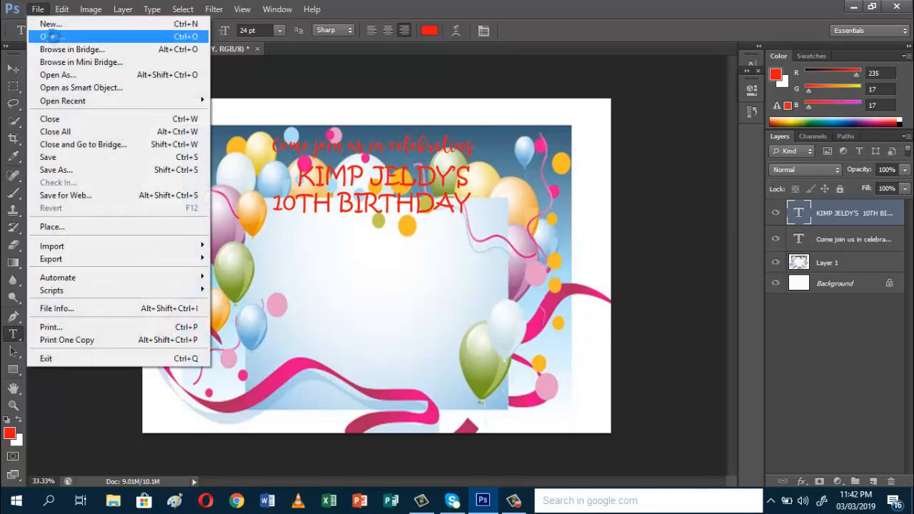
pyautogui.click(52, 37)
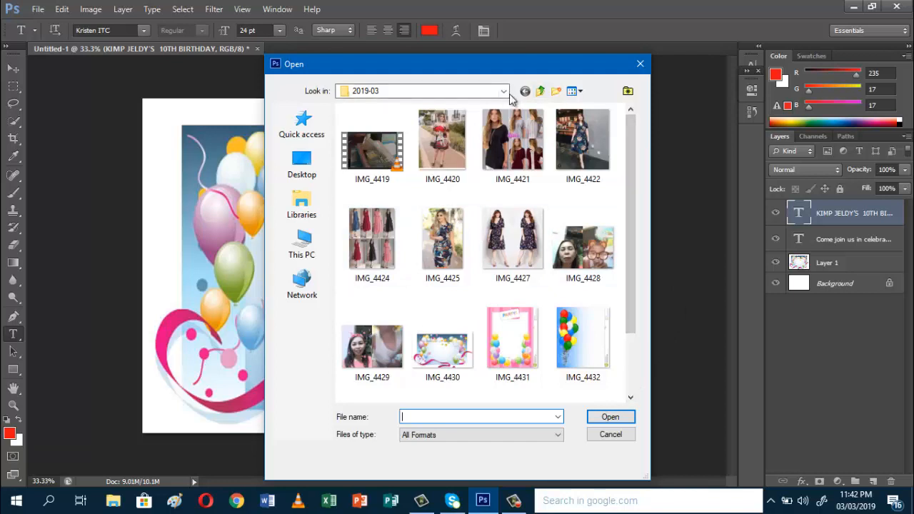
pyautogui.click(502, 91)
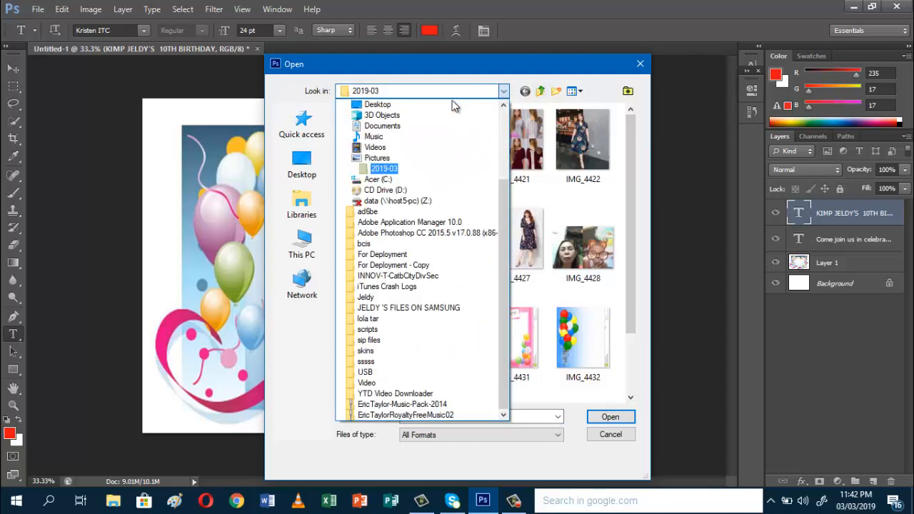
pyautogui.click(377, 157)
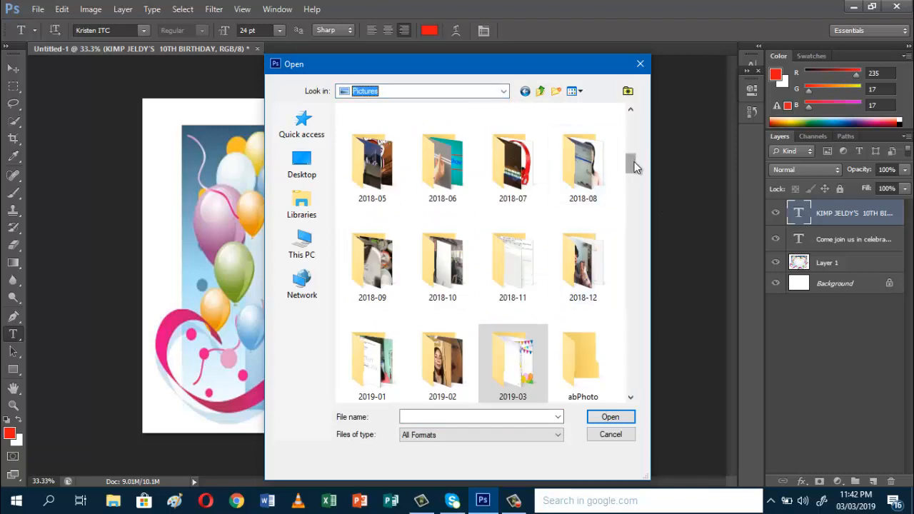
# - Open the boy's photo IMG_3848 from the 2019-02 folder as its own document
pyautogui.scroll(-3)
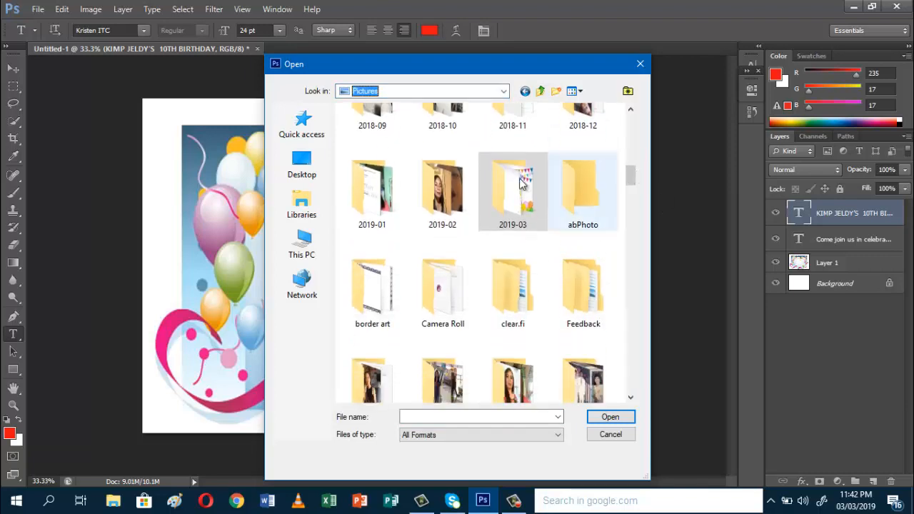
pyautogui.doubleClick(443, 191)
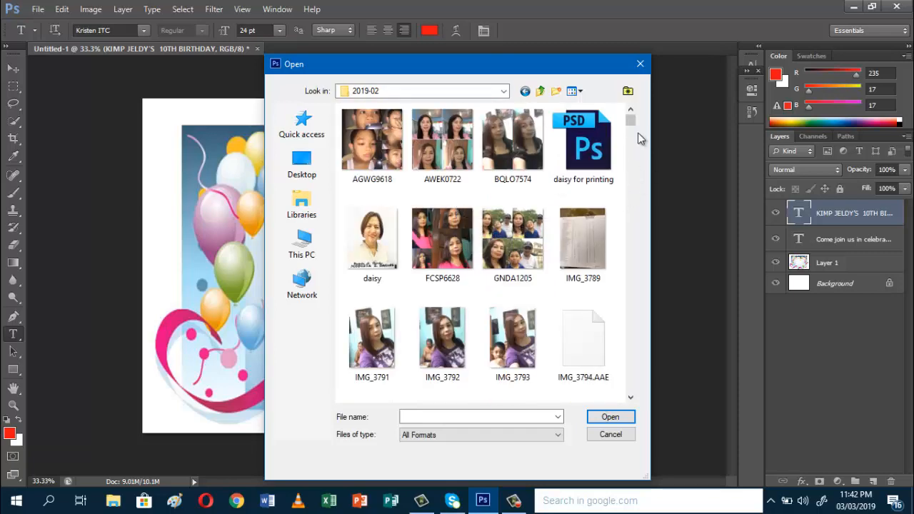
pyautogui.scroll(-3)
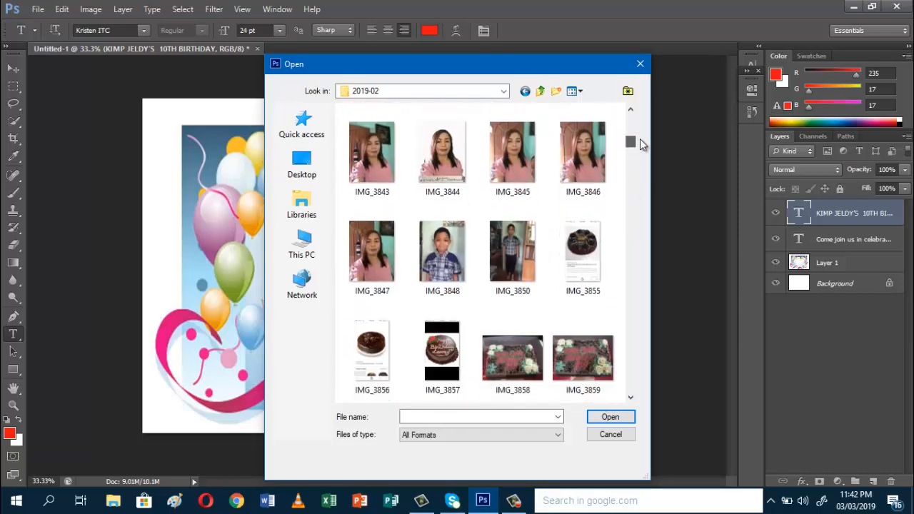
pyautogui.click(443, 251)
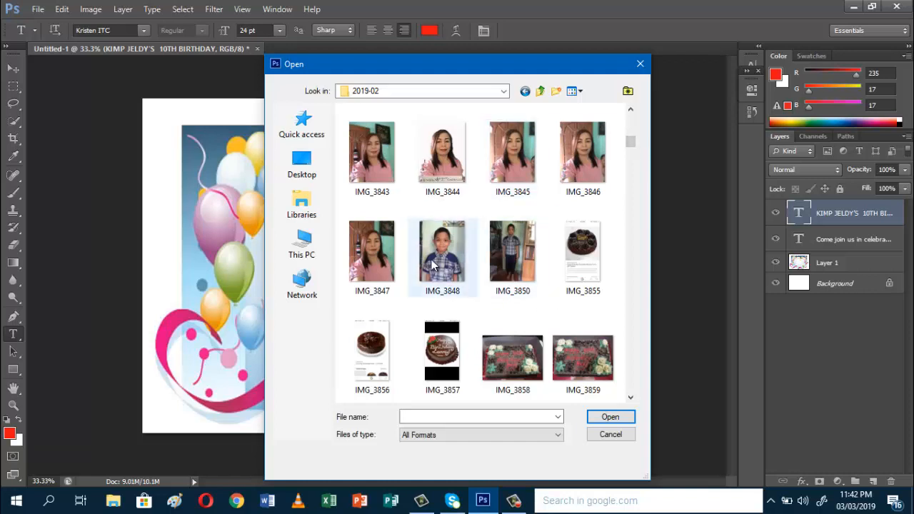
pyautogui.click(442, 252)
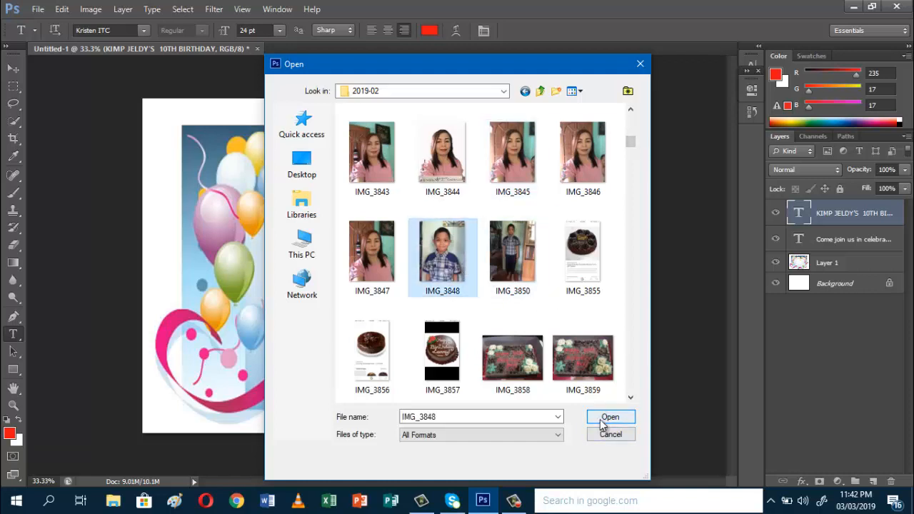
pyautogui.click(610, 417)
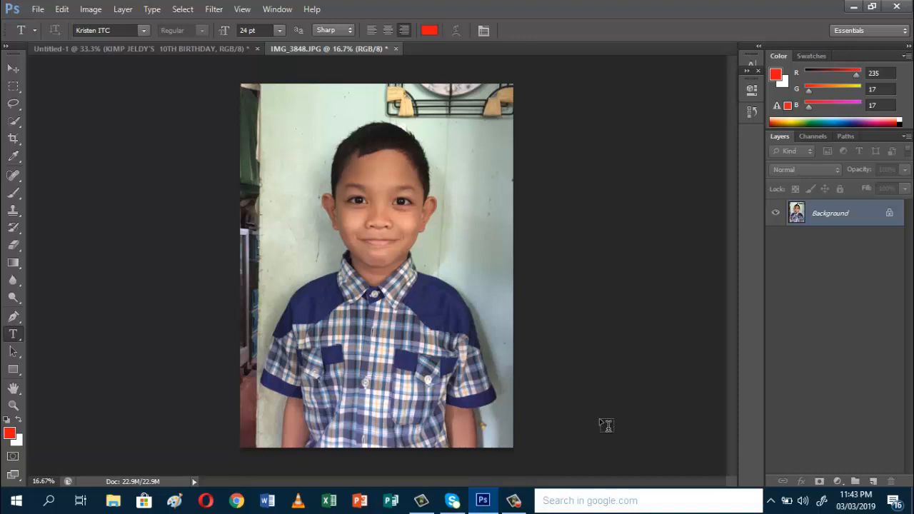
pyautogui.moveTo(505, 256)
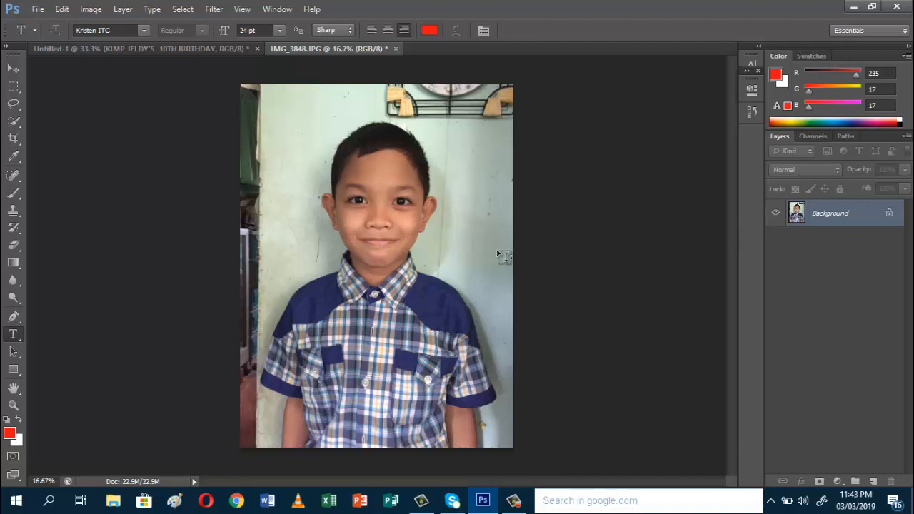
pyautogui.moveTo(134, 105)
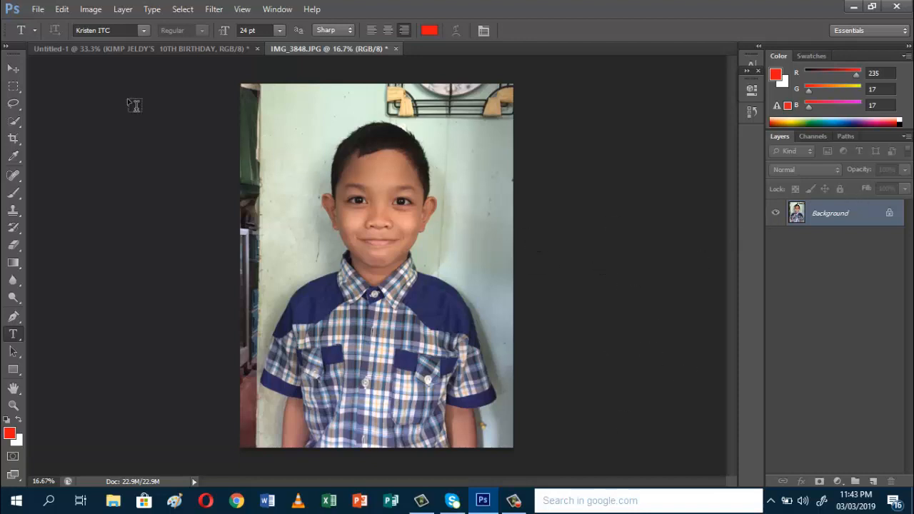
pyautogui.moveTo(11, 156)
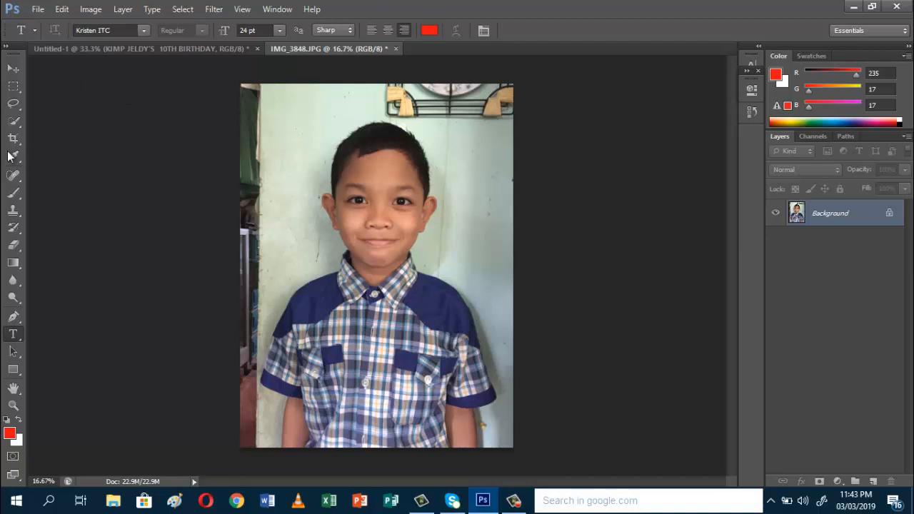
# - Crop the boy's photo, trimming its left and right edges, and commit the crop
pyautogui.click(13, 137)
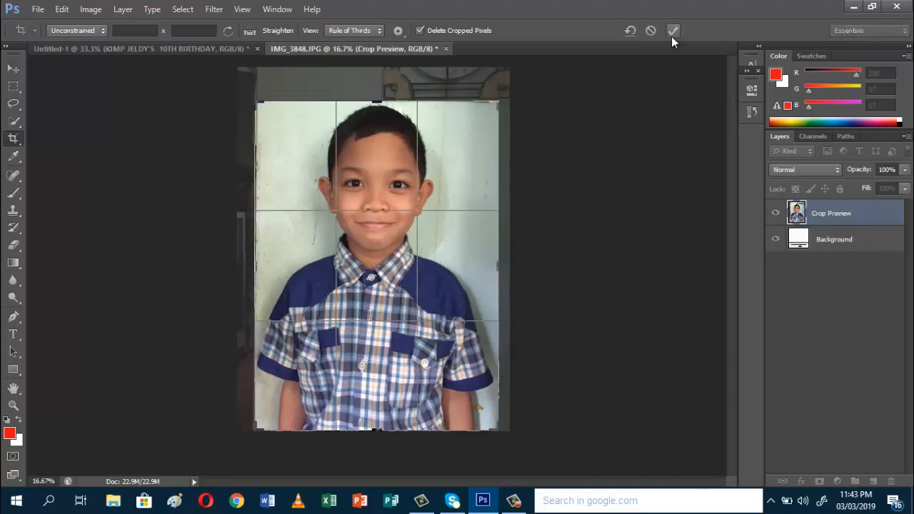
pyautogui.moveTo(671, 30)
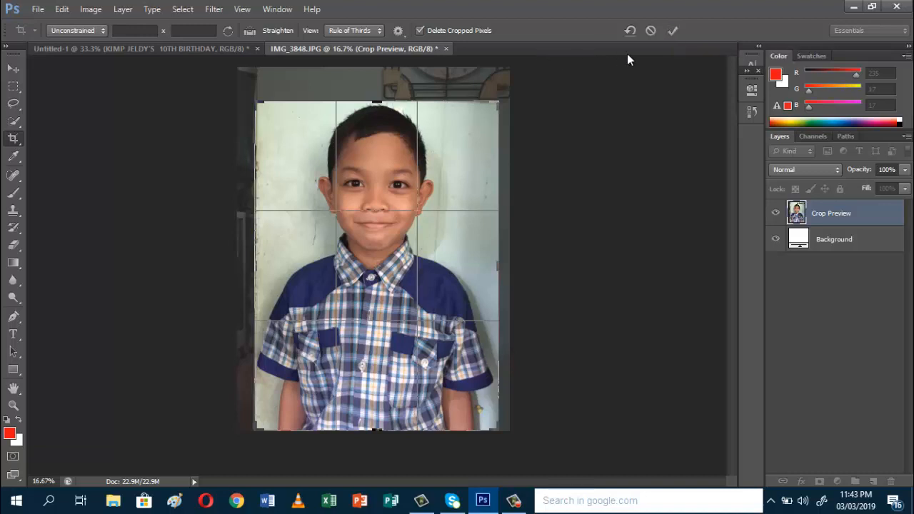
pyautogui.click(671, 30)
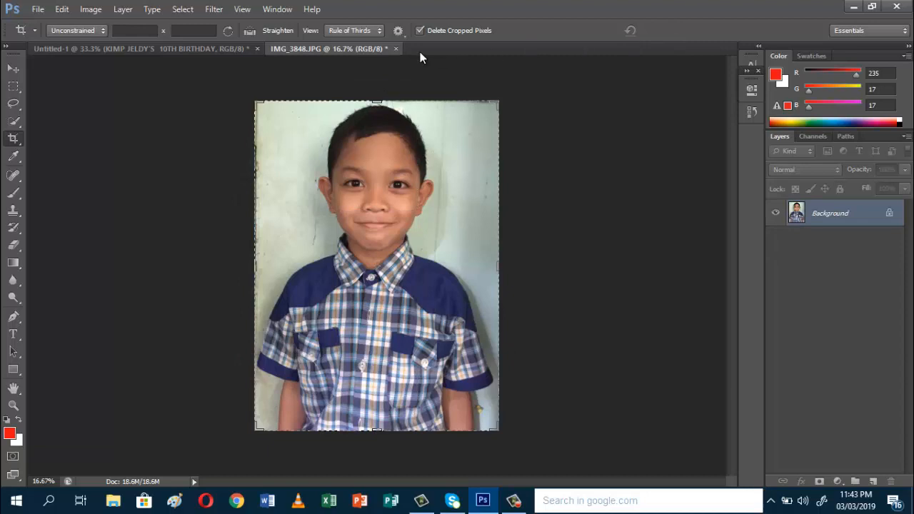
# - Arrange both documents 2-up vertical and drag the photo onto the invitation as a new layer
pyautogui.click(277, 9)
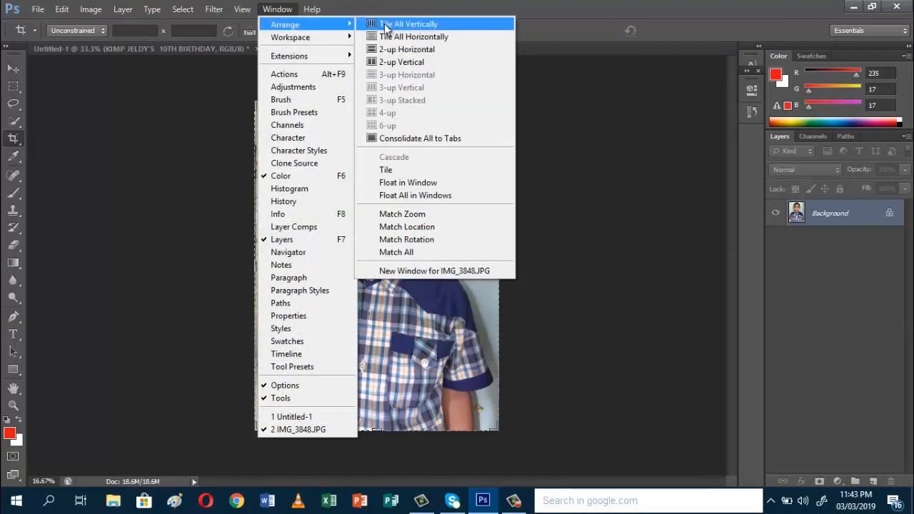
pyautogui.moveTo(401, 62)
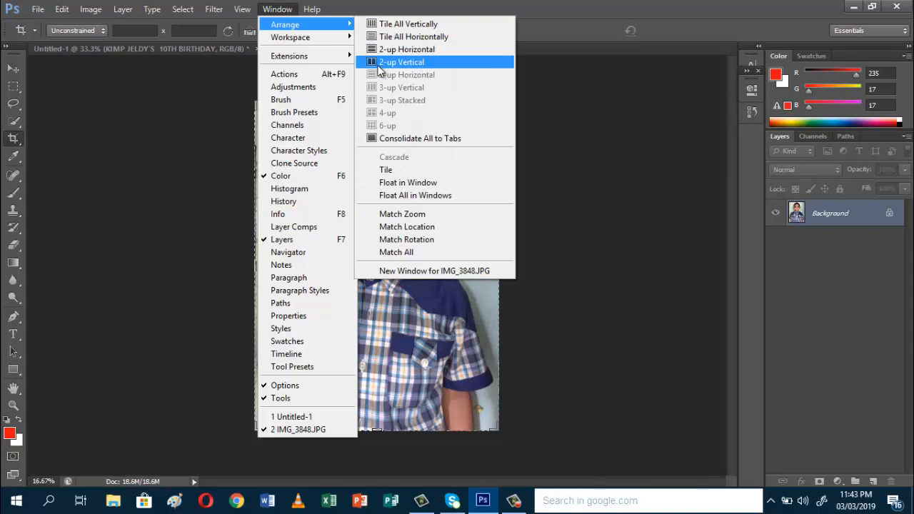
pyautogui.click(402, 63)
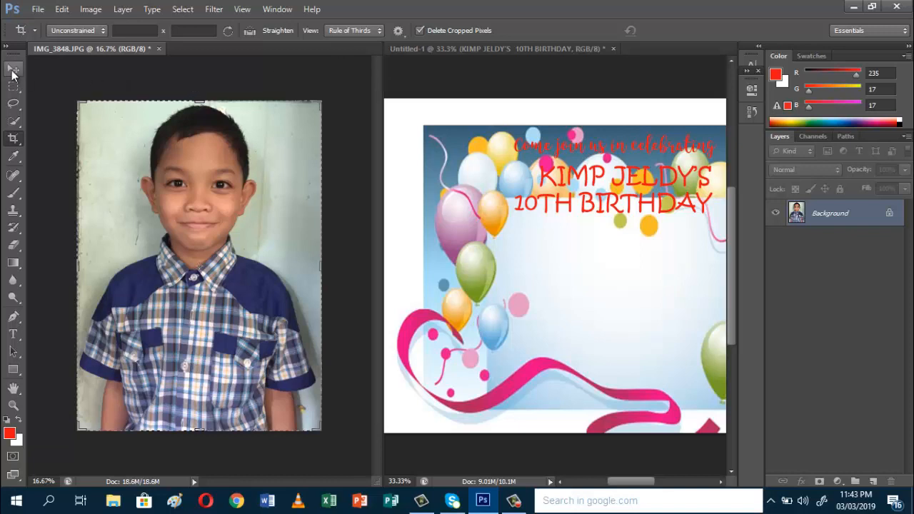
pyautogui.click(13, 69)
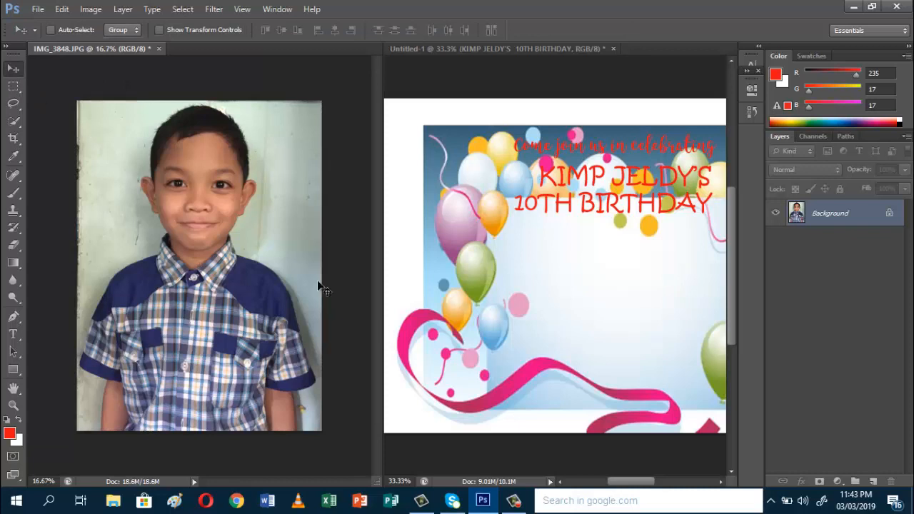
pyautogui.moveTo(174, 175)
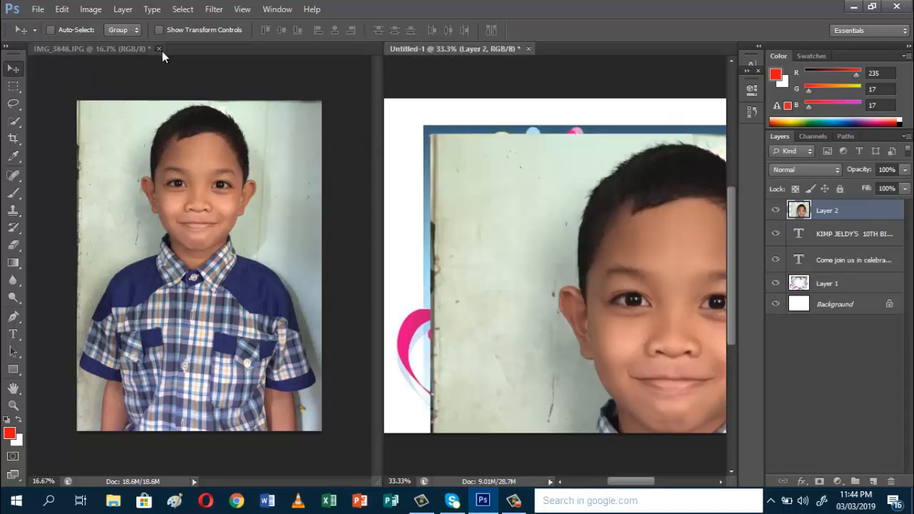
# - Close the separate photo document without saving its changes
pyautogui.click(158, 48)
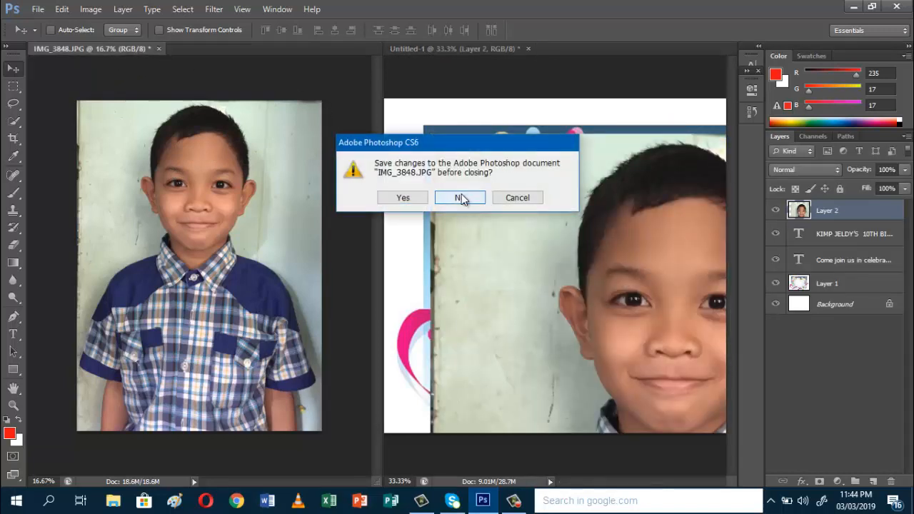
pyautogui.click(460, 197)
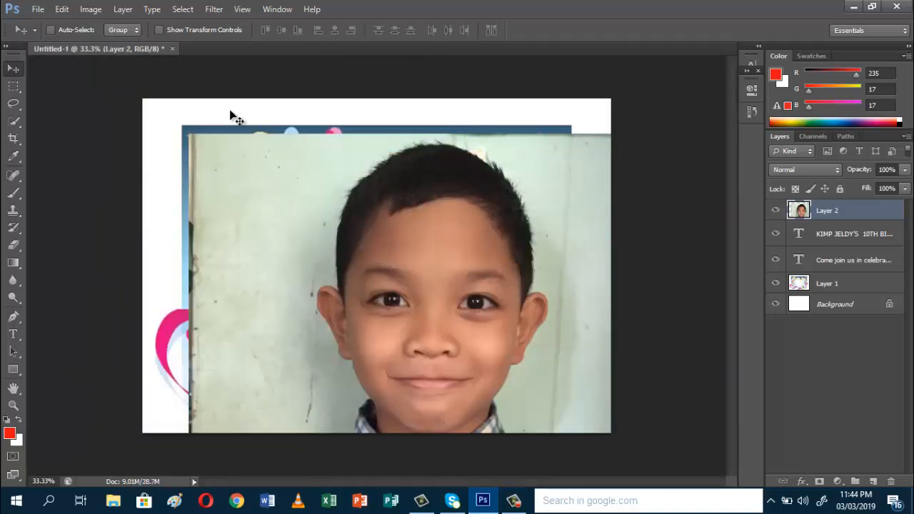
# - Free Transform the photo layer and move it up onto the invitation
pyautogui.click(91, 9)
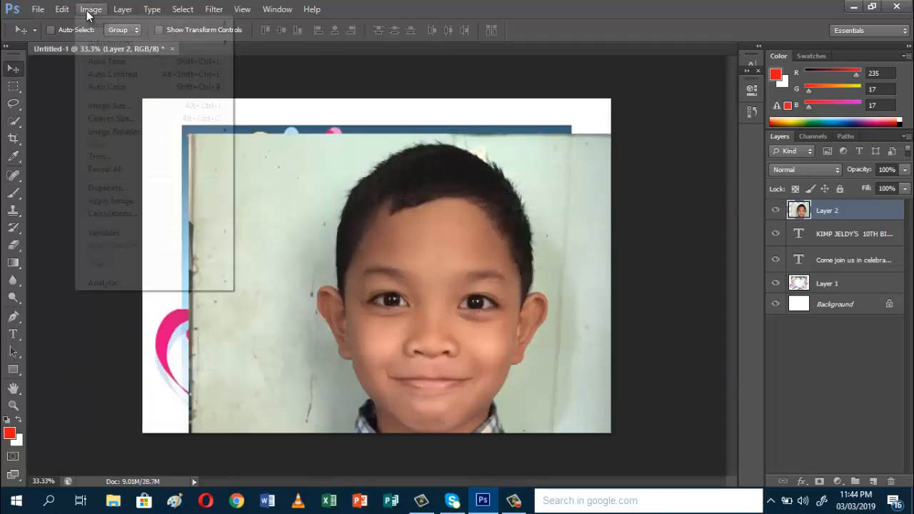
pyautogui.click(61, 9)
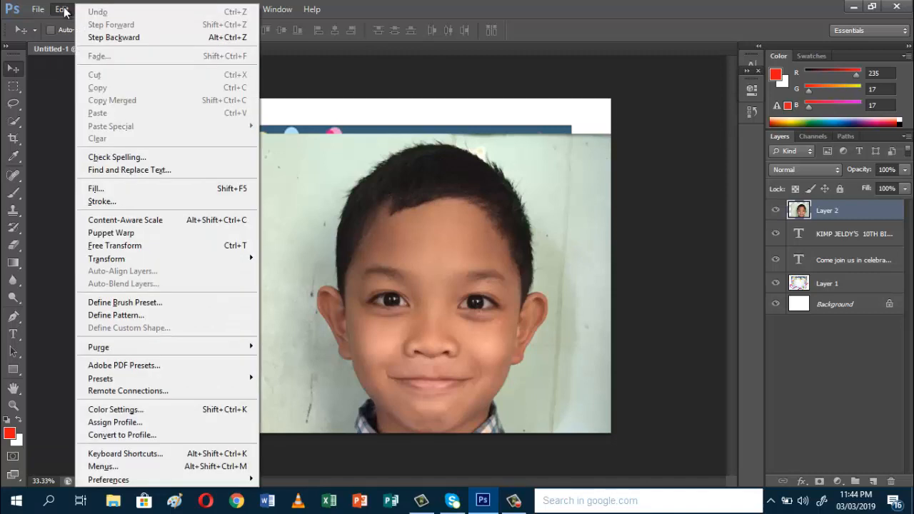
pyautogui.moveTo(114, 246)
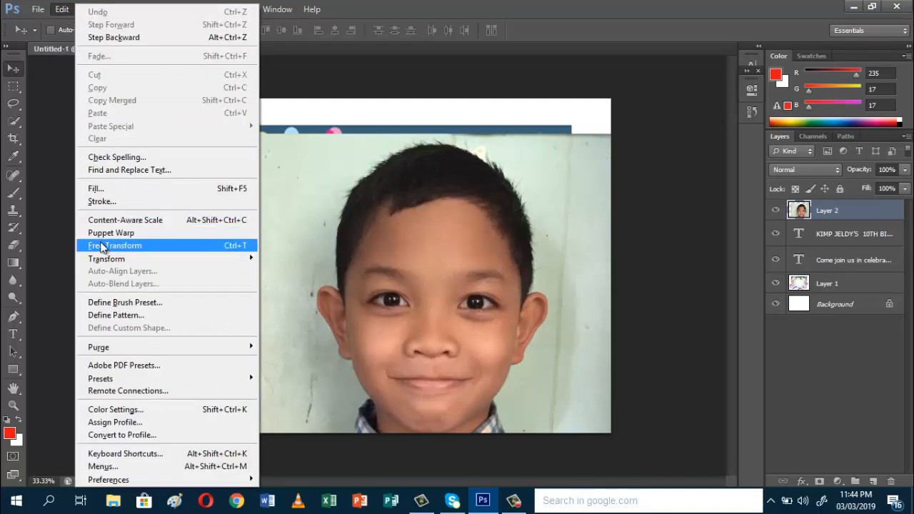
pyautogui.click(114, 246)
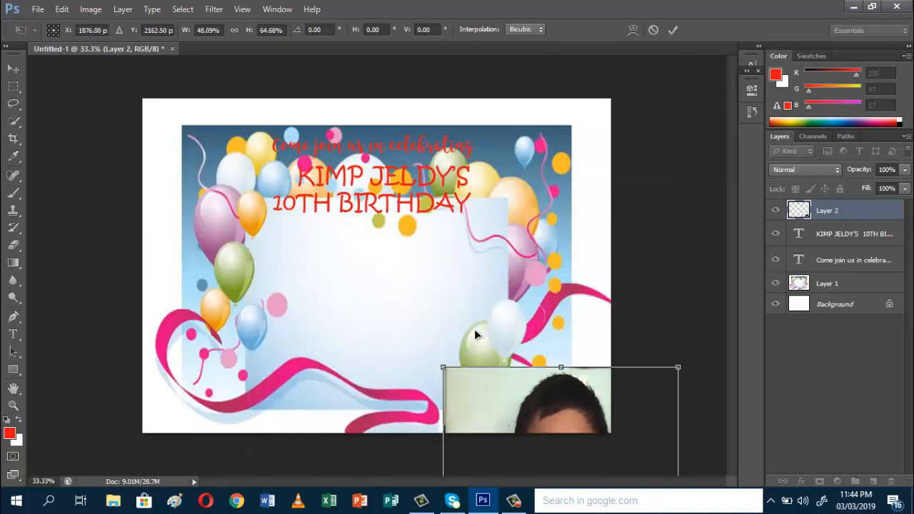
pyautogui.moveTo(560, 400); pyautogui.dragTo(374, 269)
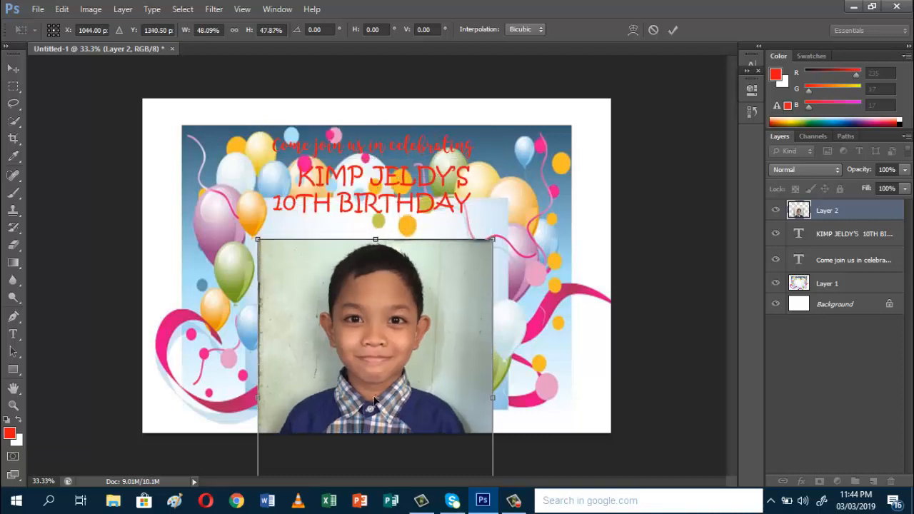
# - Scale the photo down to a small portrait centred beneath the birthday title
pyautogui.moveTo(376, 240); pyautogui.dragTo(375, 304)
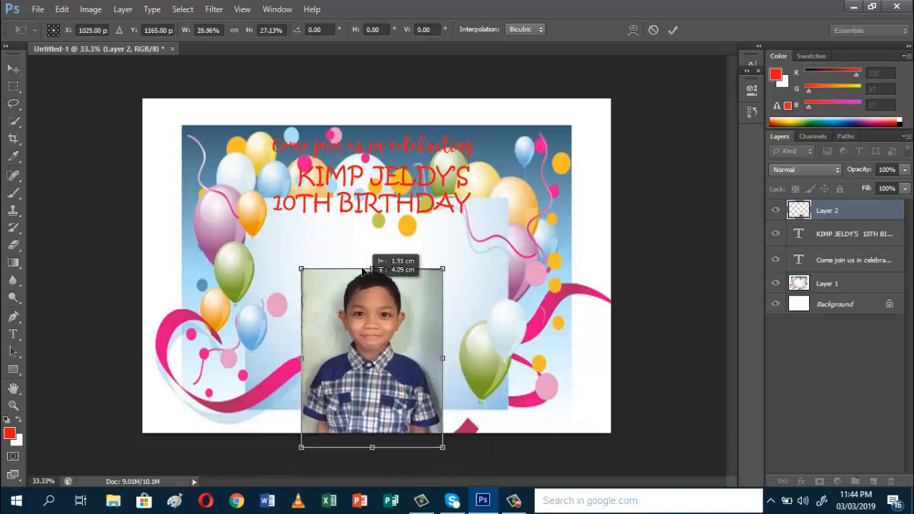
pyautogui.moveTo(371, 357); pyautogui.dragTo(371, 314)
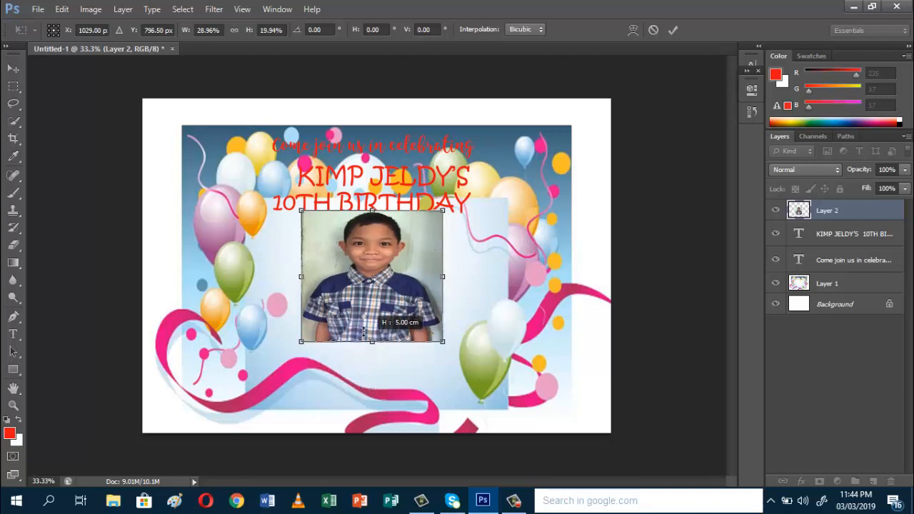
pyautogui.moveTo(371, 342); pyautogui.dragTo(371, 323)
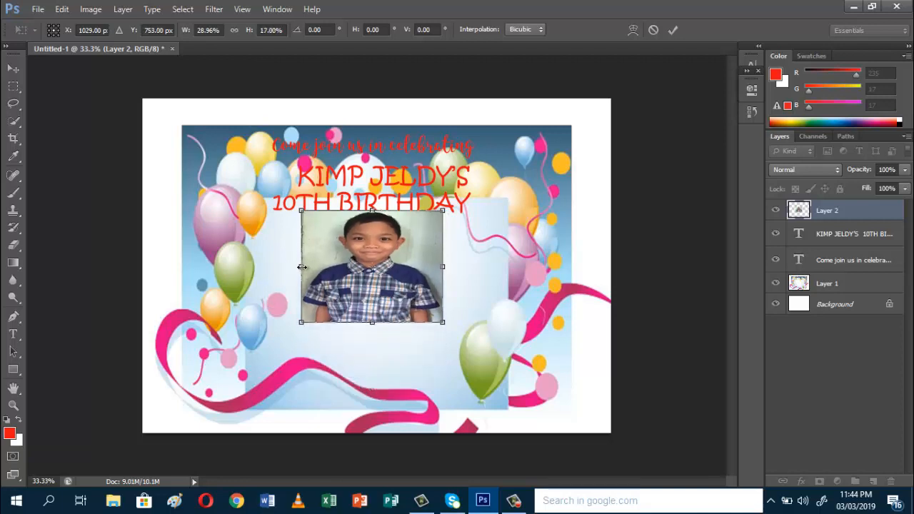
pyautogui.moveTo(300, 267); pyautogui.dragTo(334, 267)
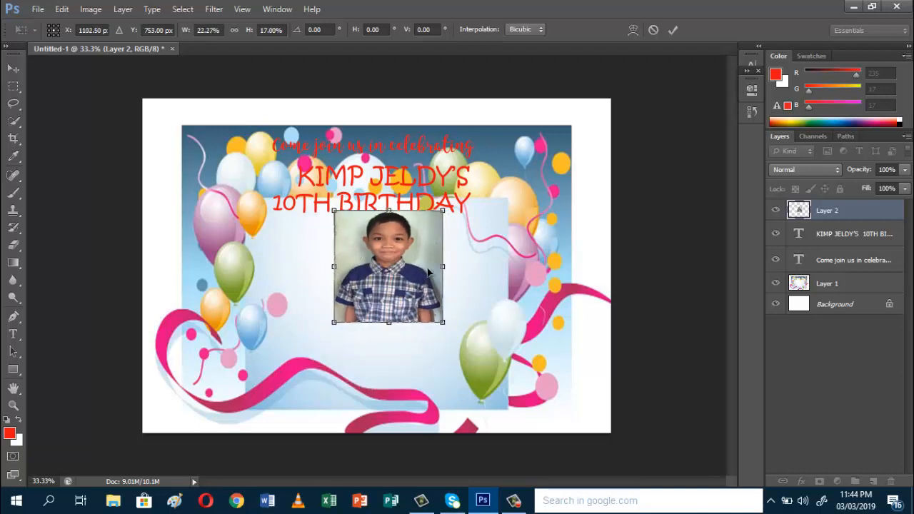
pyautogui.moveTo(442, 268); pyautogui.dragTo(428, 268)
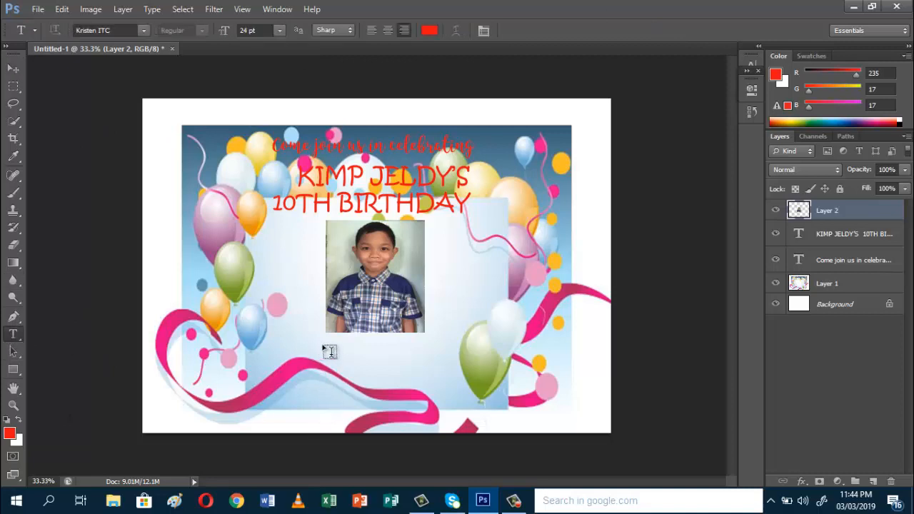
# - Start a text layer below the photo in Matura MT Script Capitals at 14 pt
pyautogui.click(332, 350)
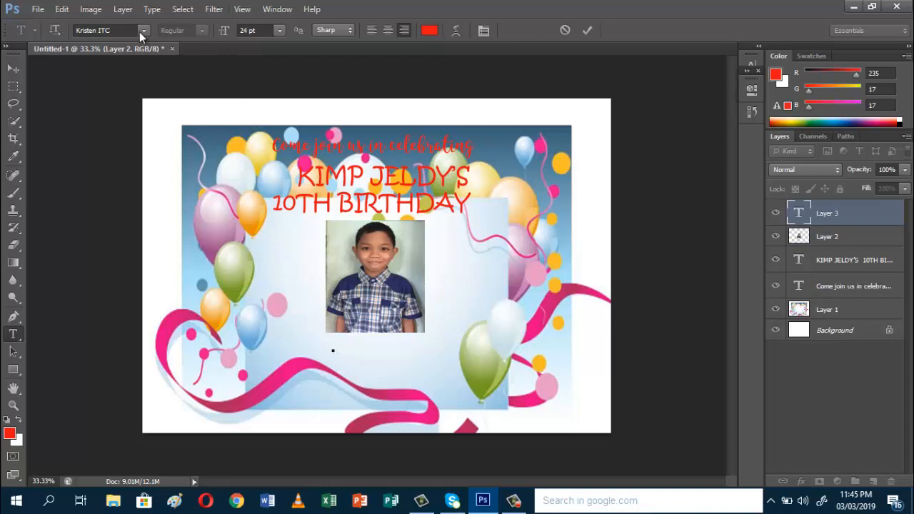
pyautogui.click(143, 29)
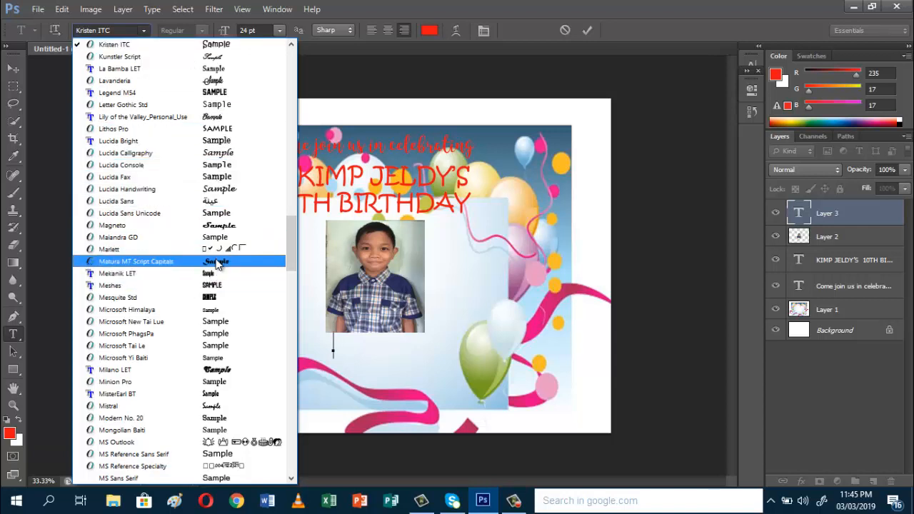
pyautogui.click(136, 259)
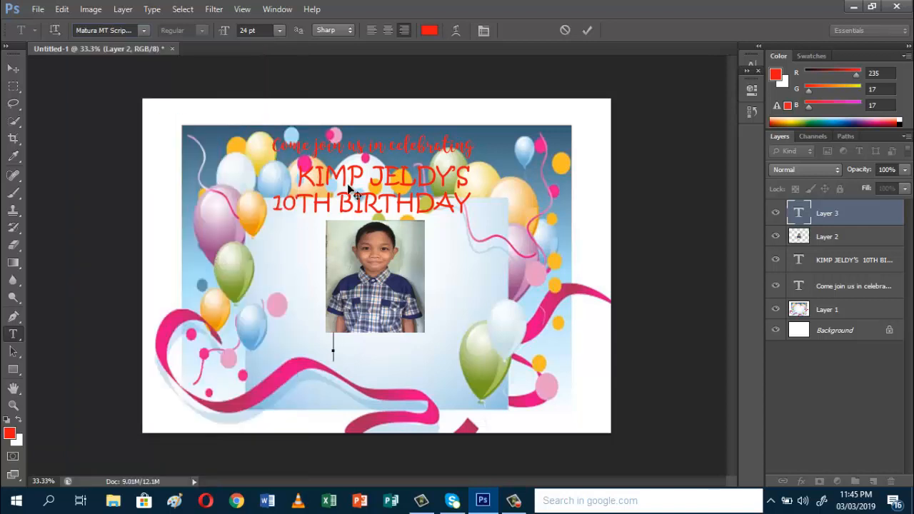
pyautogui.click(279, 30)
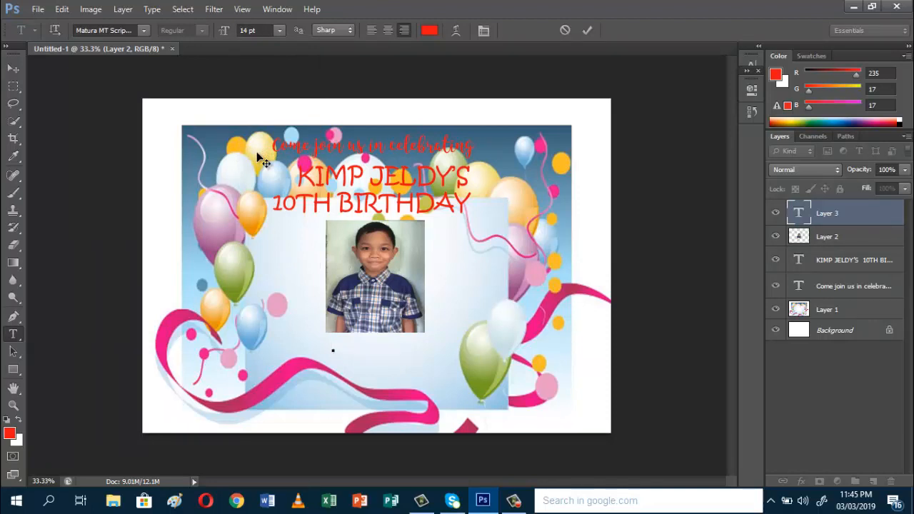
pyautogui.moveTo(457, 340)
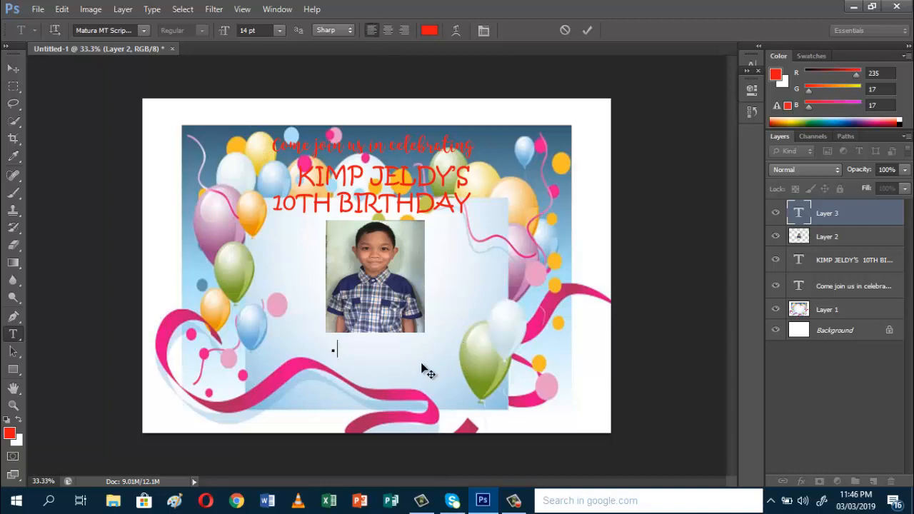
# - Write the date and time line "on April 30, 2019 at 4:00PM"
pyautogui.write('on')
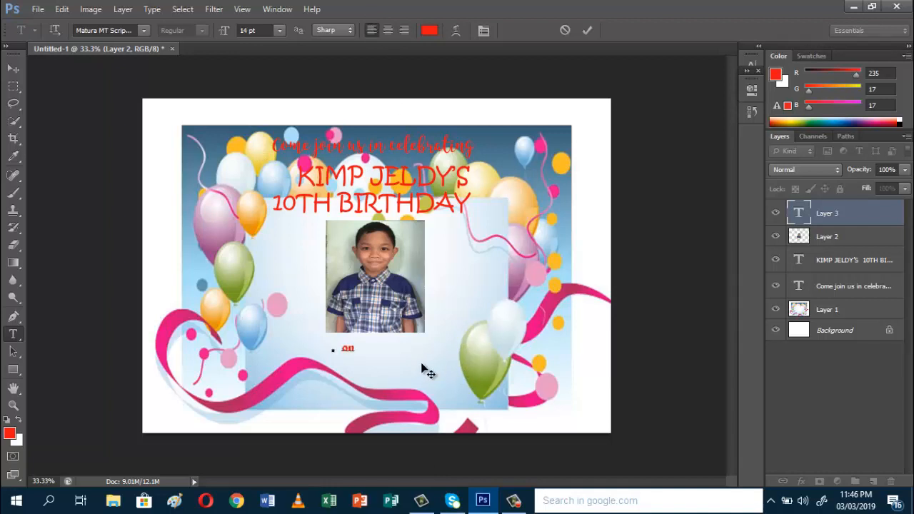
pyautogui.write('April')
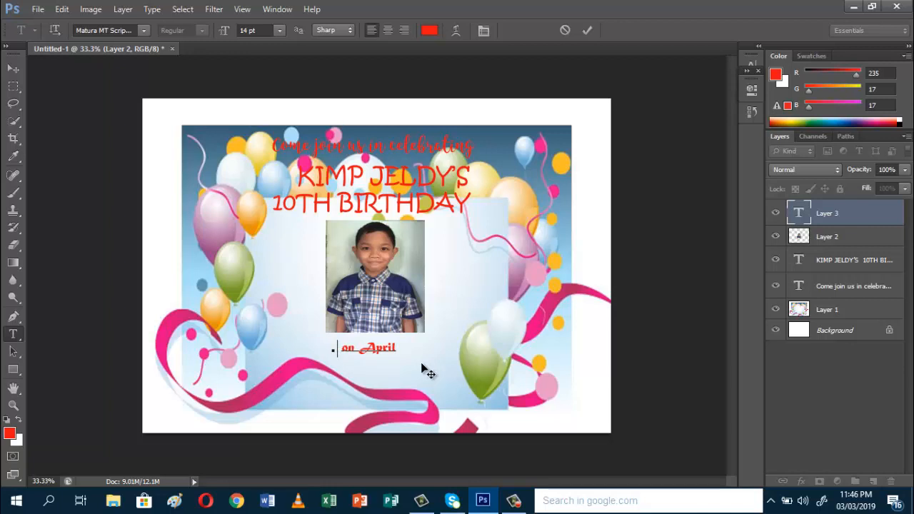
pyautogui.write('30')
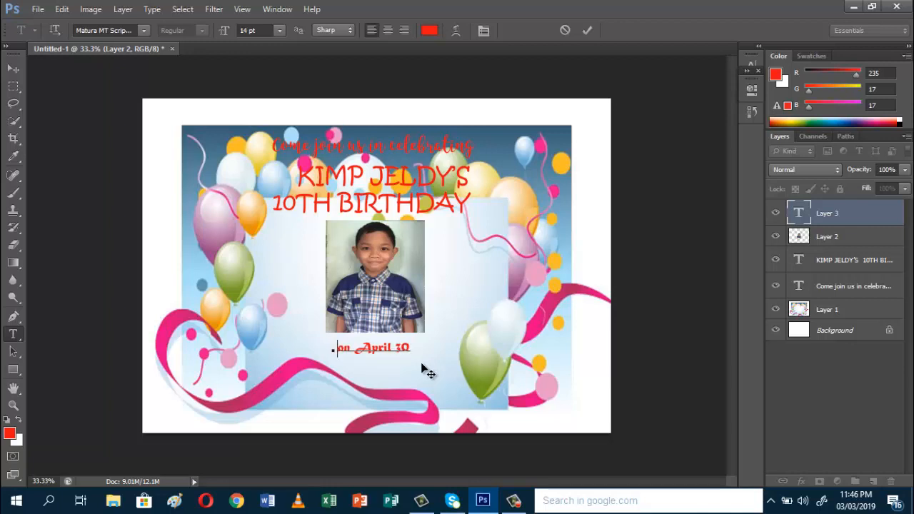
pyautogui.write(', 2019')
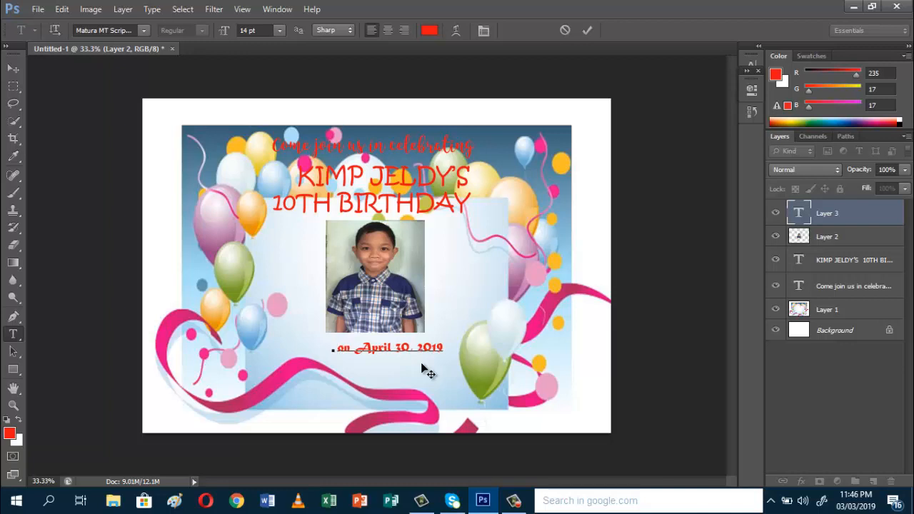
pyautogui.write('a')
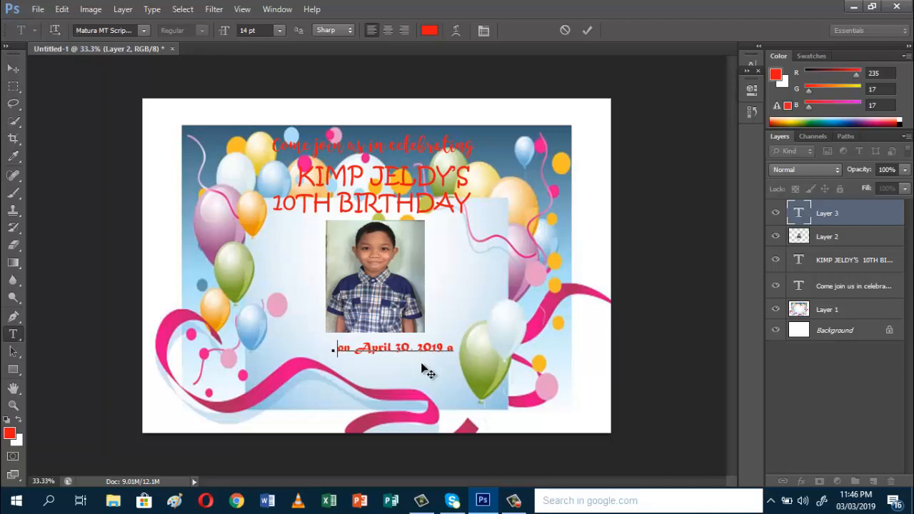
pyautogui.write('at')
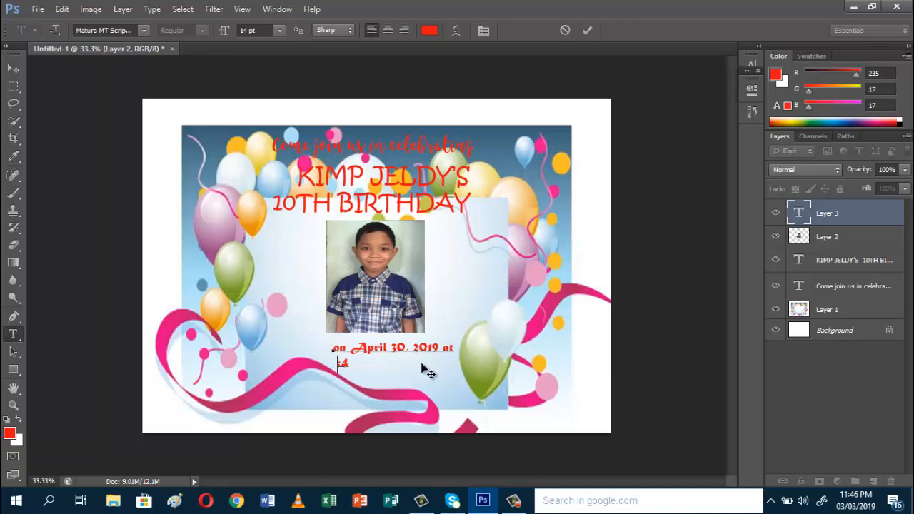
pyautogui.write(':00')
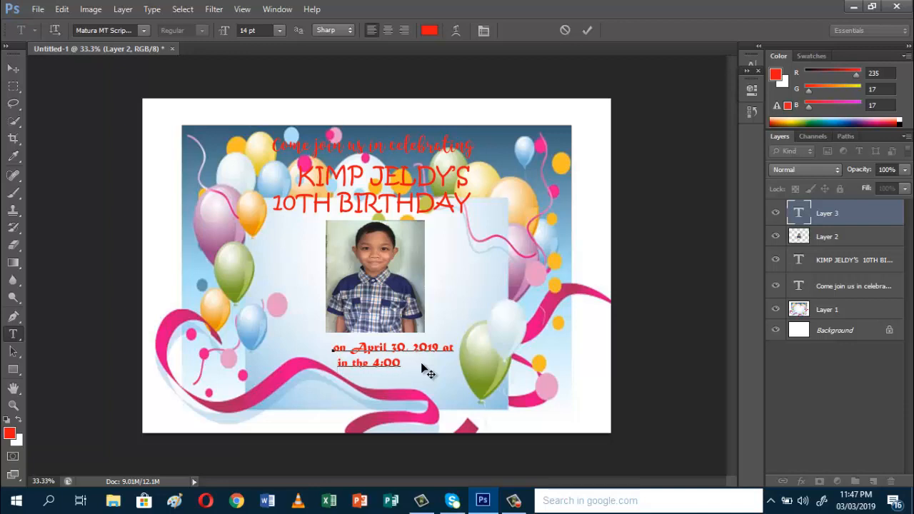
pyautogui.write('4:00')
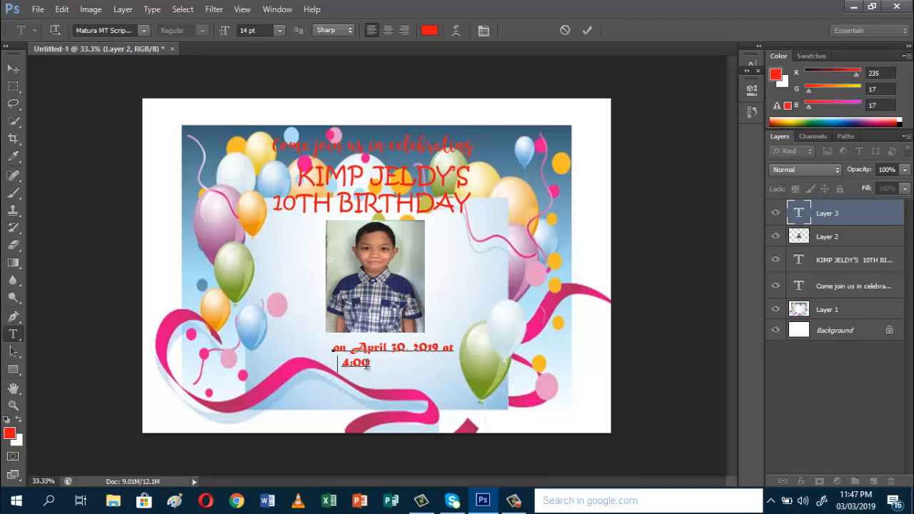
pyautogui.click(371, 362)
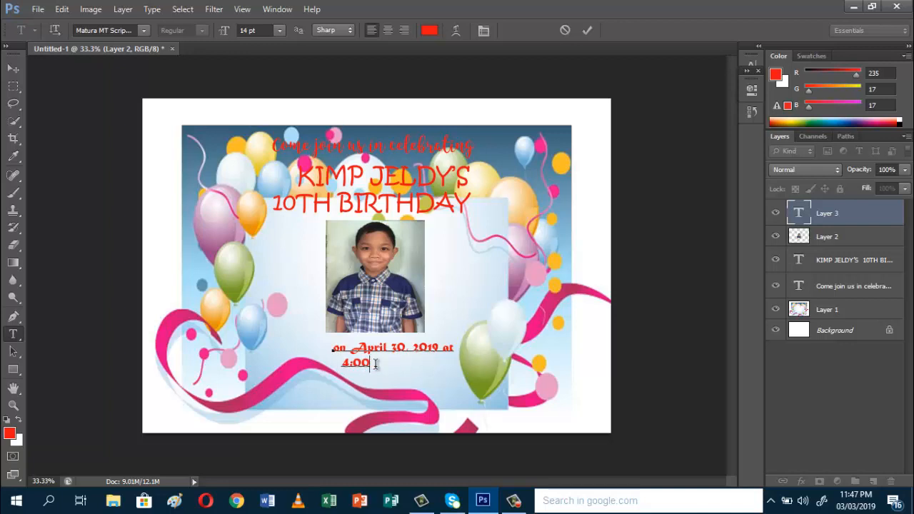
pyautogui.write('pm')
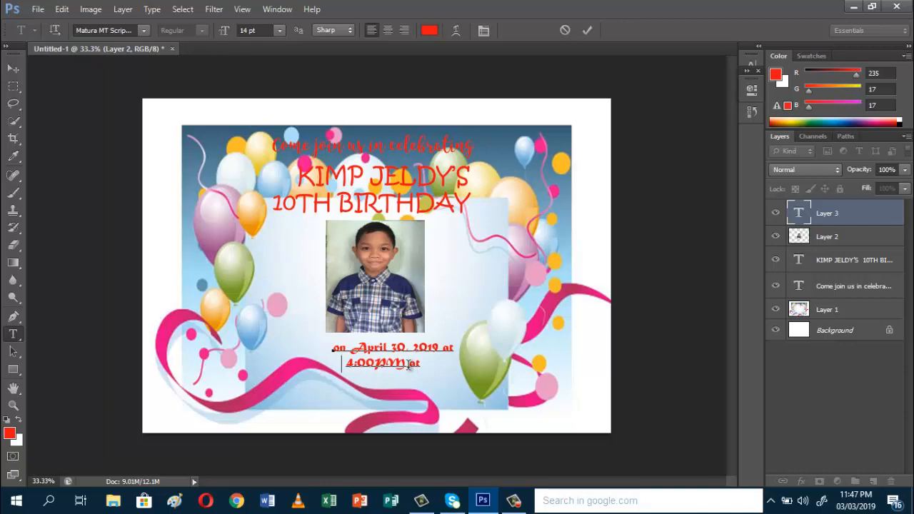
pyautogui.moveTo(377, 385)
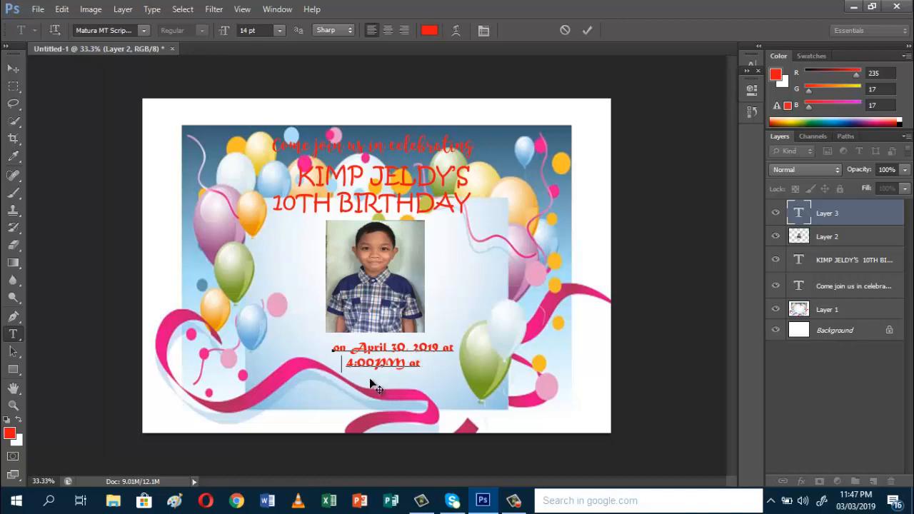
# - Add the venue lines "at Sadullo's Residence in Catbalogan City"
pyautogui.click(424, 362)
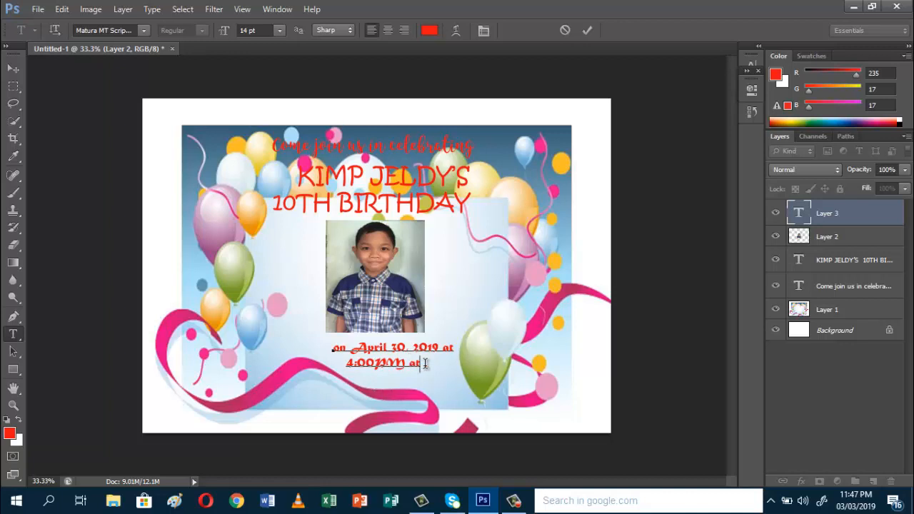
pyautogui.write('Sadulla')
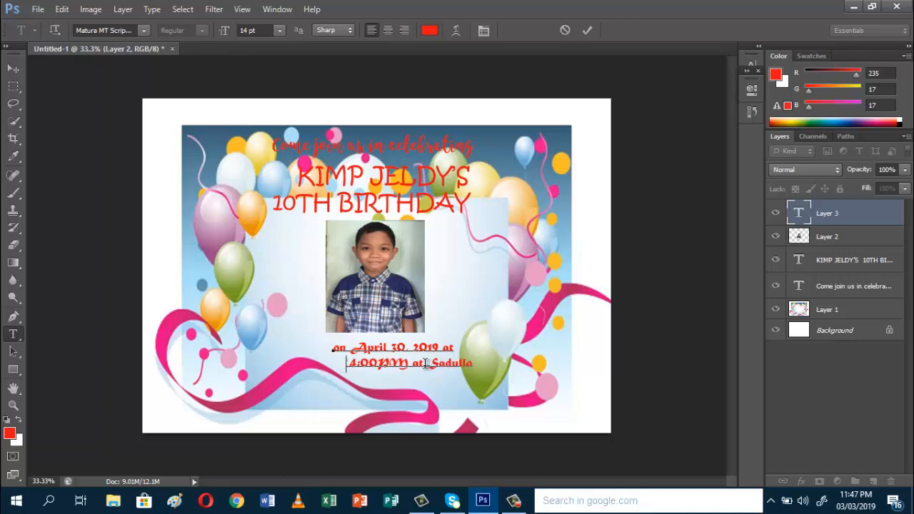
pyautogui.write('s')
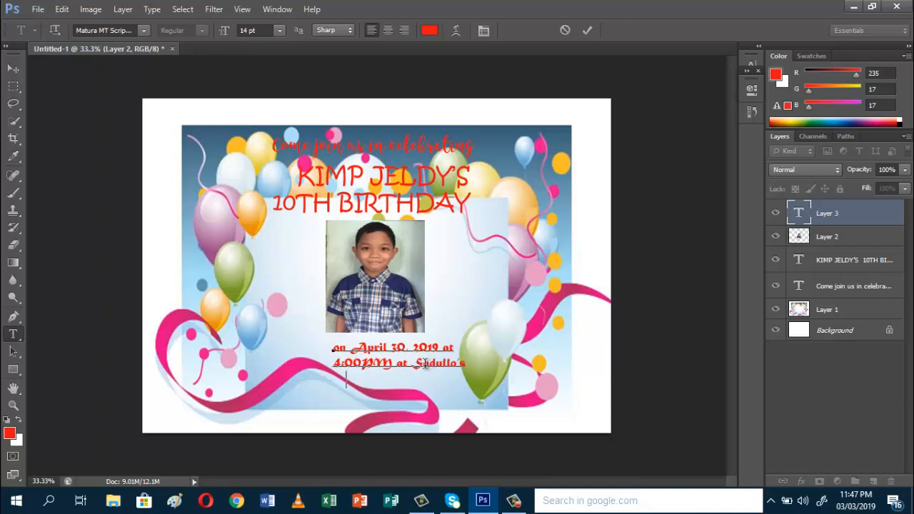
pyautogui.write('Residence')
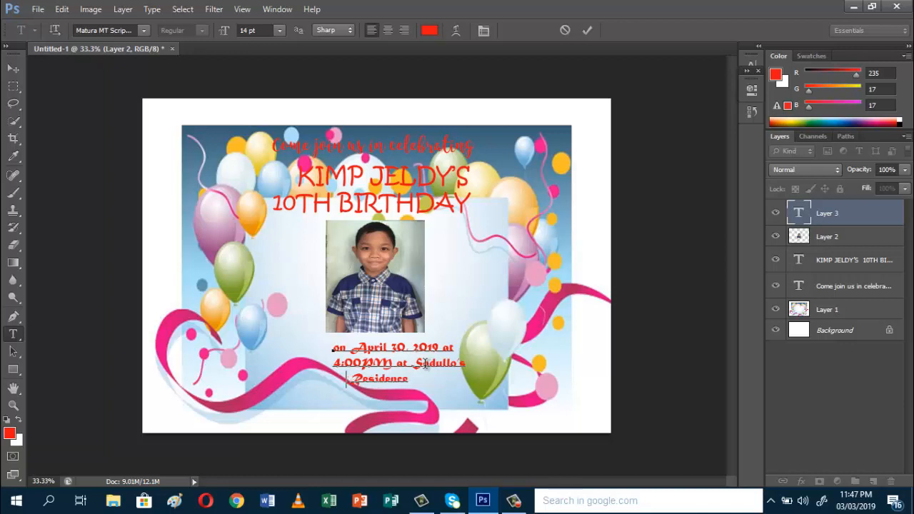
pyautogui.write('in')
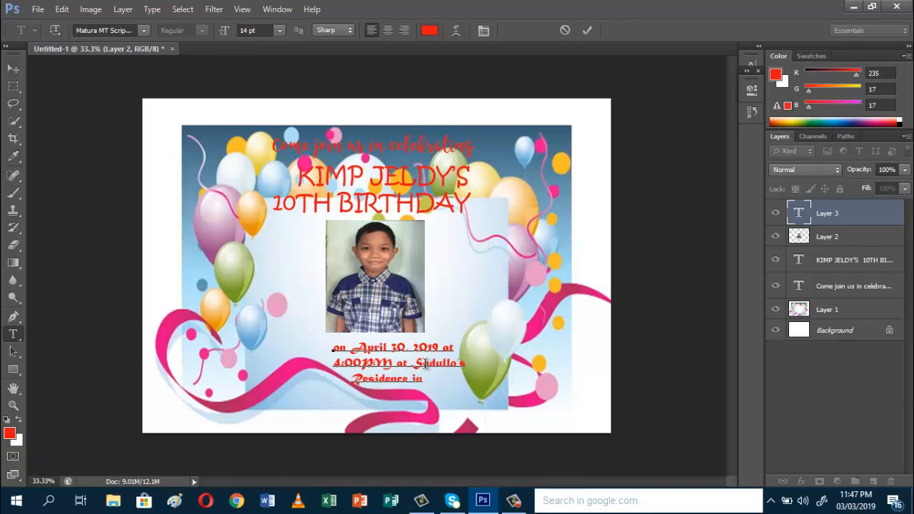
pyautogui.write('Cobol')
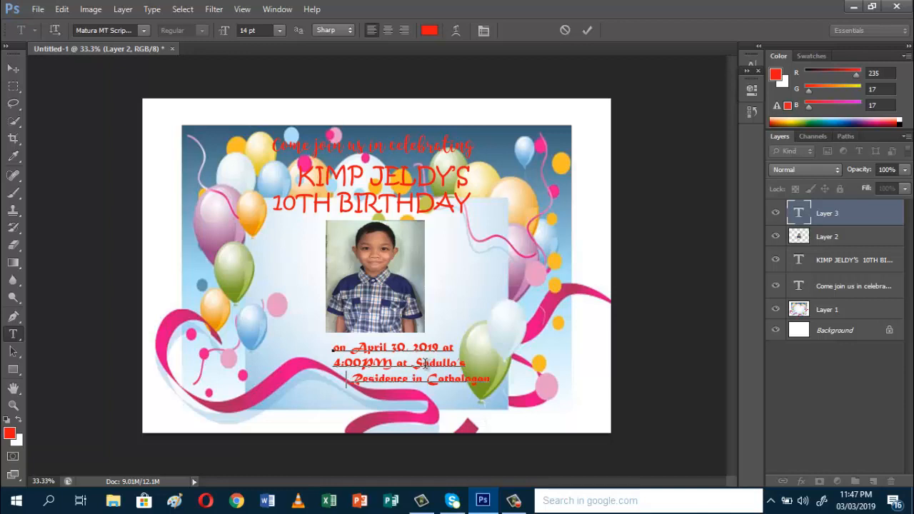
pyautogui.write('City')
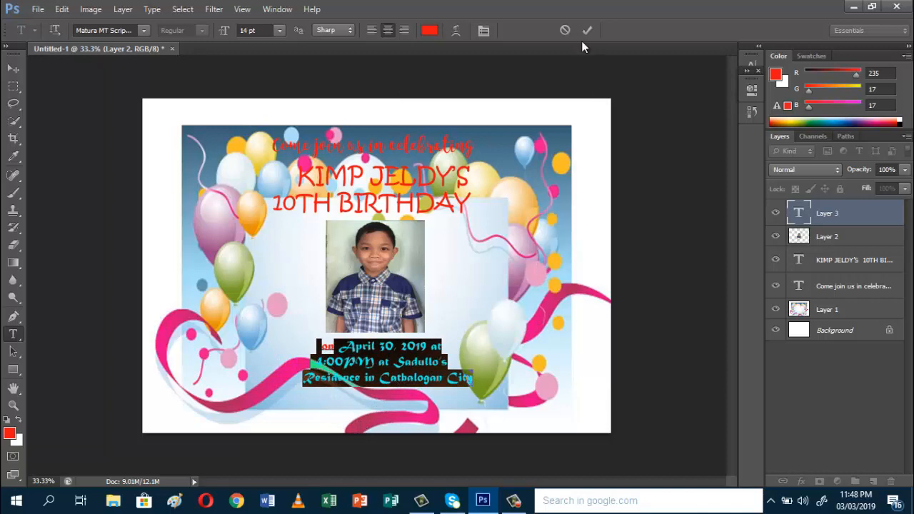
# - Commit the date and venue text as its own layer and select the 'Come join us' layer
pyautogui.click(587, 30)
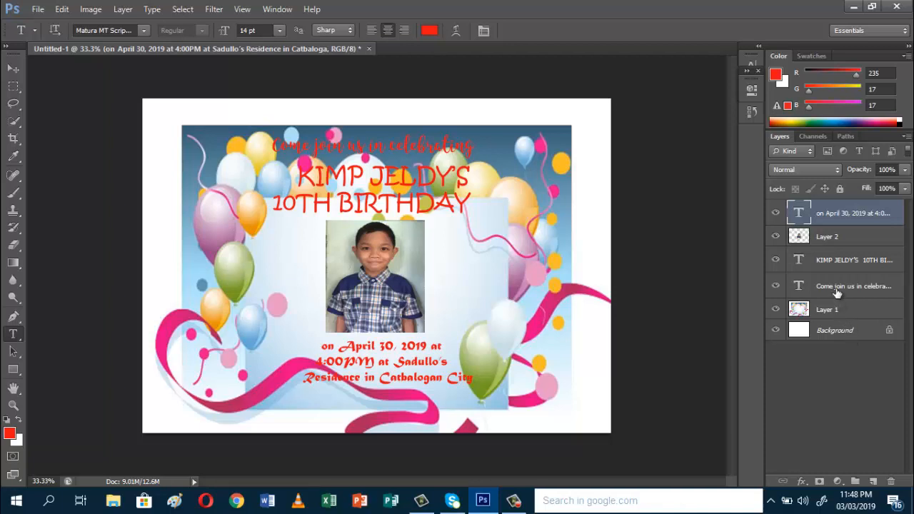
pyautogui.click(854, 285)
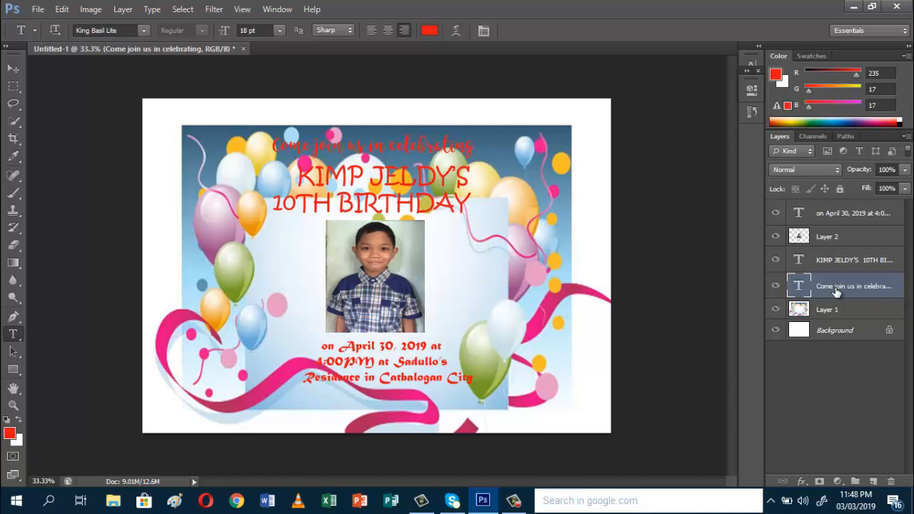
# - Give the 'Come join us in celebrating' line a near-white outline stroke via Layer Style
pyautogui.rightClick(854, 286)
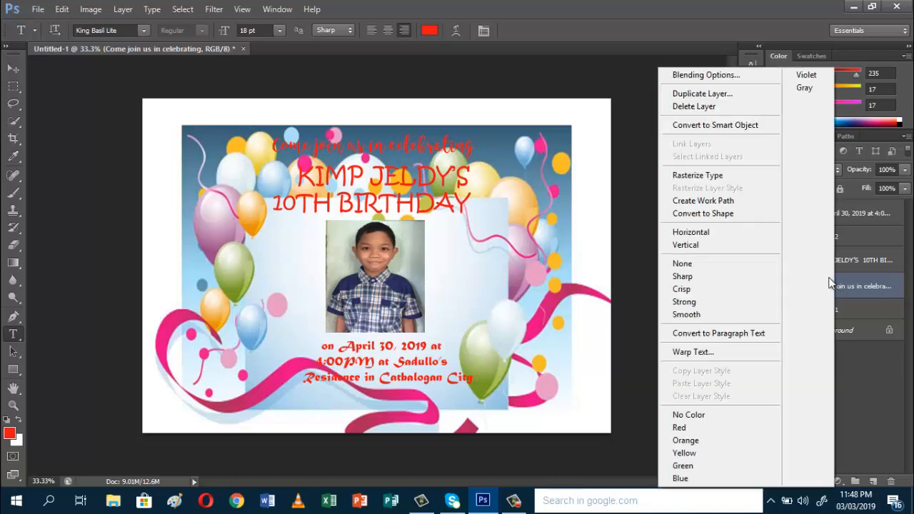
pyautogui.moveTo(728, 74)
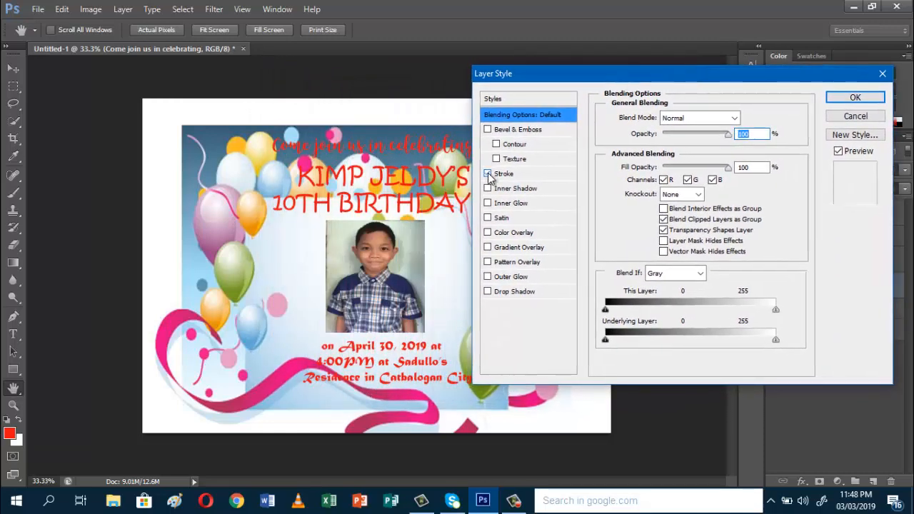
pyautogui.click(488, 174)
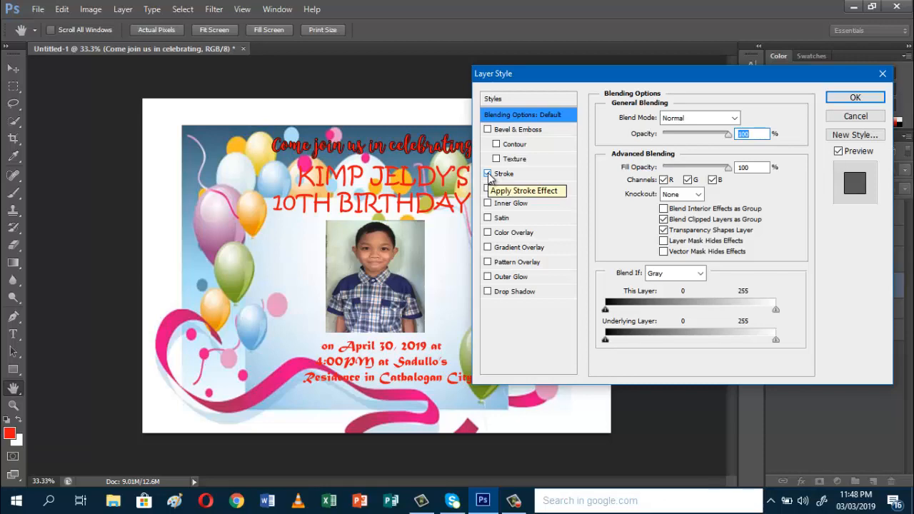
pyautogui.click(488, 174)
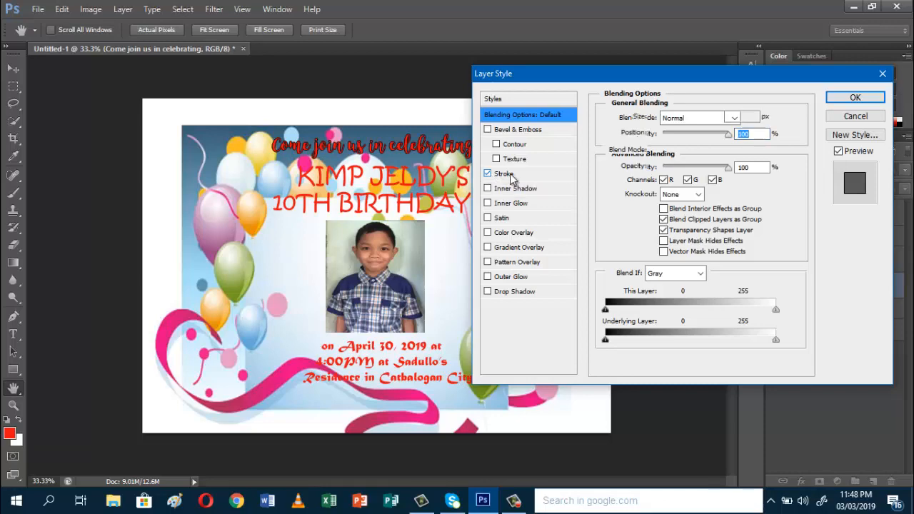
pyautogui.click(502, 173)
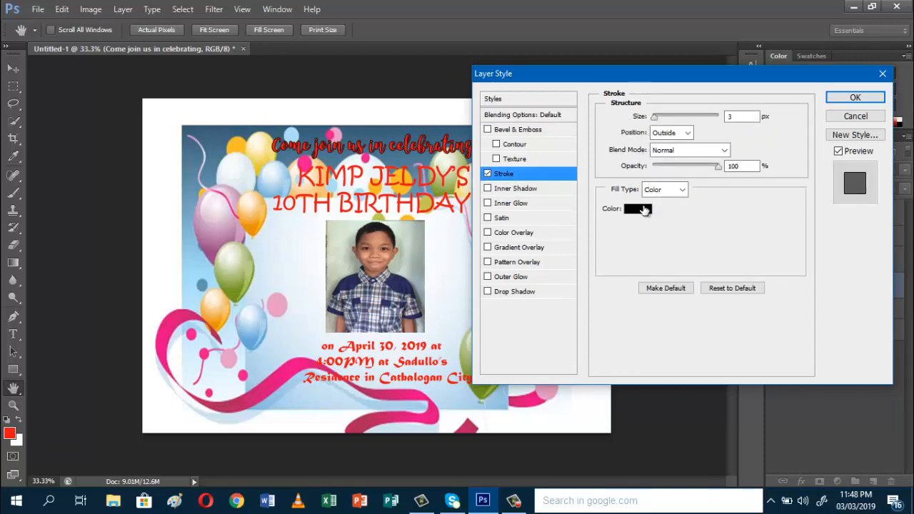
pyautogui.click(637, 208)
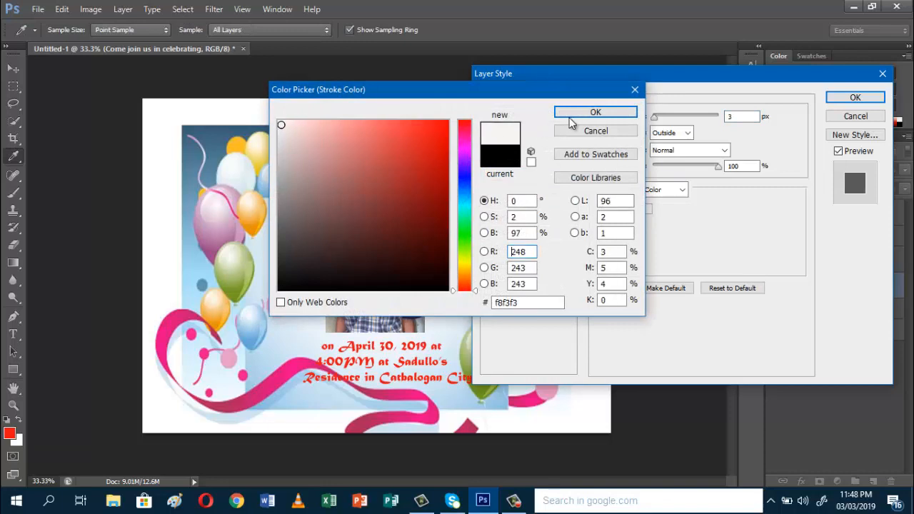
pyautogui.click(596, 111)
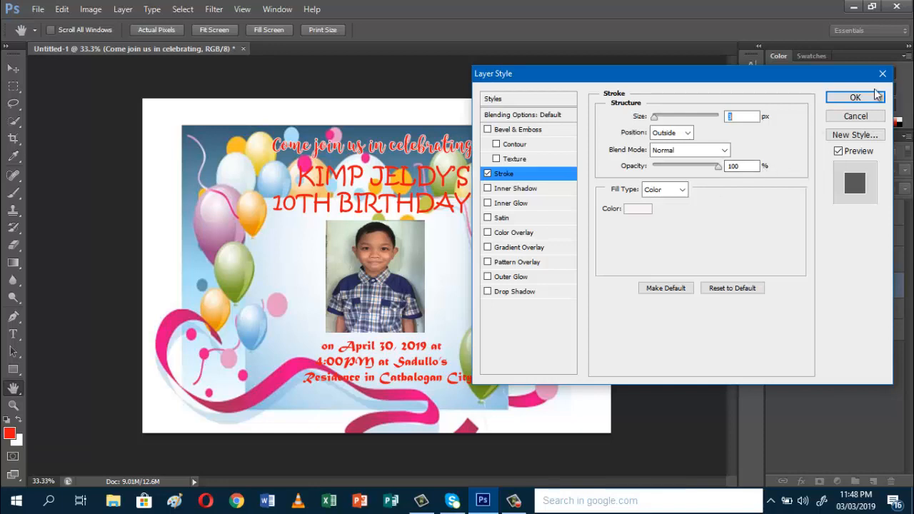
pyautogui.click(854, 97)
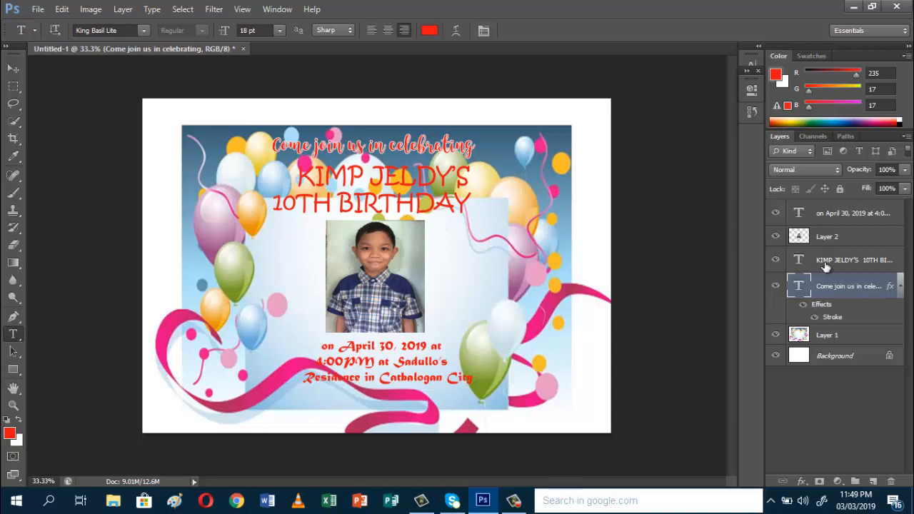
# - Give the KIMP JELDY'S 10TH BIRTHDAY title a yellow #f2df0b outline stroke
pyautogui.click(854, 260)
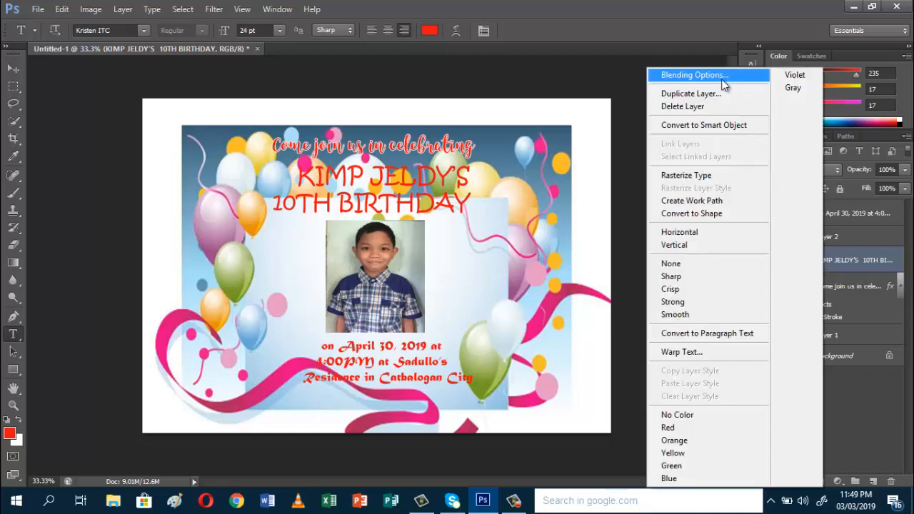
pyautogui.click(694, 74)
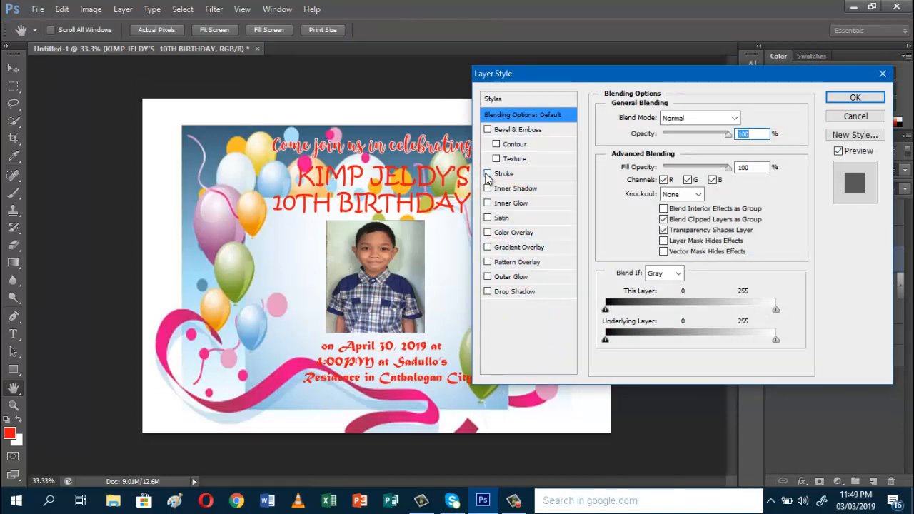
pyautogui.click(488, 174)
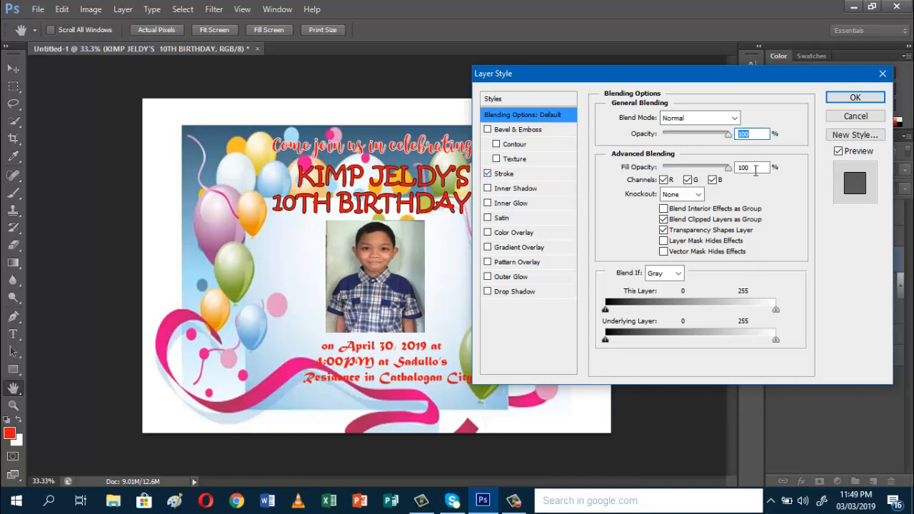
pyautogui.click(504, 173)
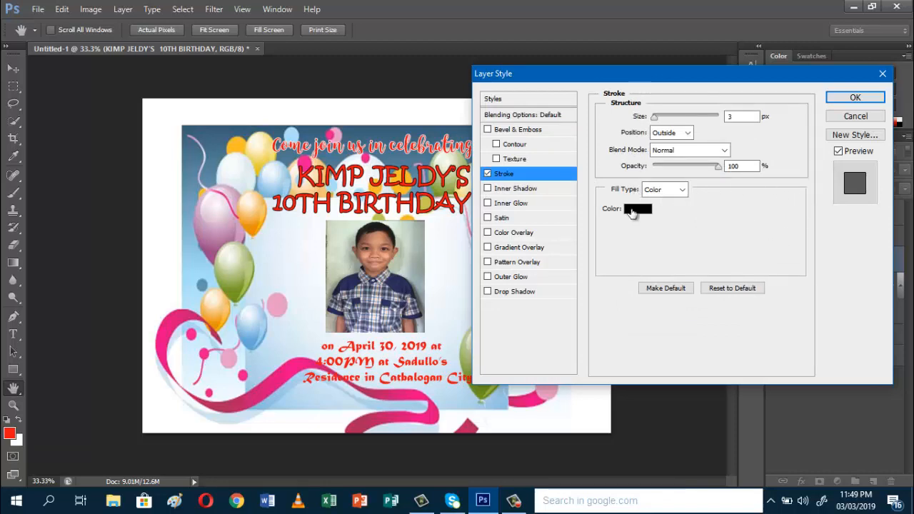
pyautogui.click(640, 209)
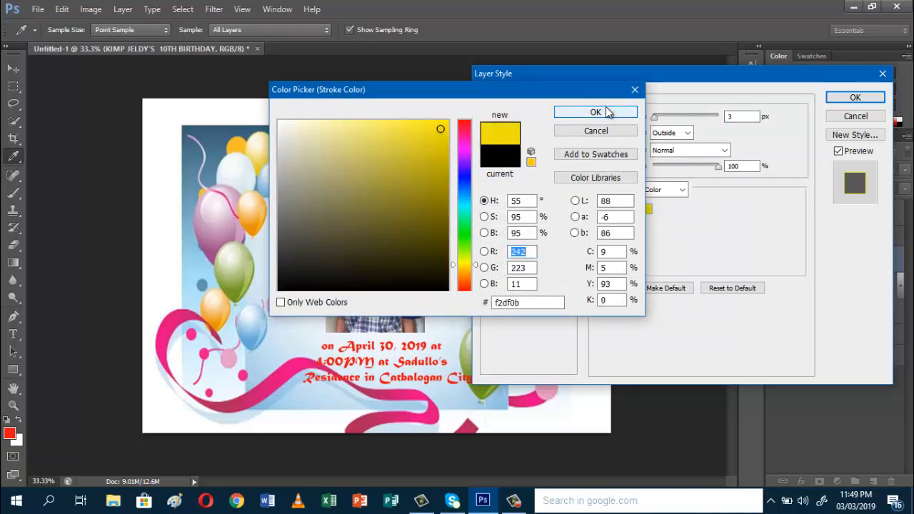
pyautogui.click(596, 111)
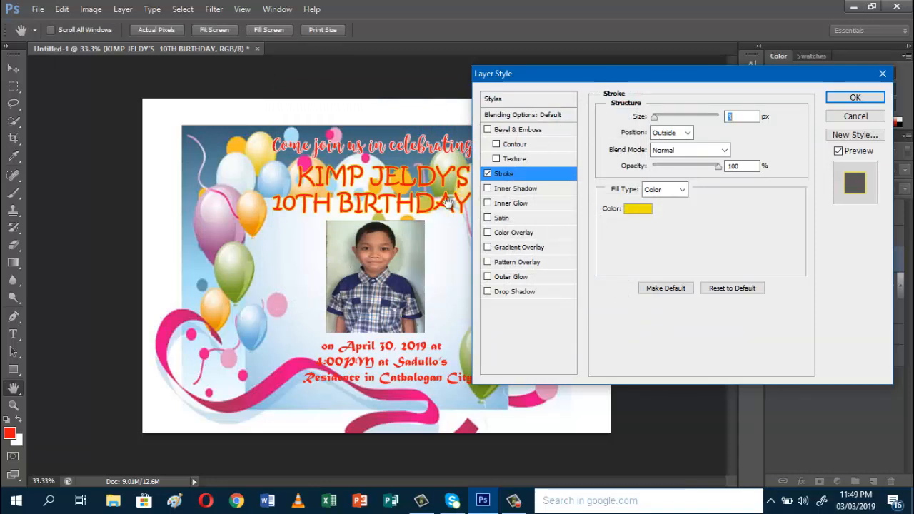
pyautogui.moveTo(472, 268)
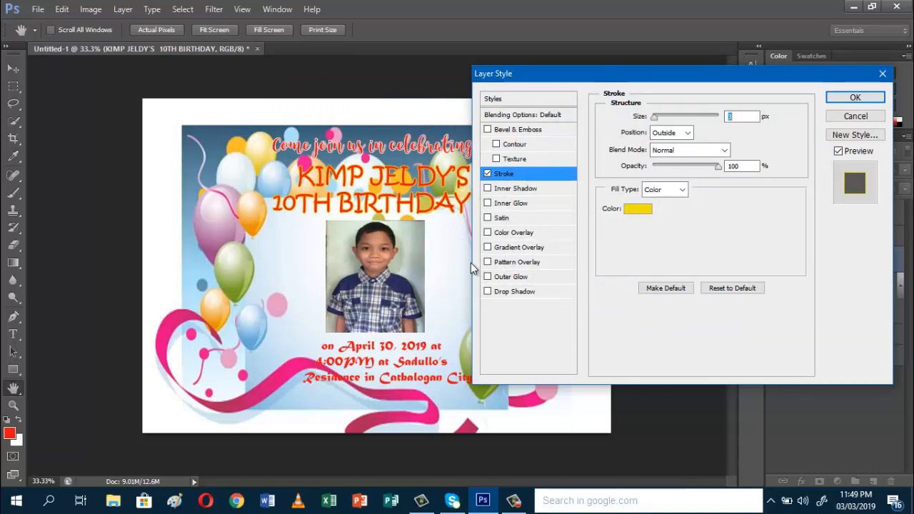
pyautogui.moveTo(778, 150)
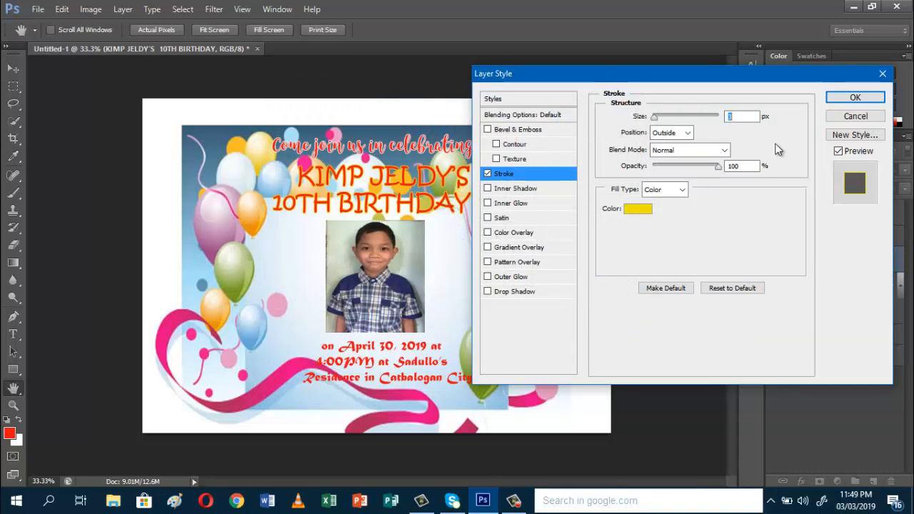
pyautogui.click(853, 97)
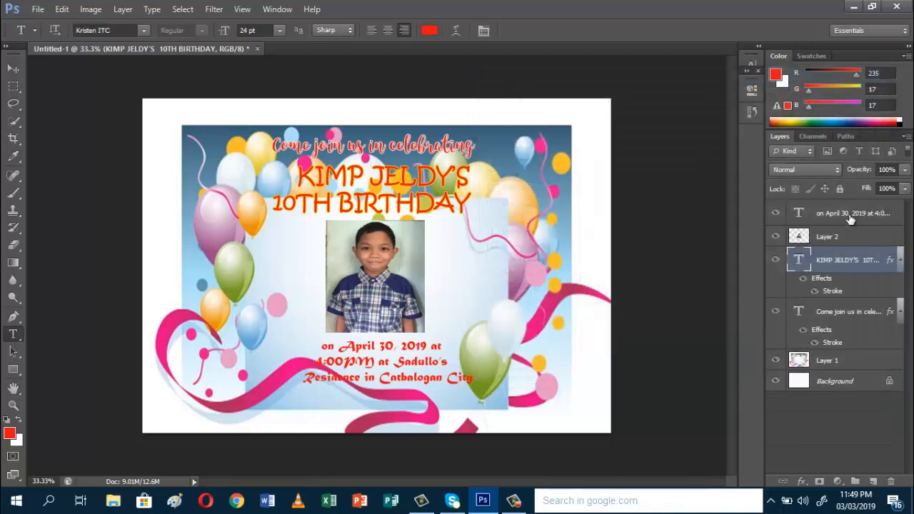
# - Apply the outline stroke to the date and venue details layer via Blending Options
pyautogui.click(854, 213)
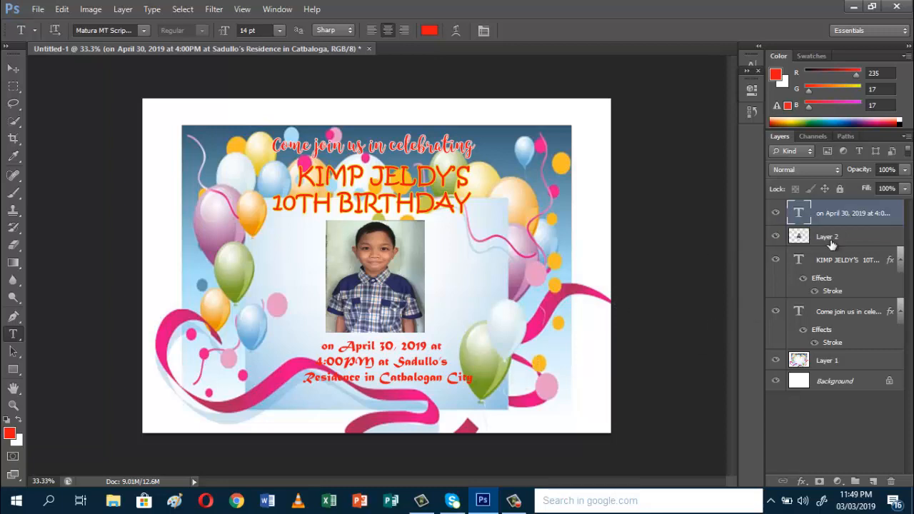
pyautogui.click(854, 212)
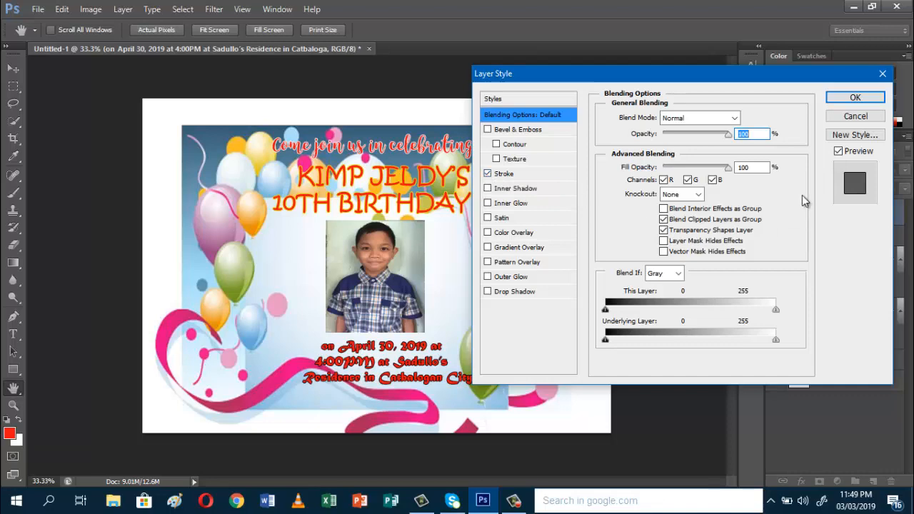
pyautogui.click(854, 97)
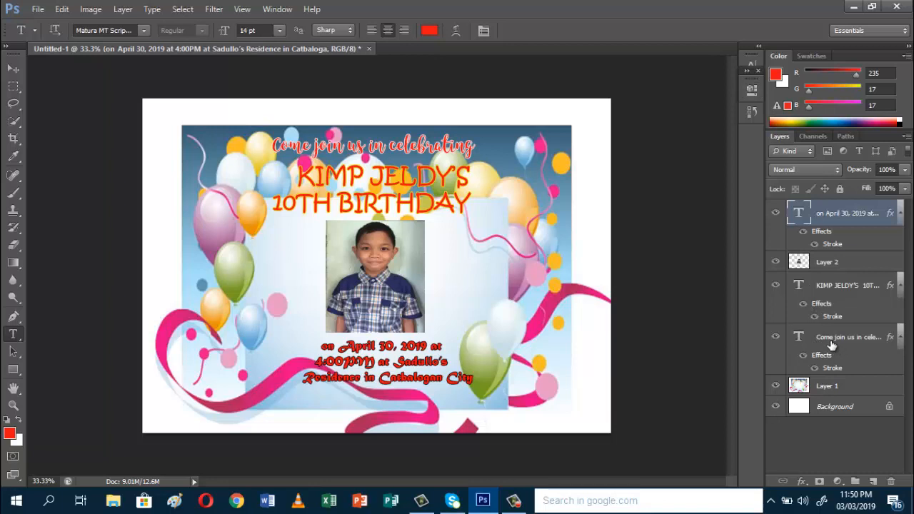
pyautogui.click(848, 337)
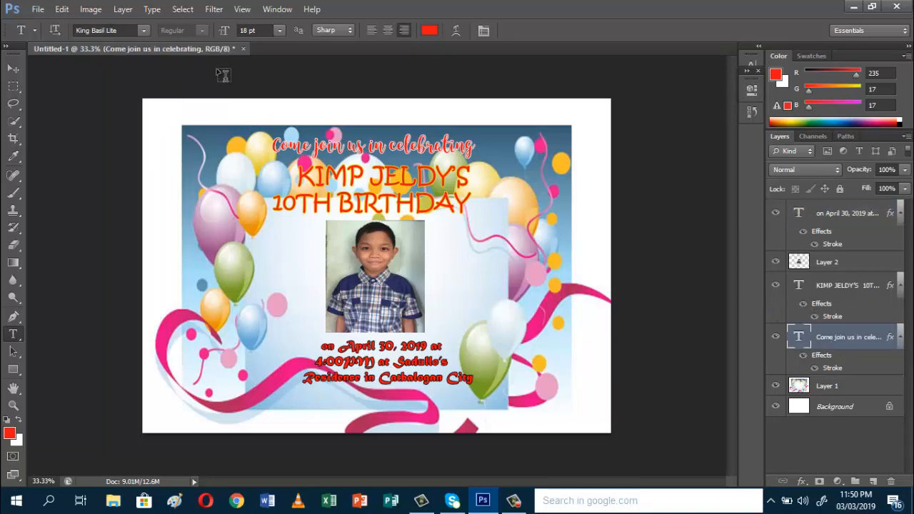
# - Enlarge the 'Come join us in celebrating' line to about 22 pt with Free Transform
pyautogui.click(61, 9)
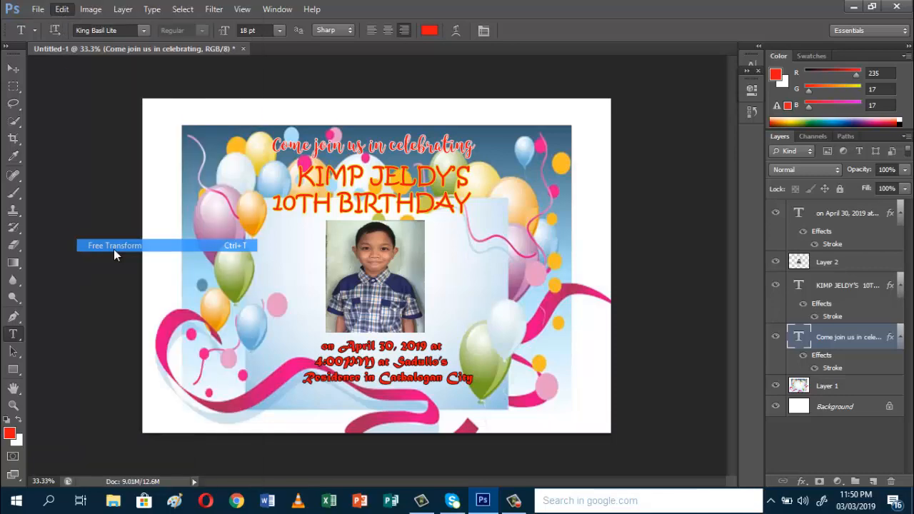
pyautogui.click(114, 246)
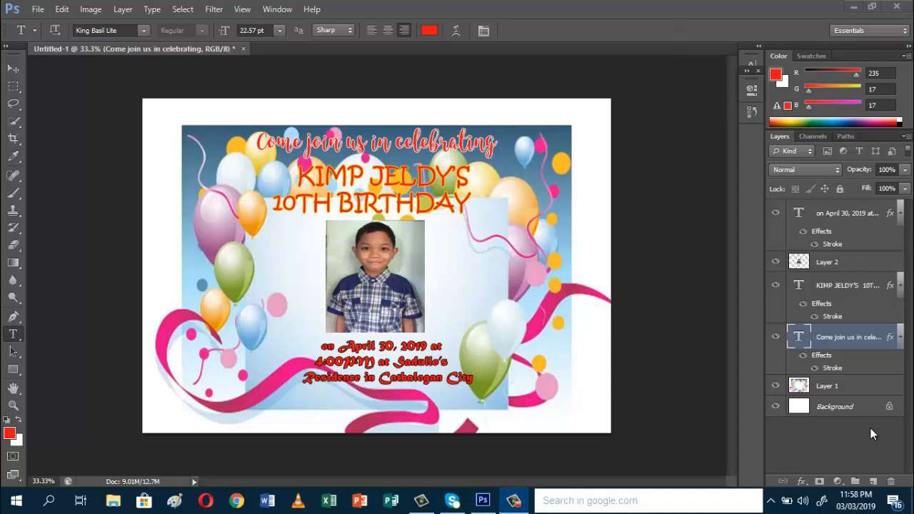
pyautogui.moveTo(837, 392)
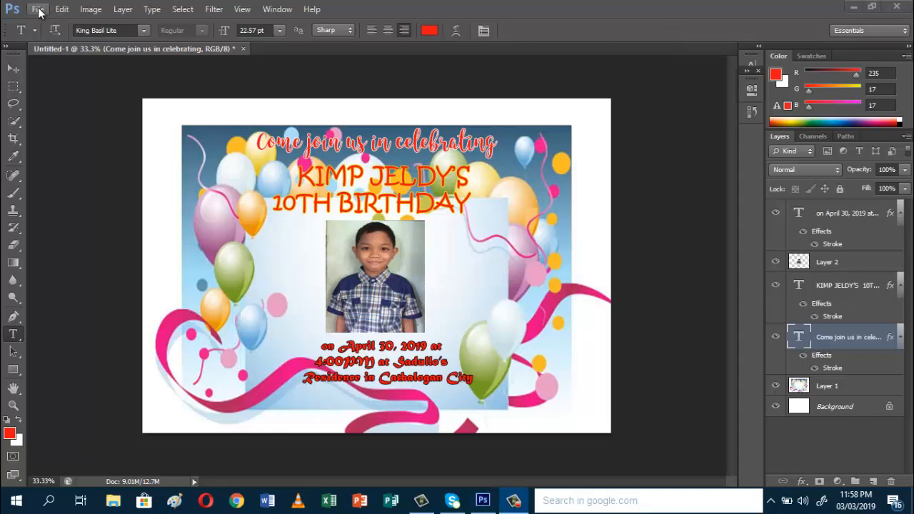
# - Set the Epson L220 printer paper to 13 x 18 cm (5 x 7 in) landscape
pyautogui.click(37, 9)
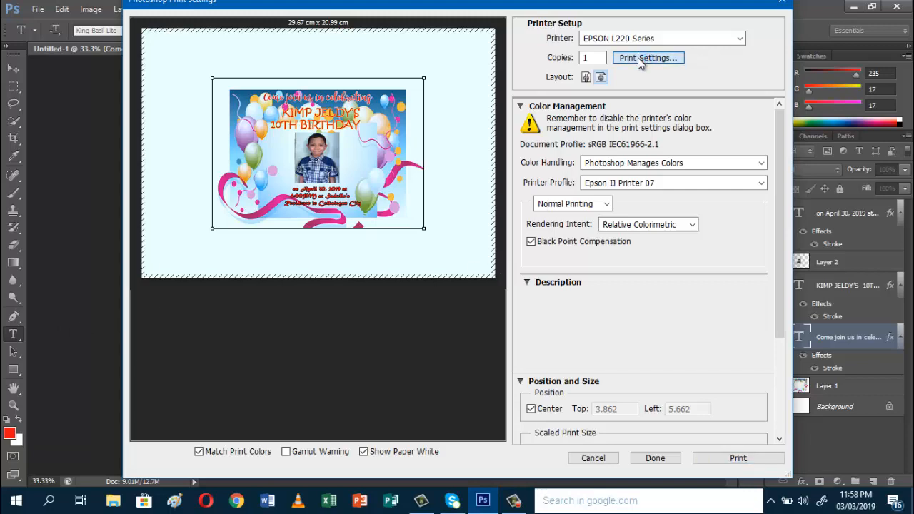
pyautogui.click(647, 58)
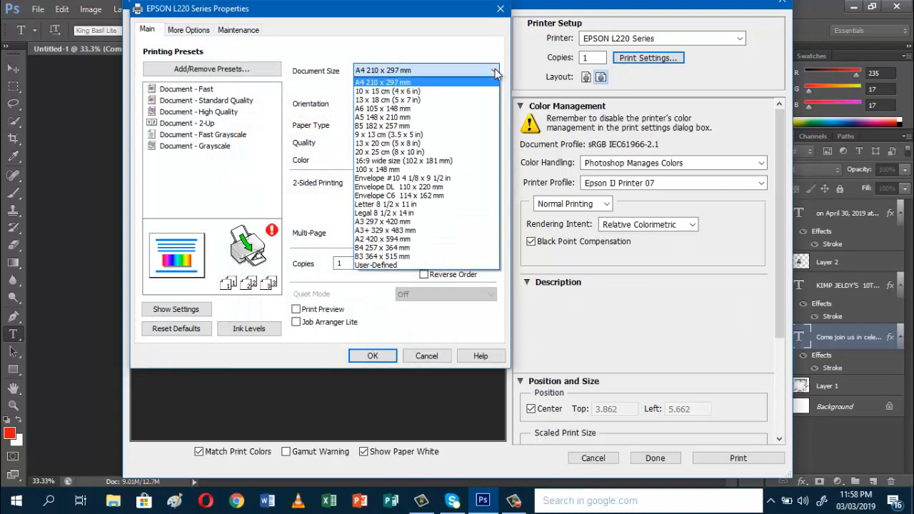
pyautogui.moveTo(387, 100)
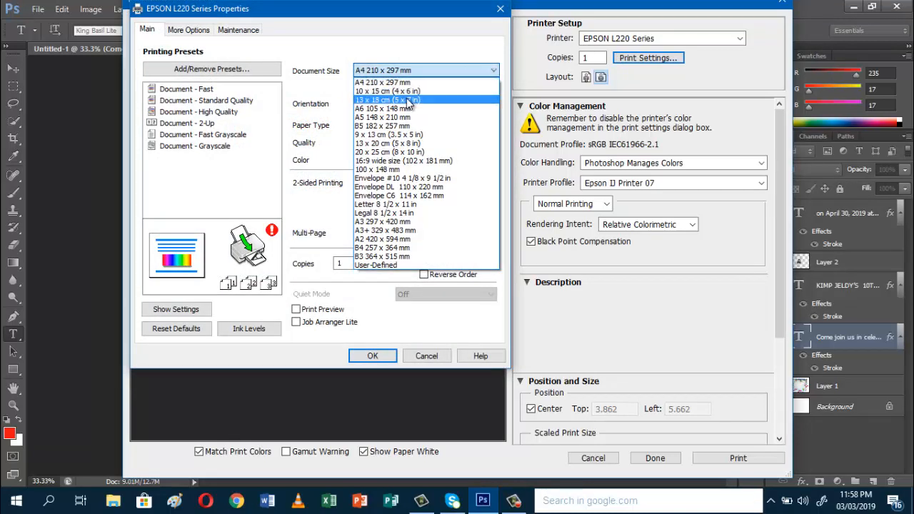
pyautogui.click(389, 99)
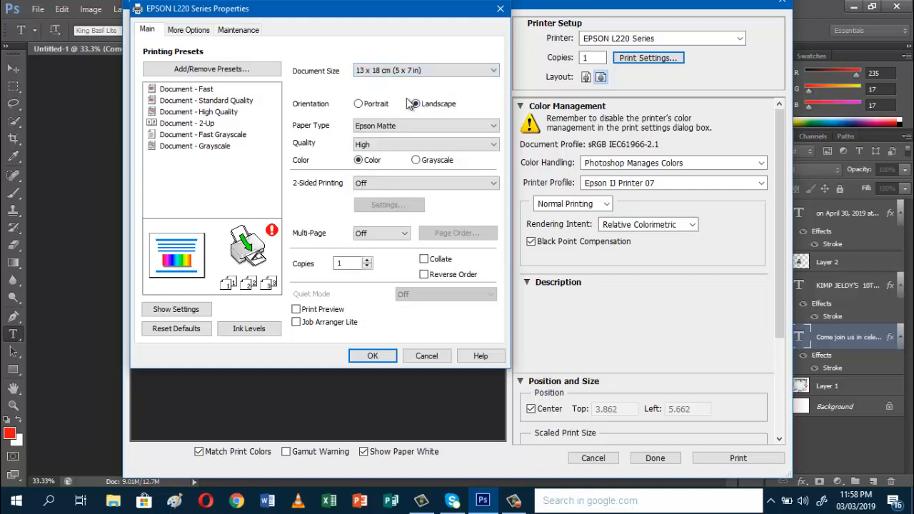
pyautogui.click(414, 103)
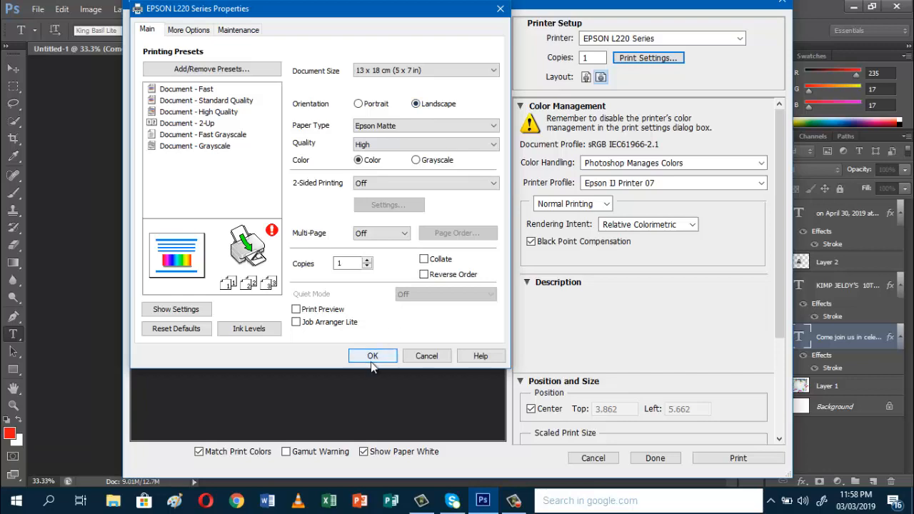
pyautogui.click(371, 355)
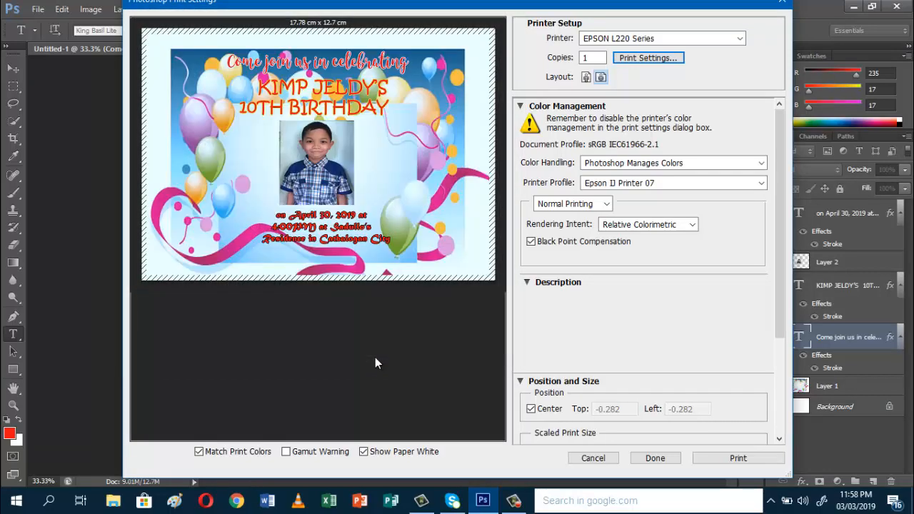
pyautogui.moveTo(400, 380)
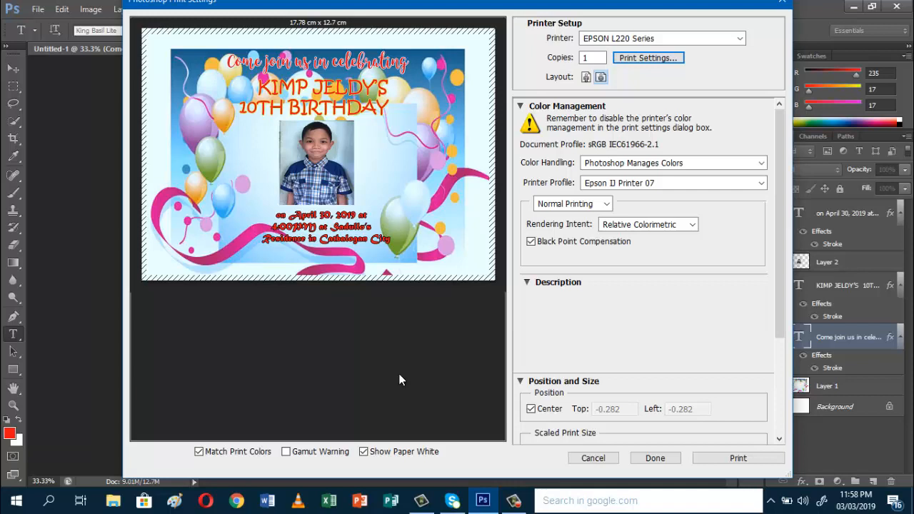